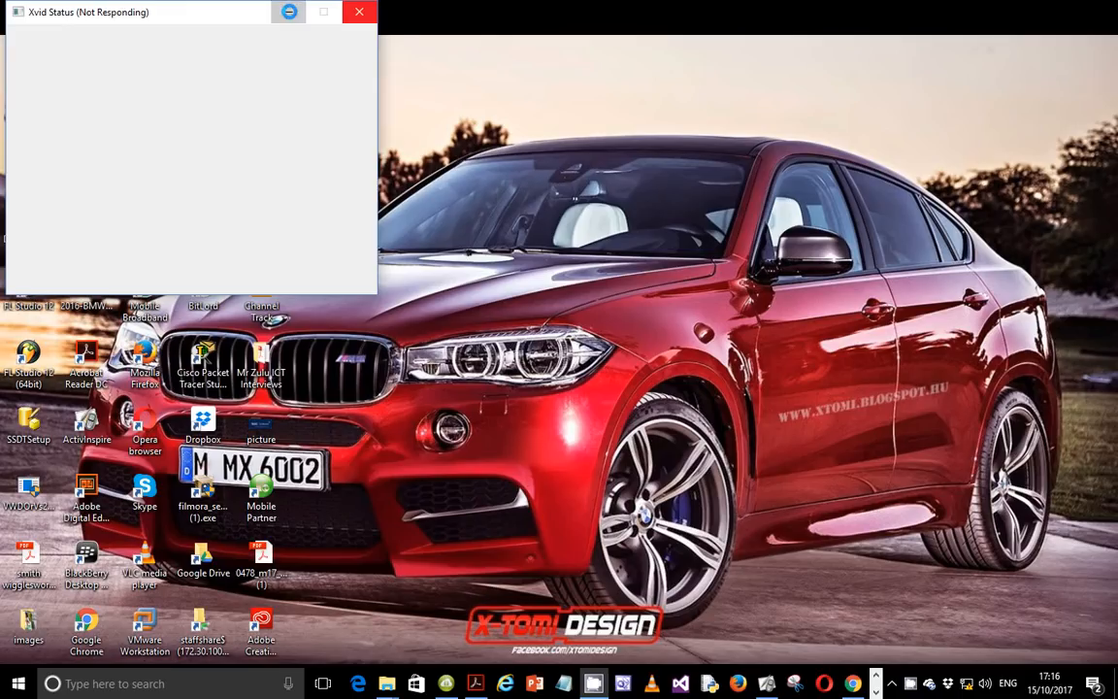
# Step: Bring up the exam paper and scroll to page 6, Task 3 – Spreadsheet
pyautogui.click(359, 12)
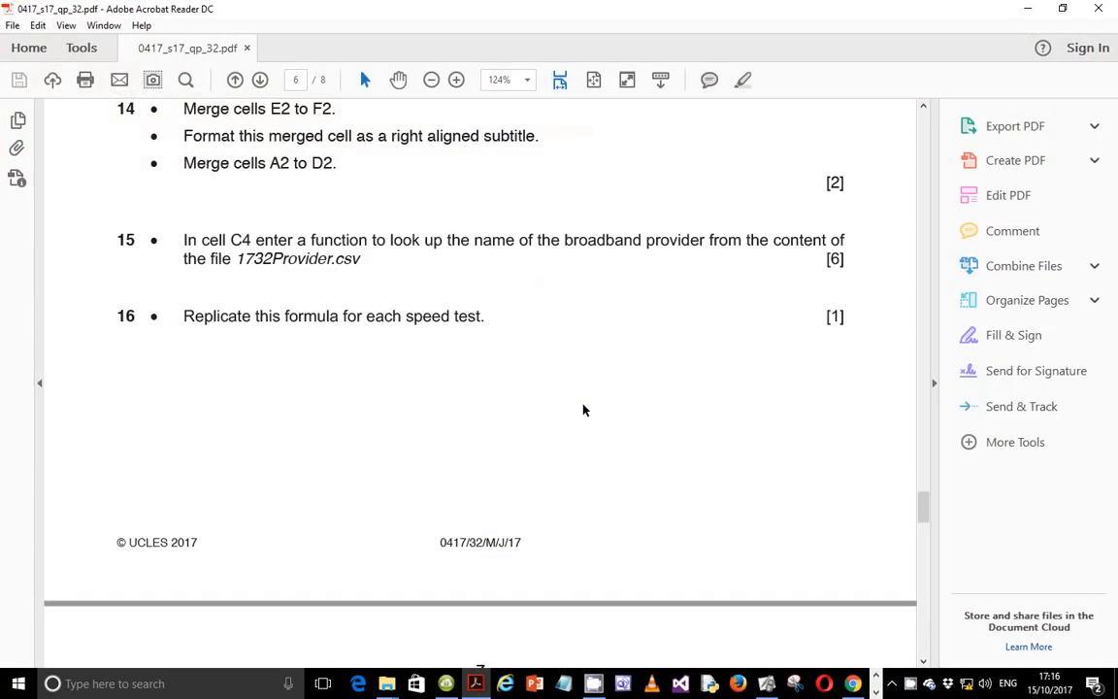
pyautogui.moveTo(588, 409)
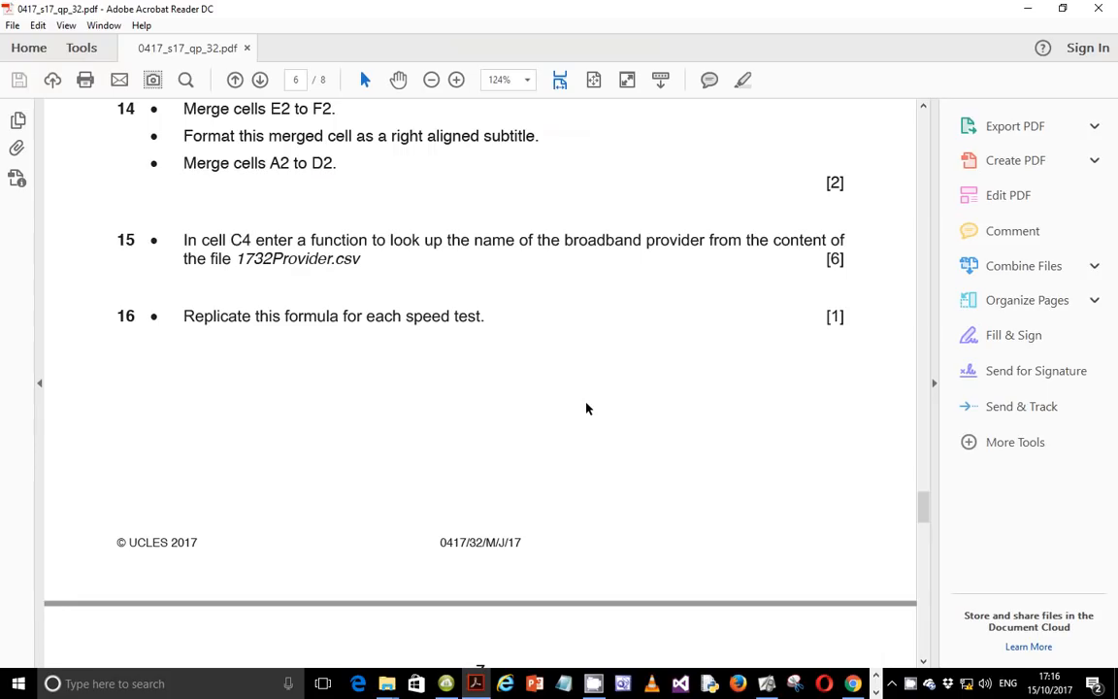
pyautogui.scroll(-3)
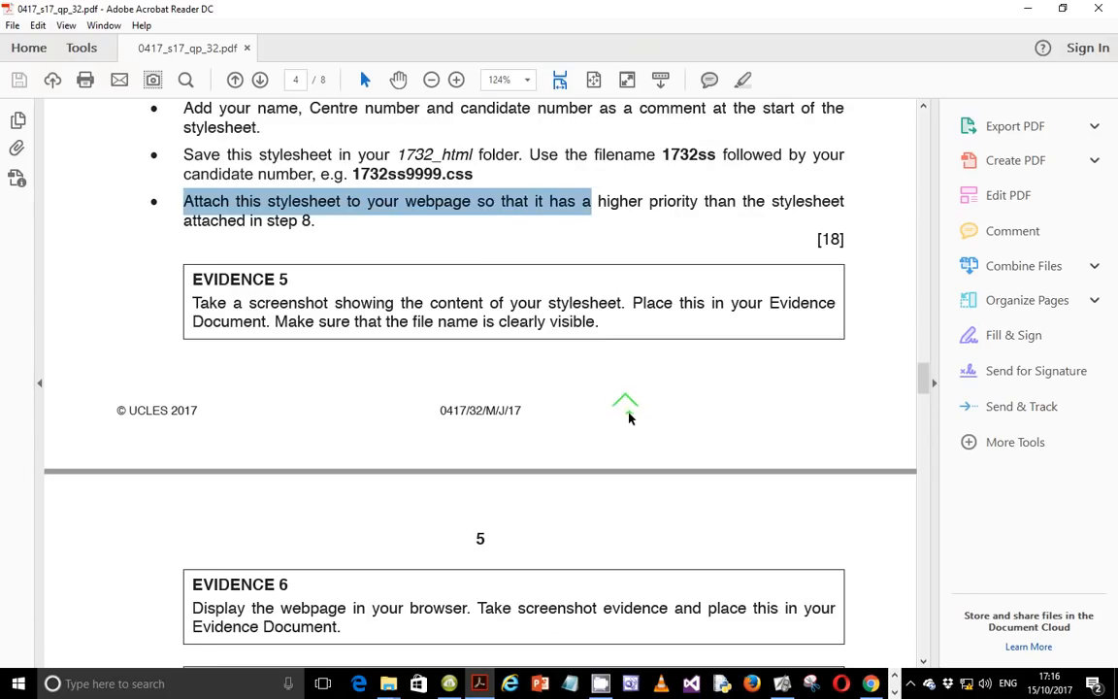
pyautogui.scroll(-3)
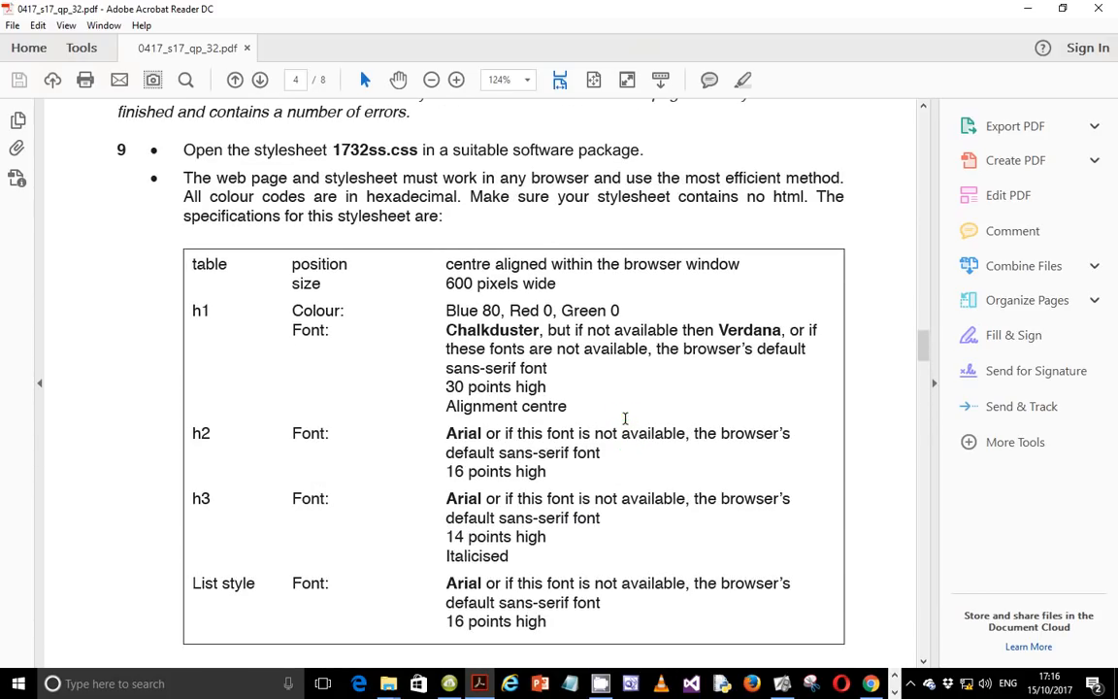
pyautogui.scroll(-3)
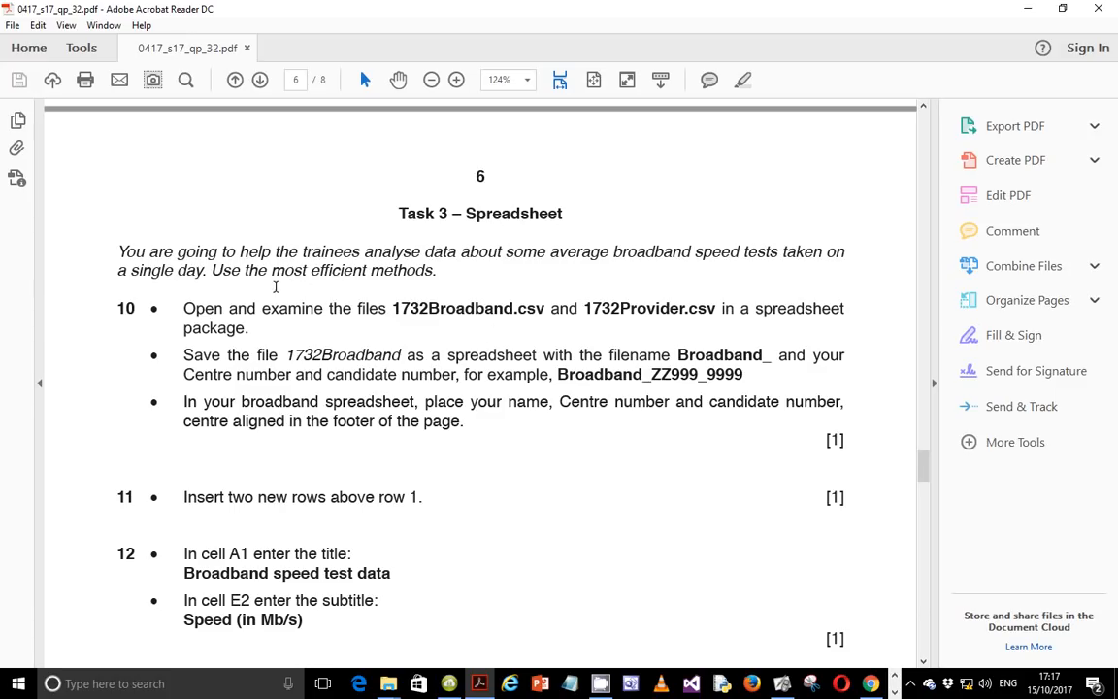
pyautogui.scroll(-3)
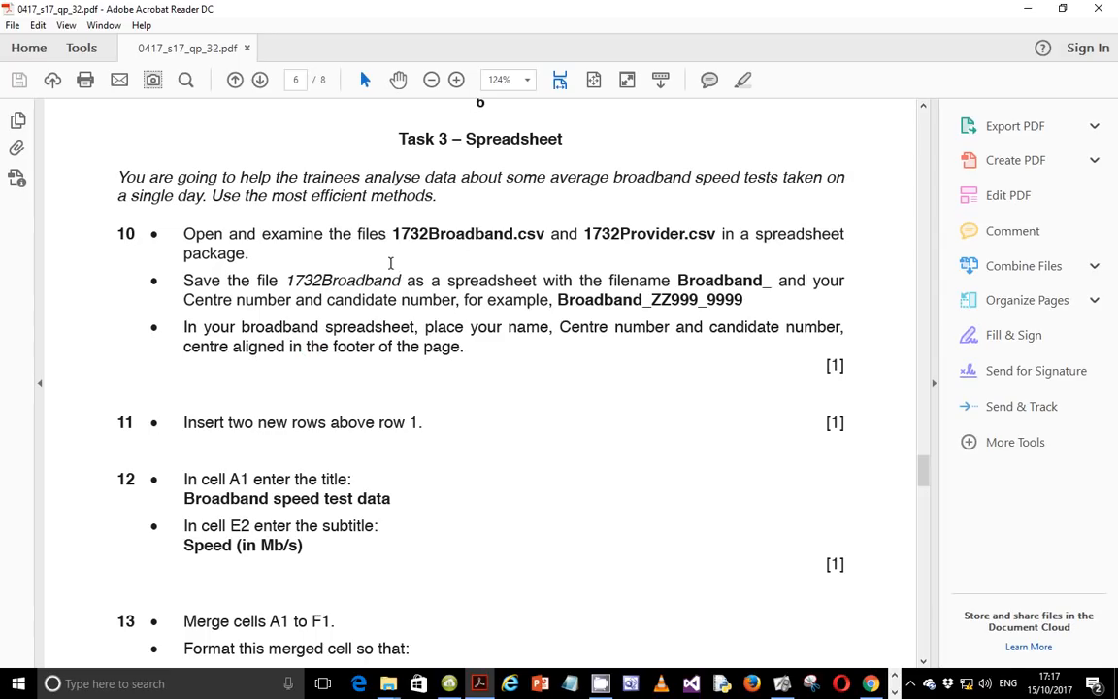
pyautogui.moveTo(453, 243)
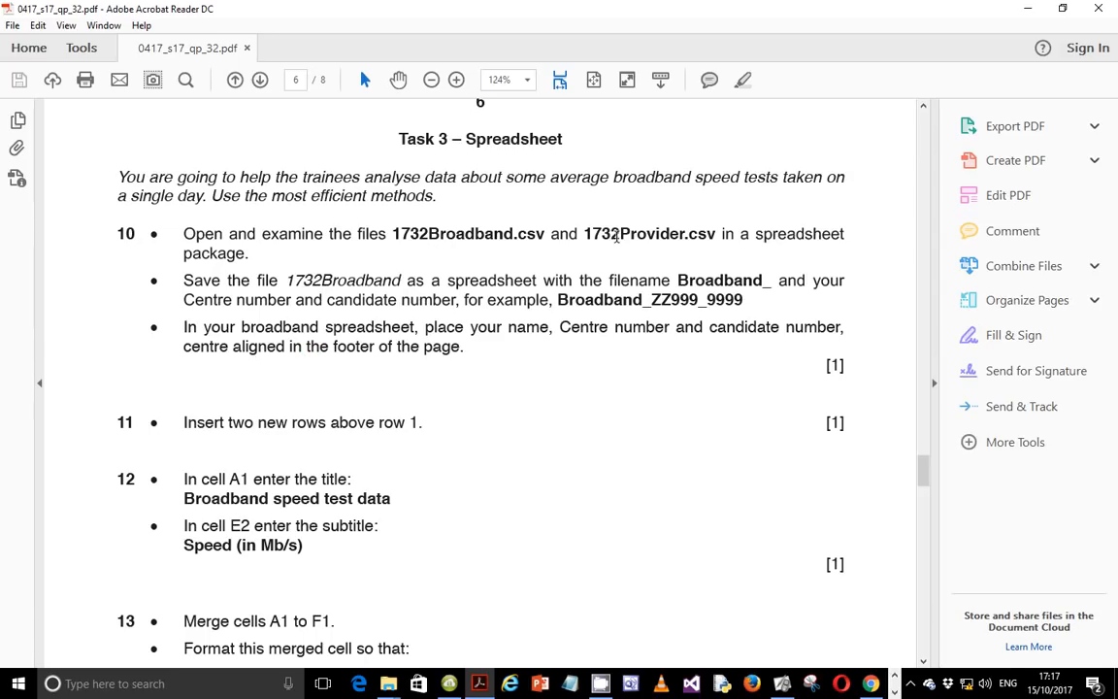
pyautogui.moveTo(705, 247)
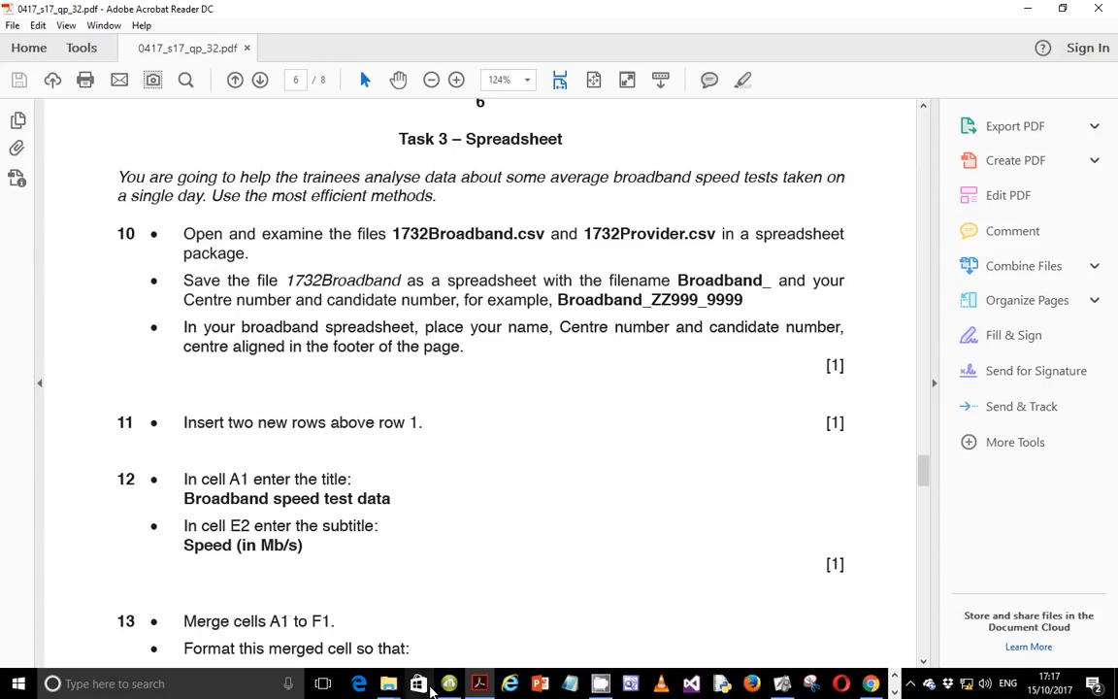
pyautogui.moveTo(432, 689)
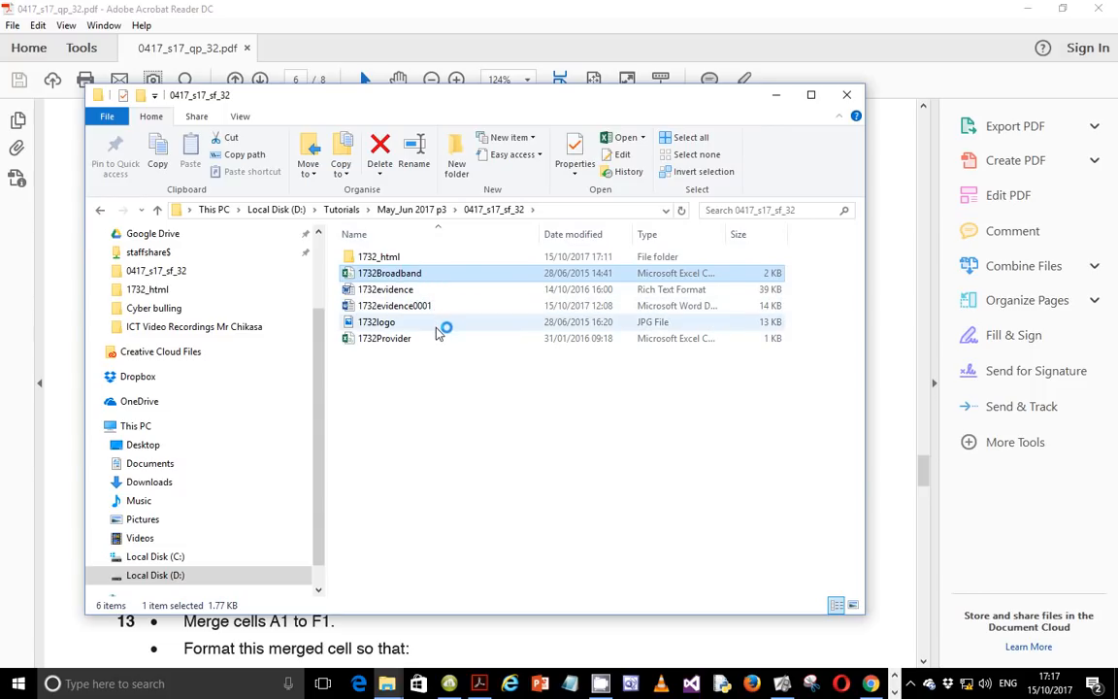
# Step: Open the 1732Broadband and 1732Provider files in Excel from File Explorer
pyautogui.doubleClick(386, 273)
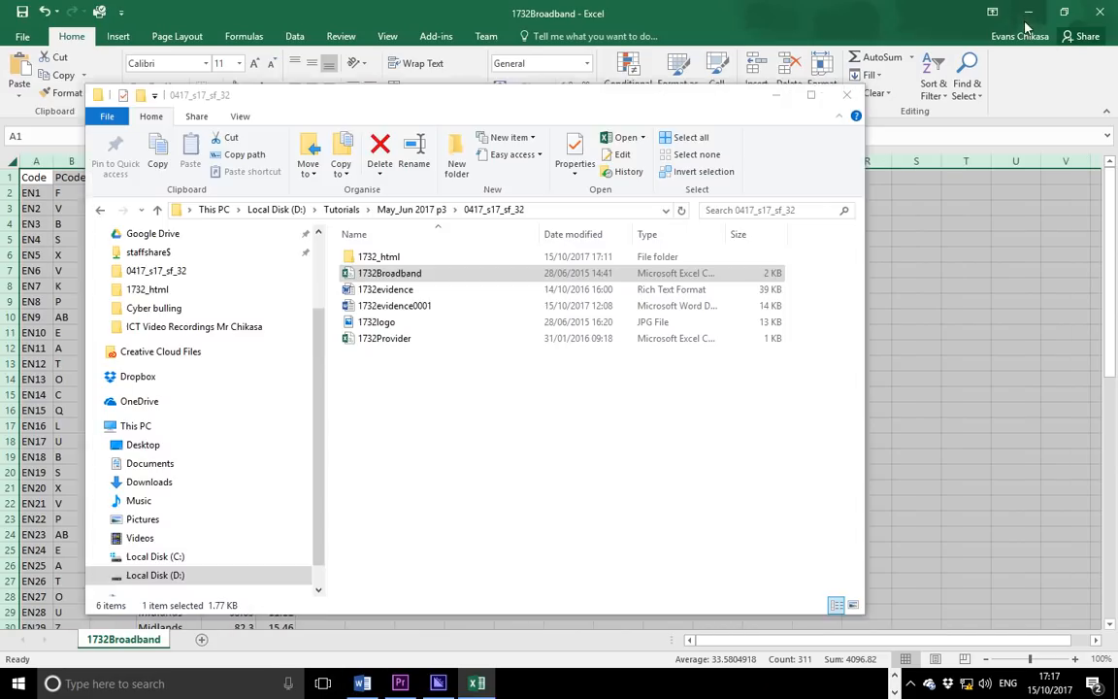
pyautogui.doubleClick(384, 338)
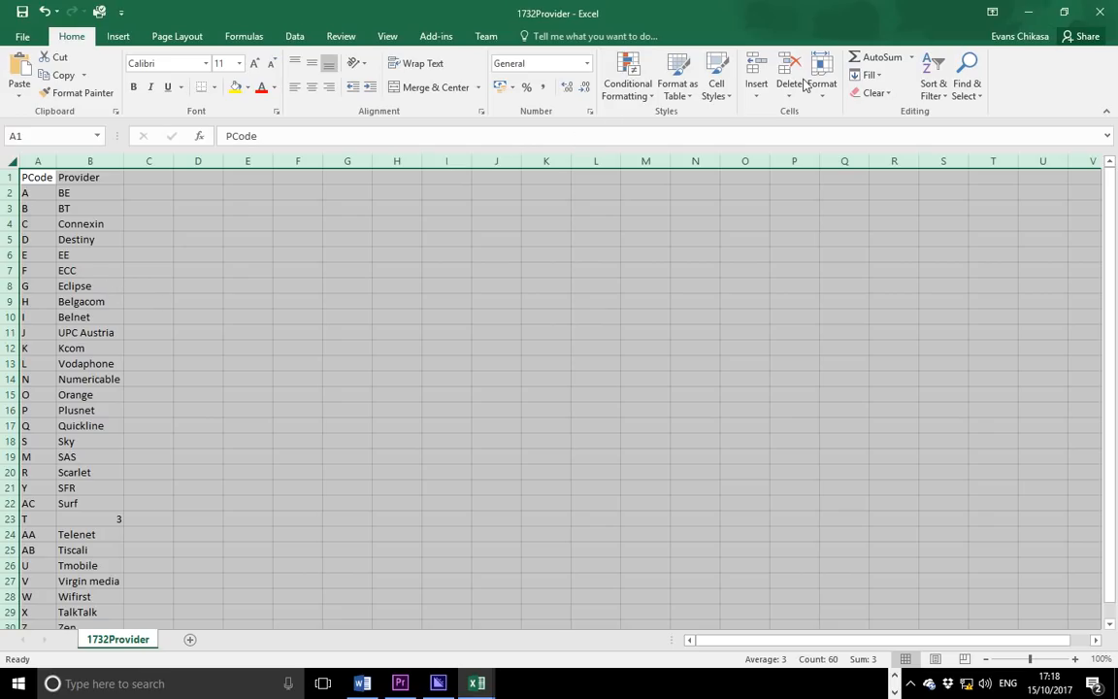
pyautogui.click(117, 637)
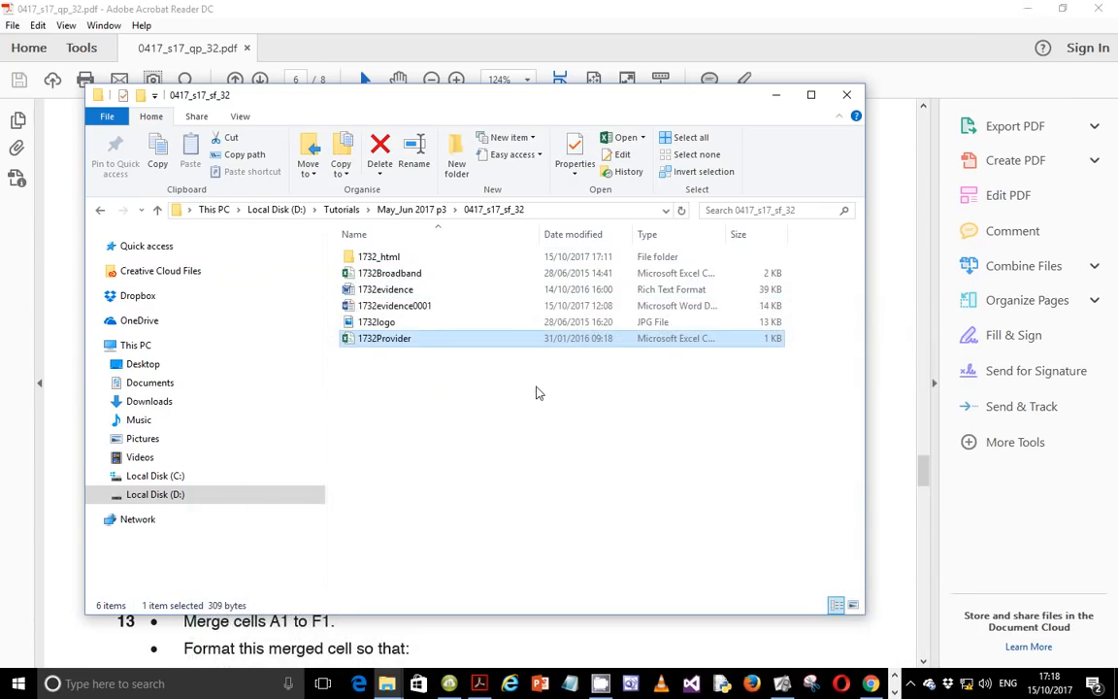
pyautogui.moveTo(469, 386)
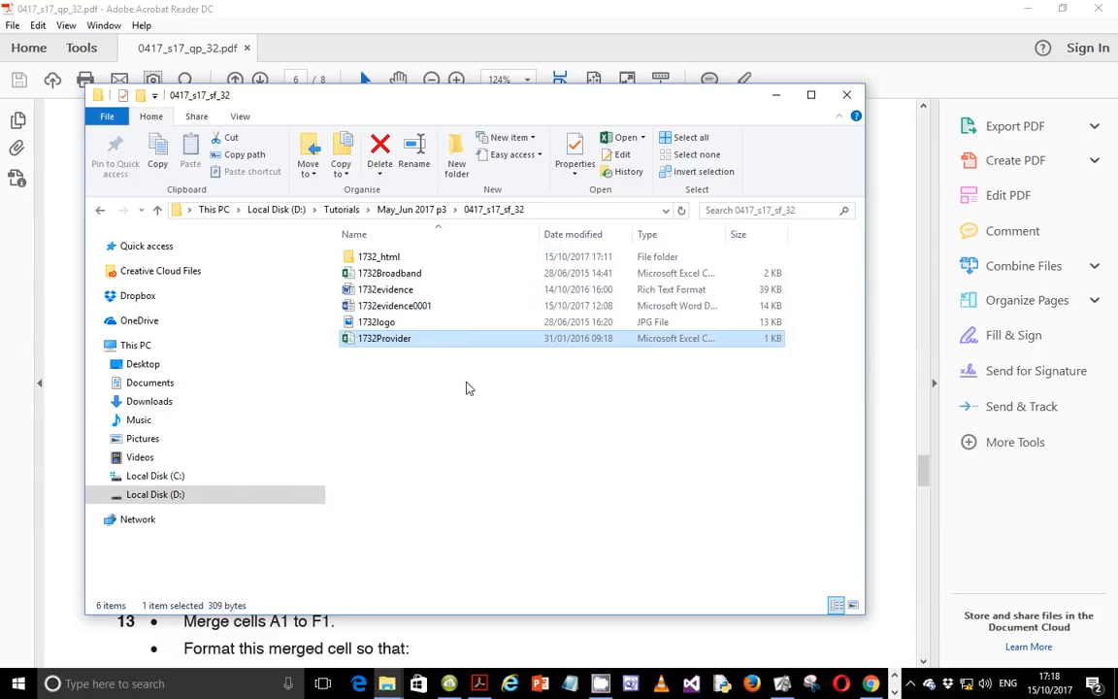
# Step: In the exam paper, highlight step 10's save instruction and example name Broadband_ZZ999_9999
pyautogui.click(846, 94)
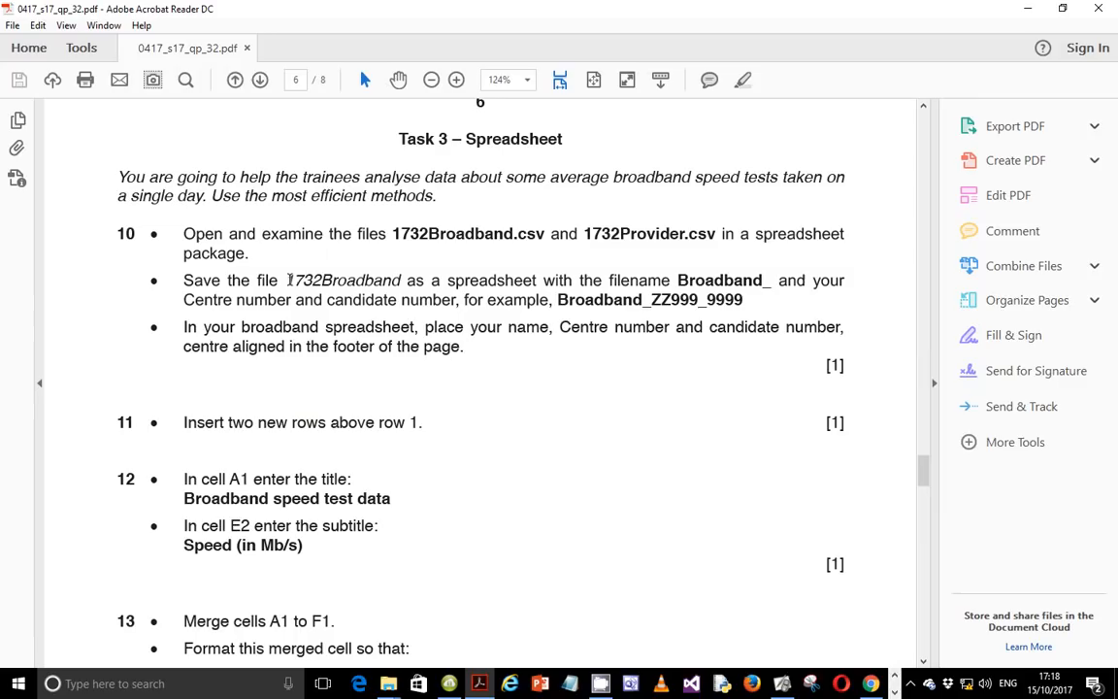
pyautogui.moveTo(285, 279); pyautogui.dragTo(541, 279)
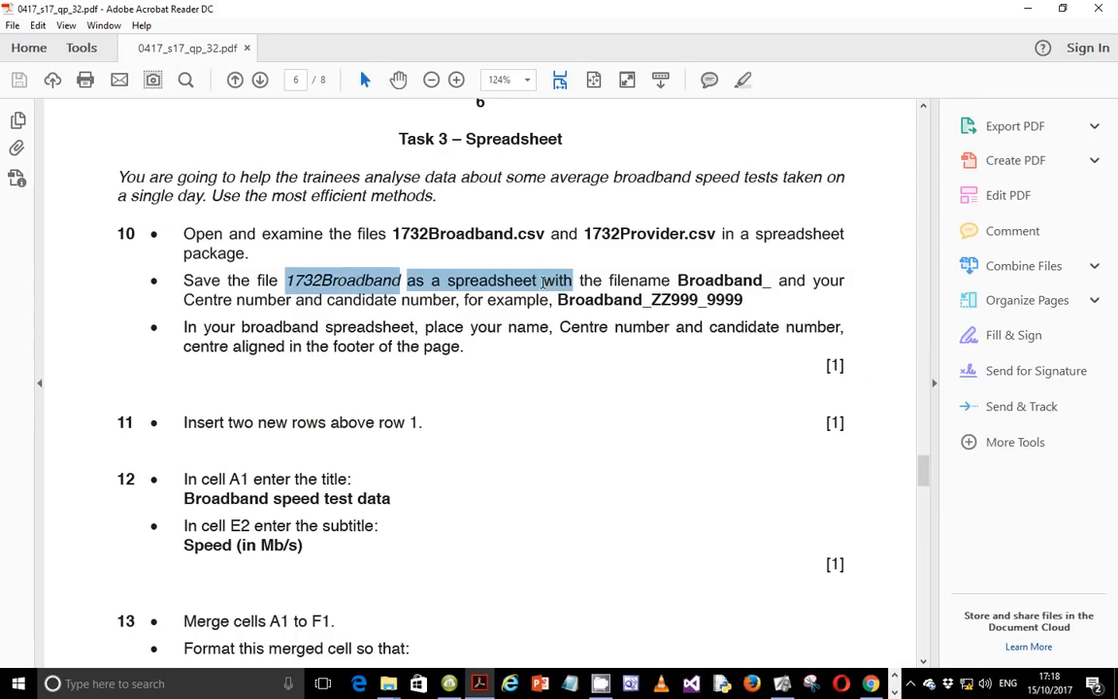
pyautogui.moveTo(543, 280); pyautogui.dragTo(790, 281)
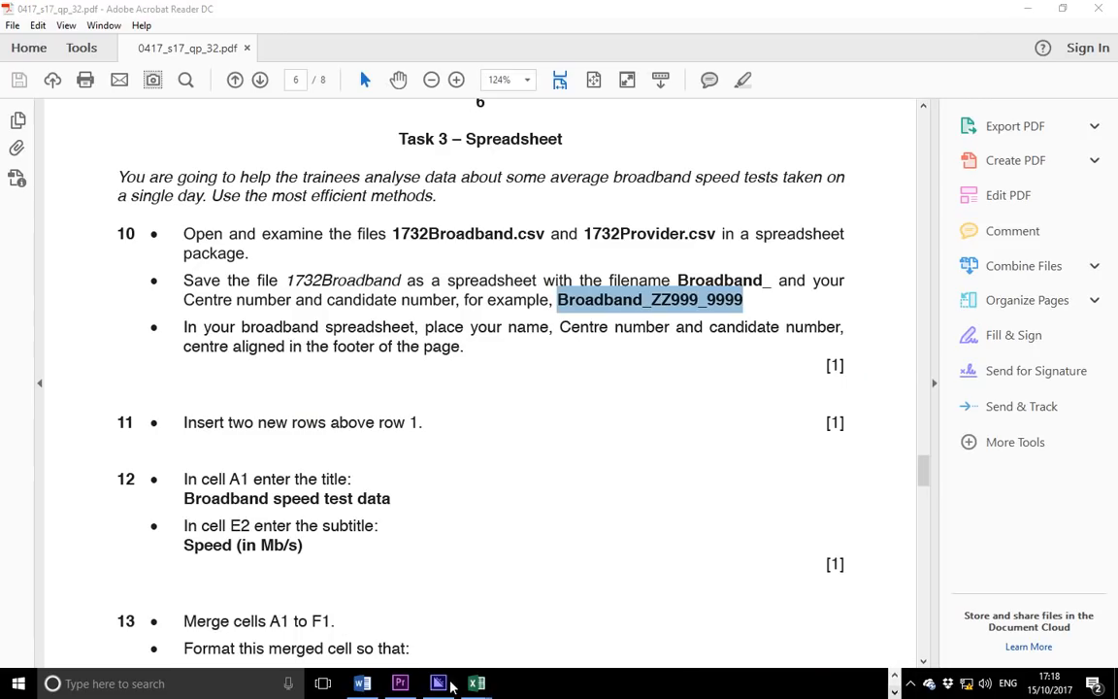
# Step: Save 1732Broadband as an Excel Workbook named Broadband_ZM556_0001
pyautogui.click(475, 683)
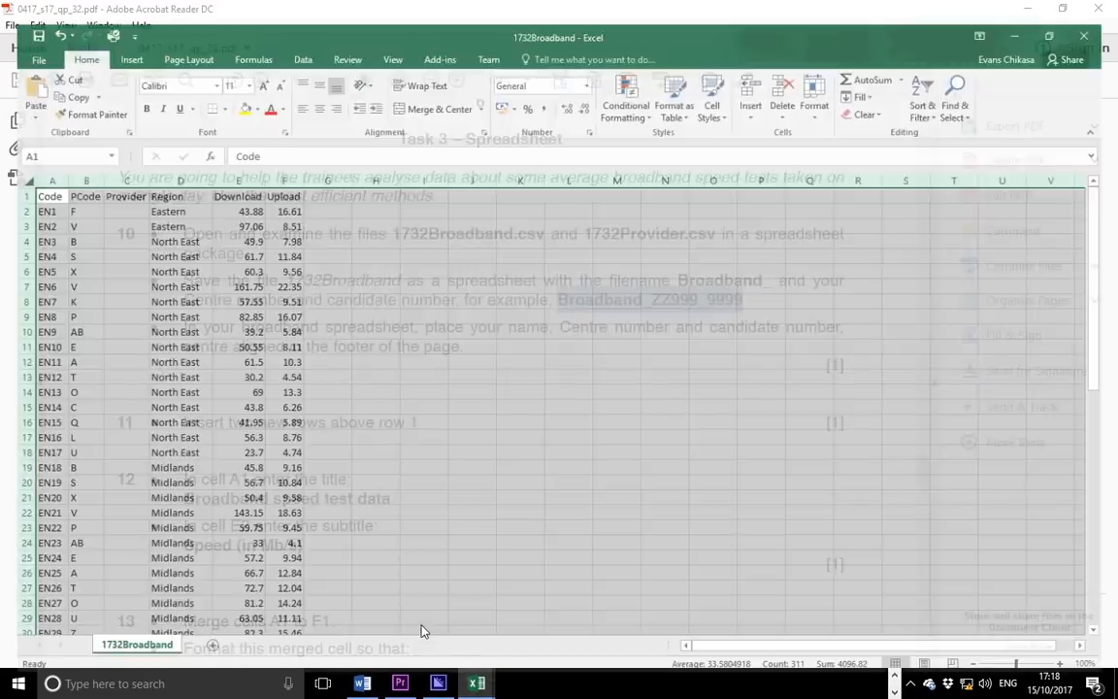
pyautogui.click(41, 59)
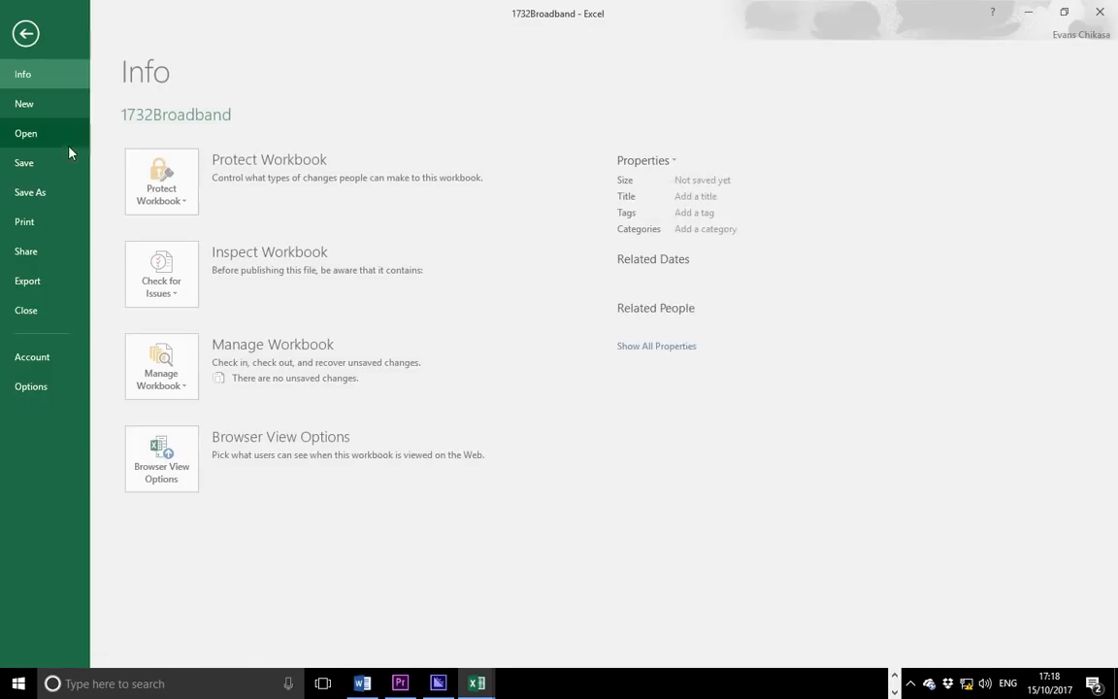
pyautogui.click(30, 191)
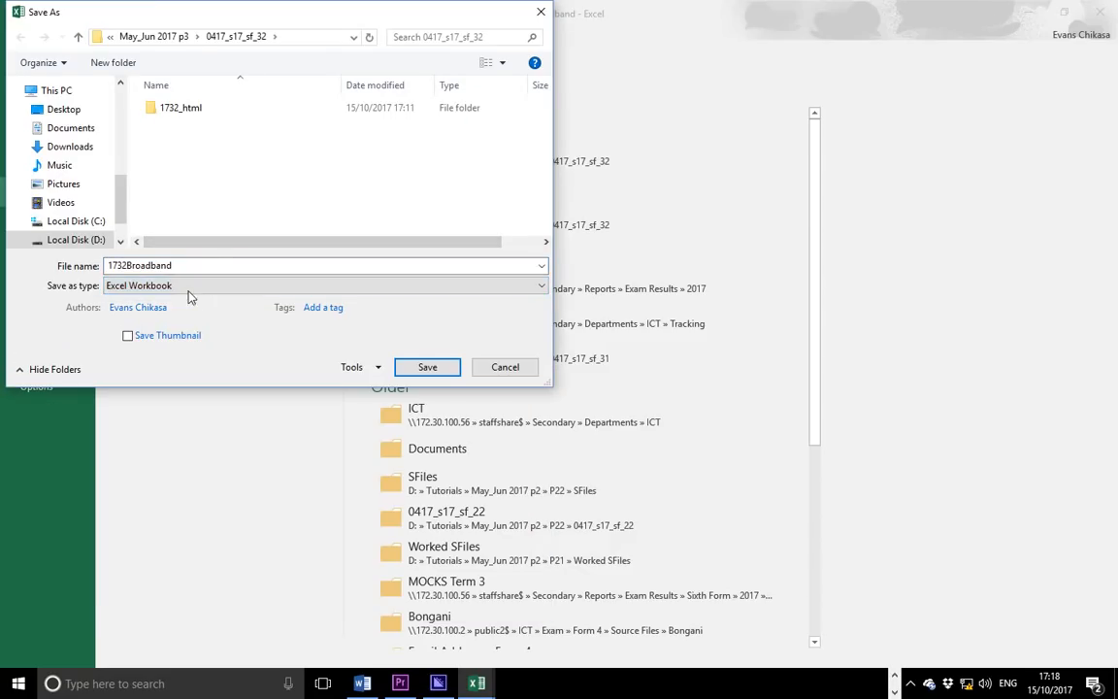
pyautogui.click(203, 265)
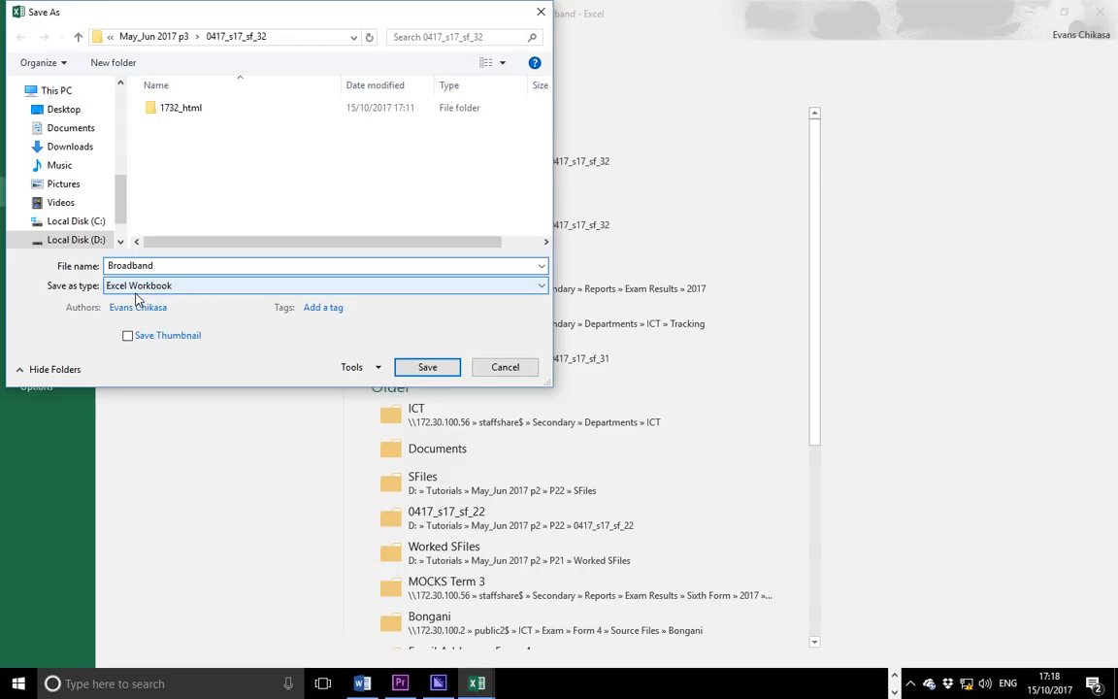
pyautogui.write('_ZM556_')
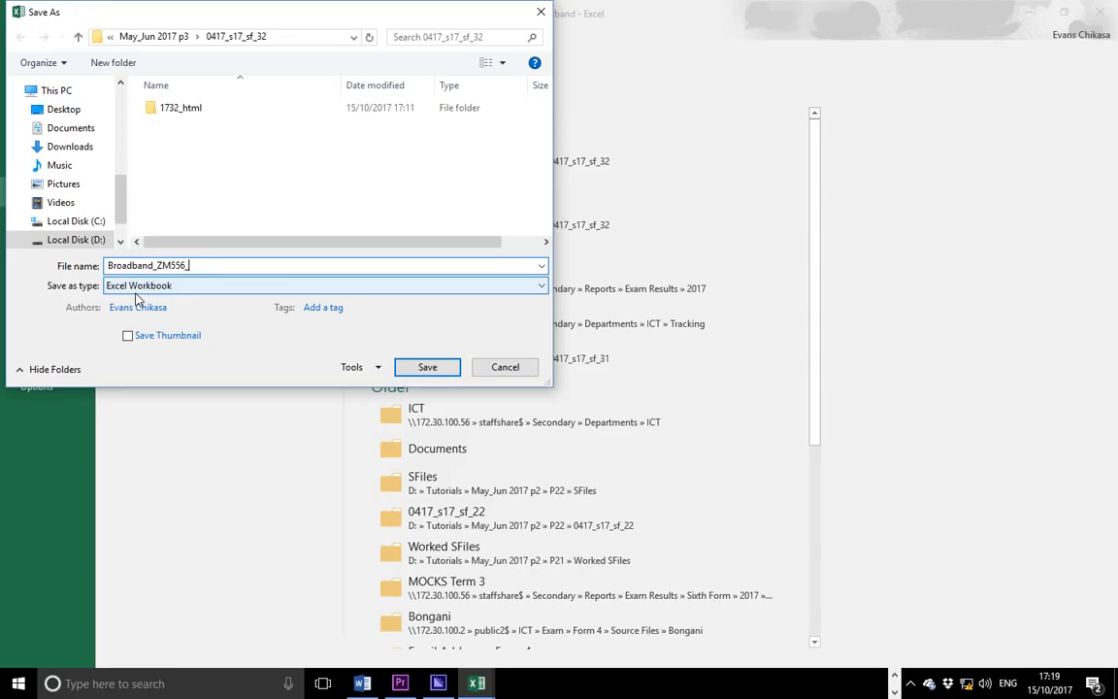
pyautogui.write('0001')
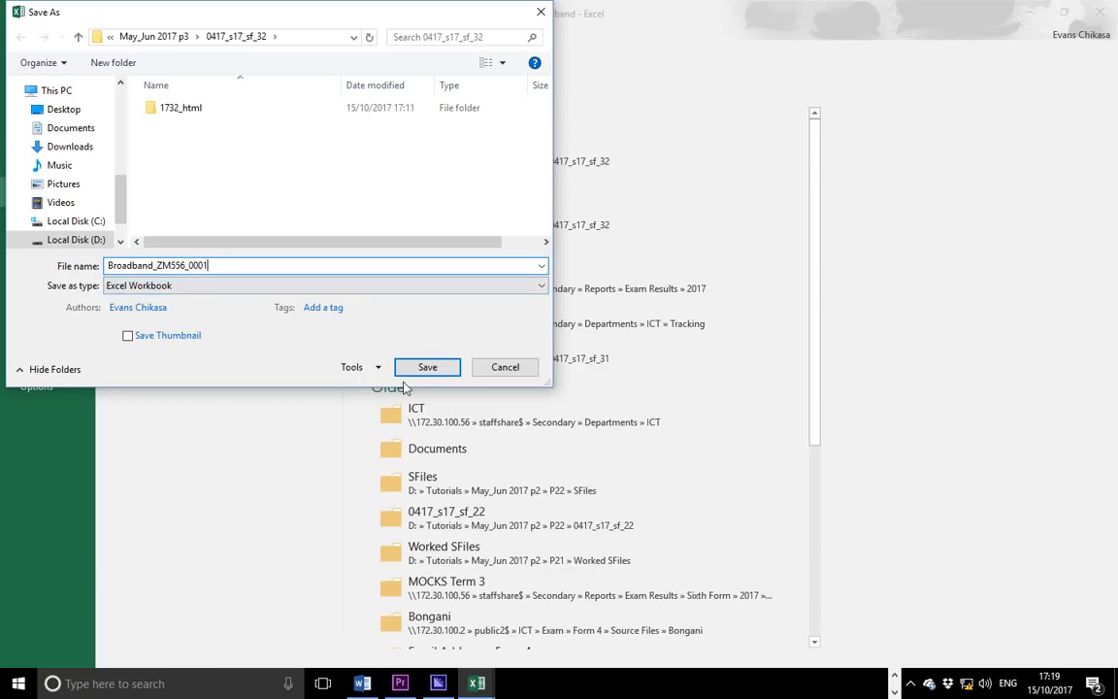
pyautogui.click(427, 366)
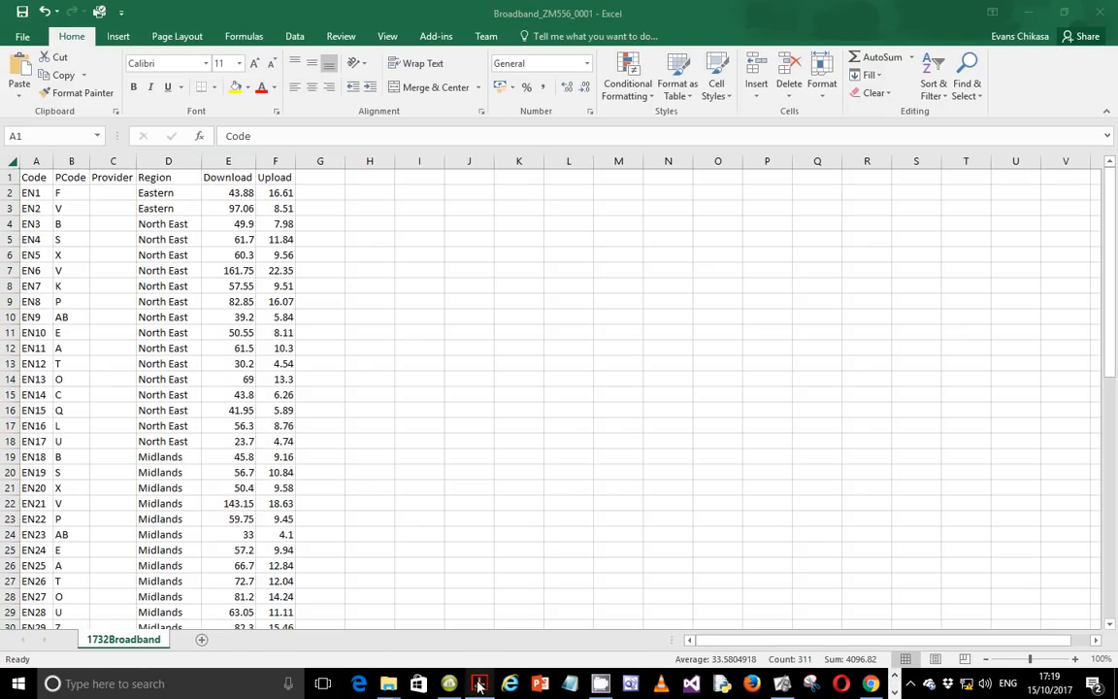
# Step: Check the footer requirement in the exam paper, then start adding a footer in Excel
pyautogui.click(475, 683)
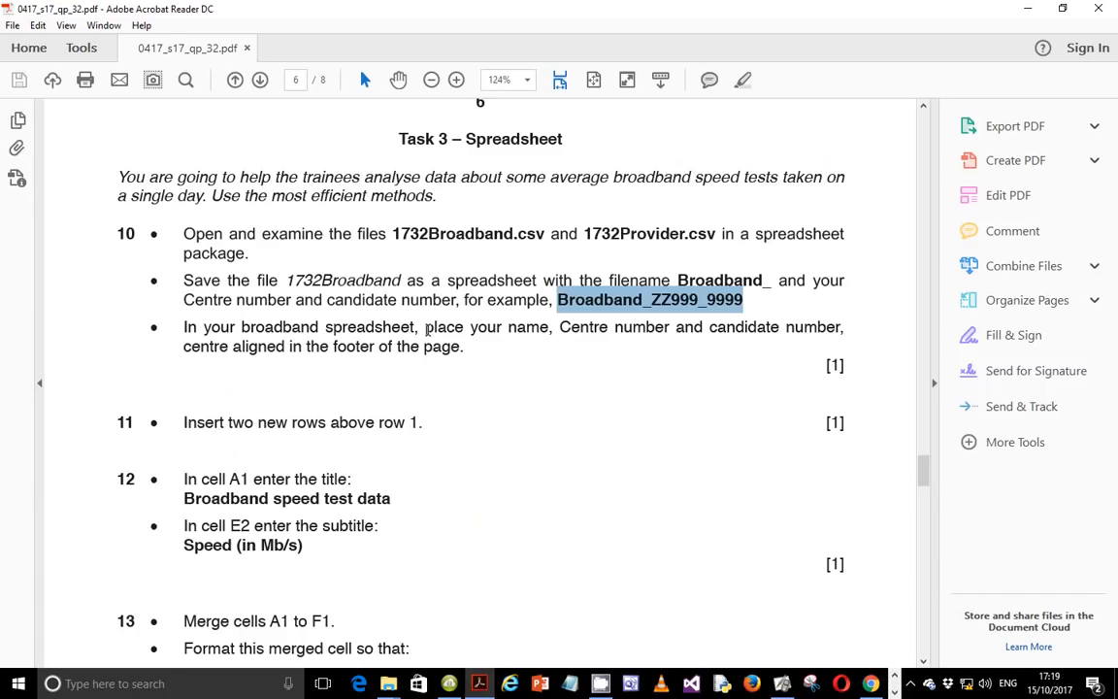
pyautogui.moveTo(424, 327); pyautogui.dragTo(777, 327)
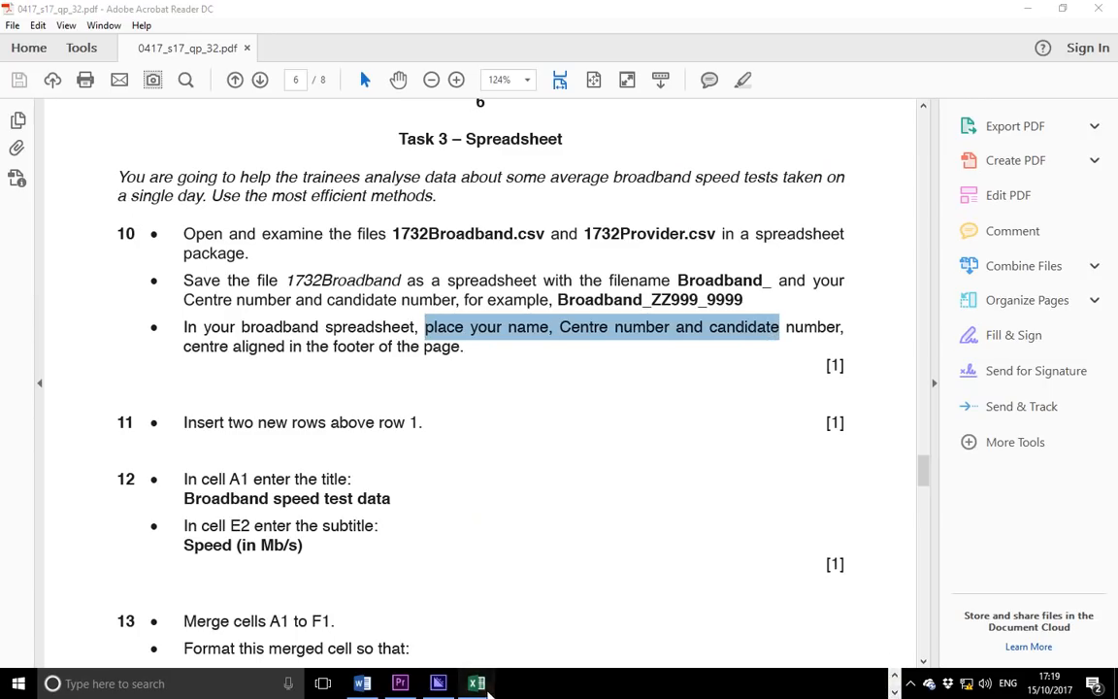
pyautogui.click(477, 681)
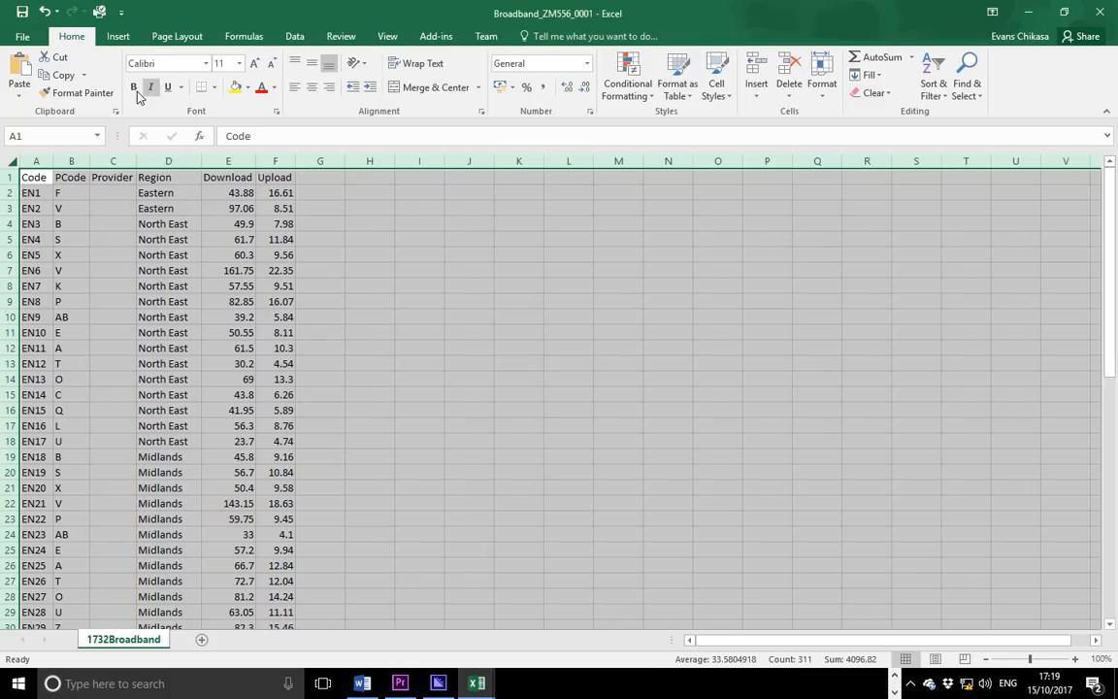
pyautogui.click(117, 36)
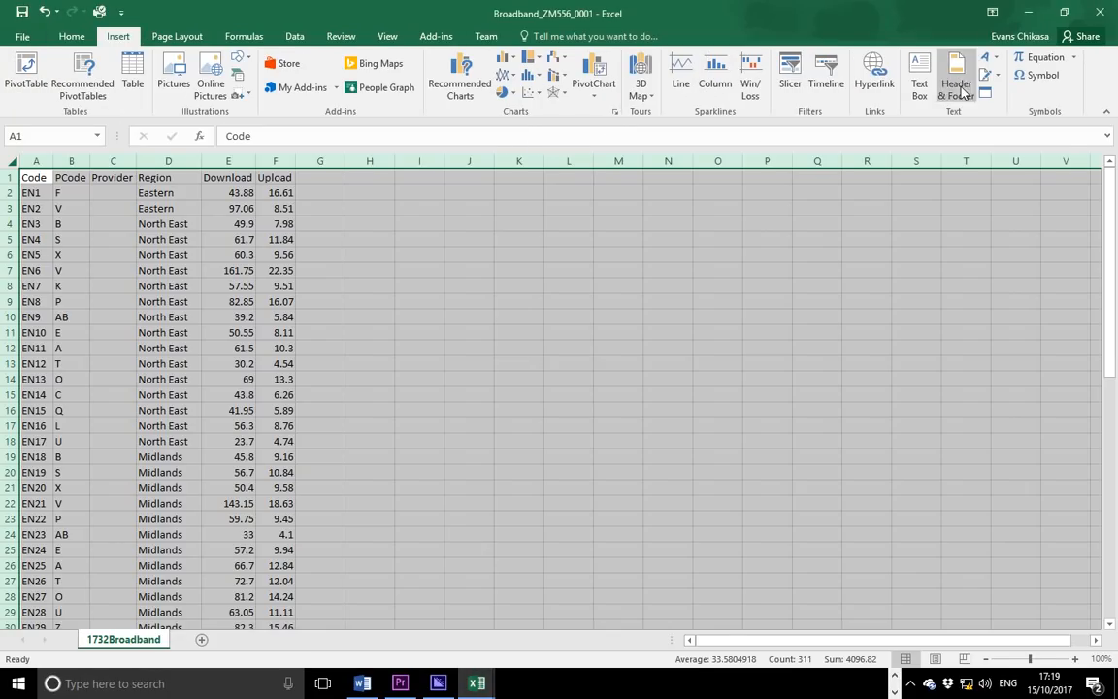
pyautogui.click(953, 70)
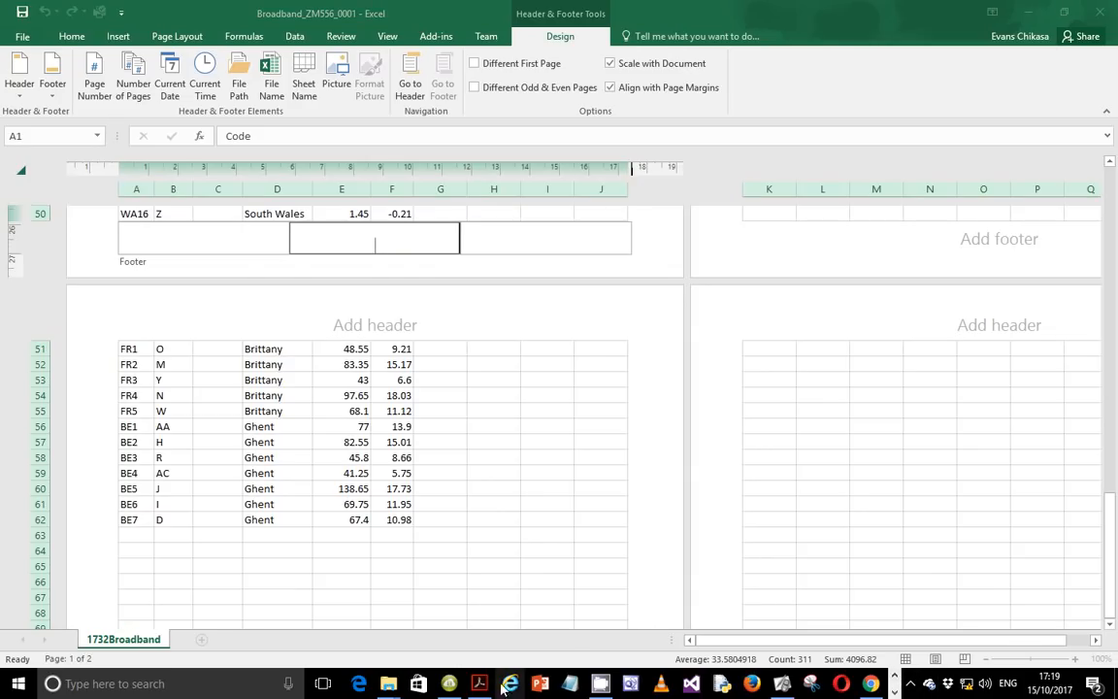
pyautogui.click(475, 680)
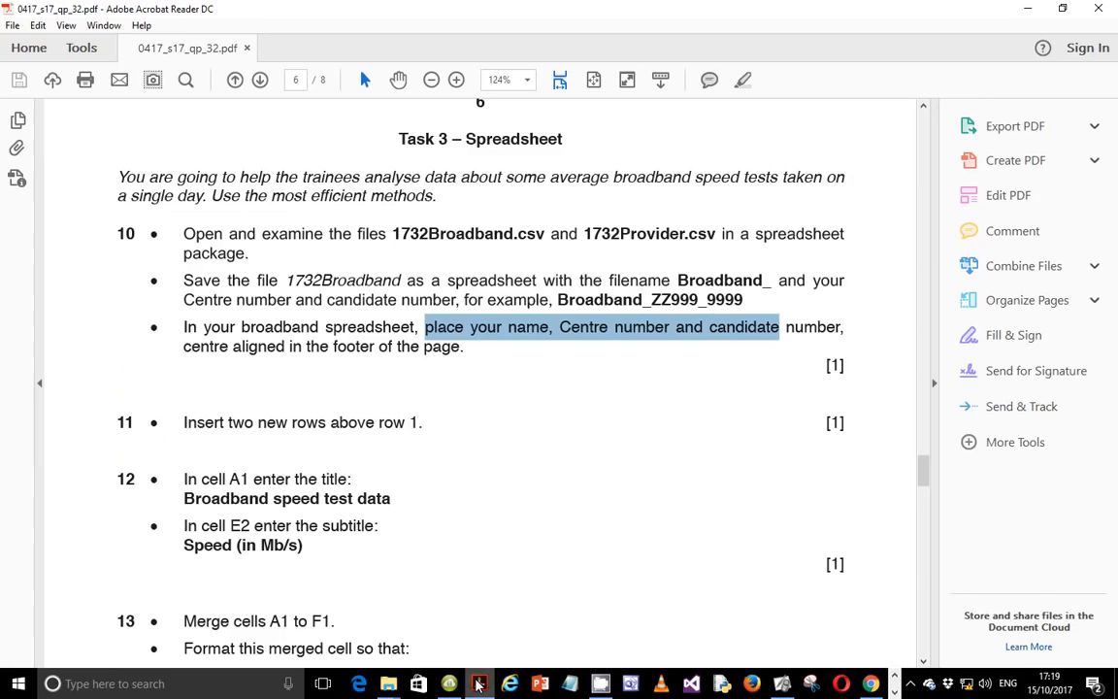
pyautogui.click(478, 680)
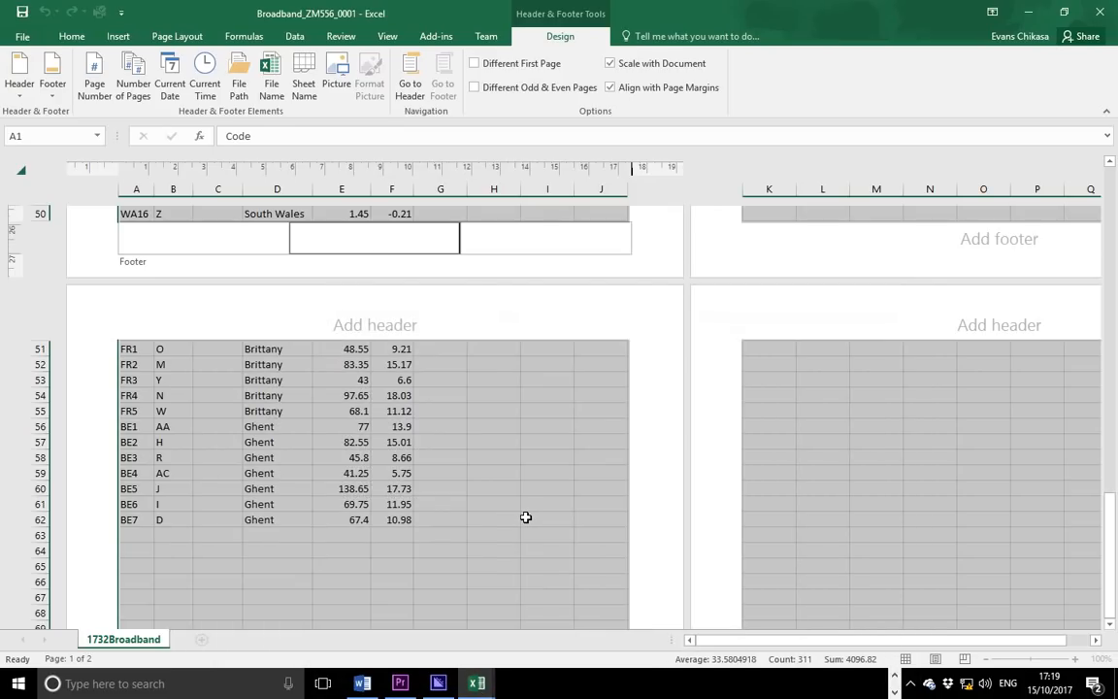
pyautogui.write('Chikasa Eba')
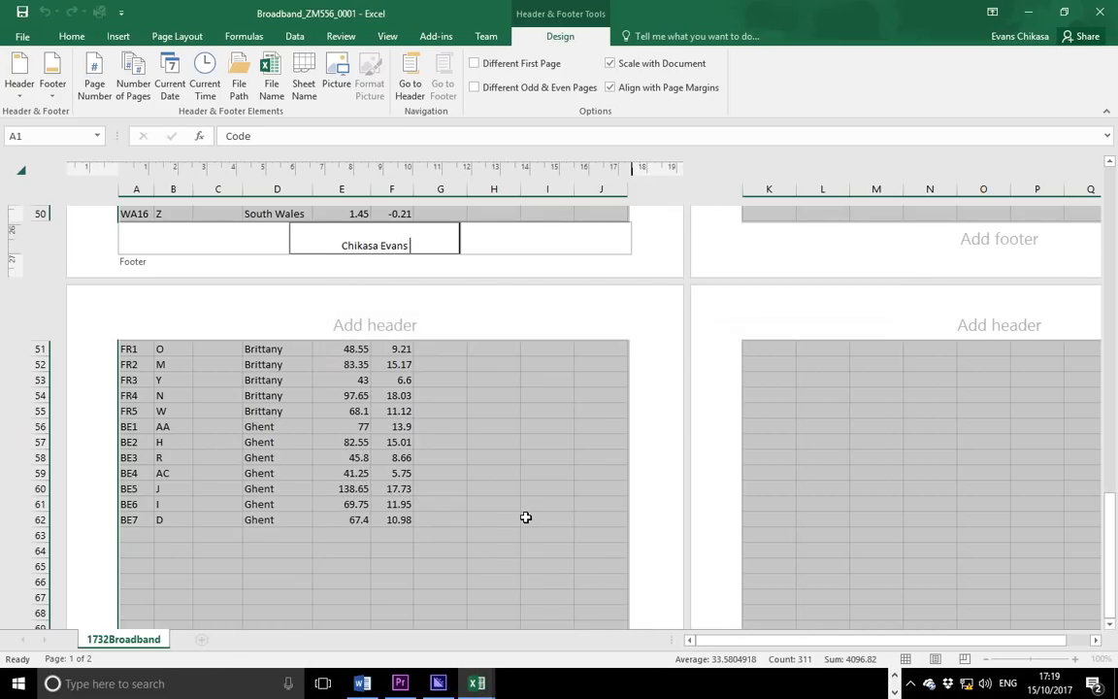
pyautogui.write(', ZM556, 0001')
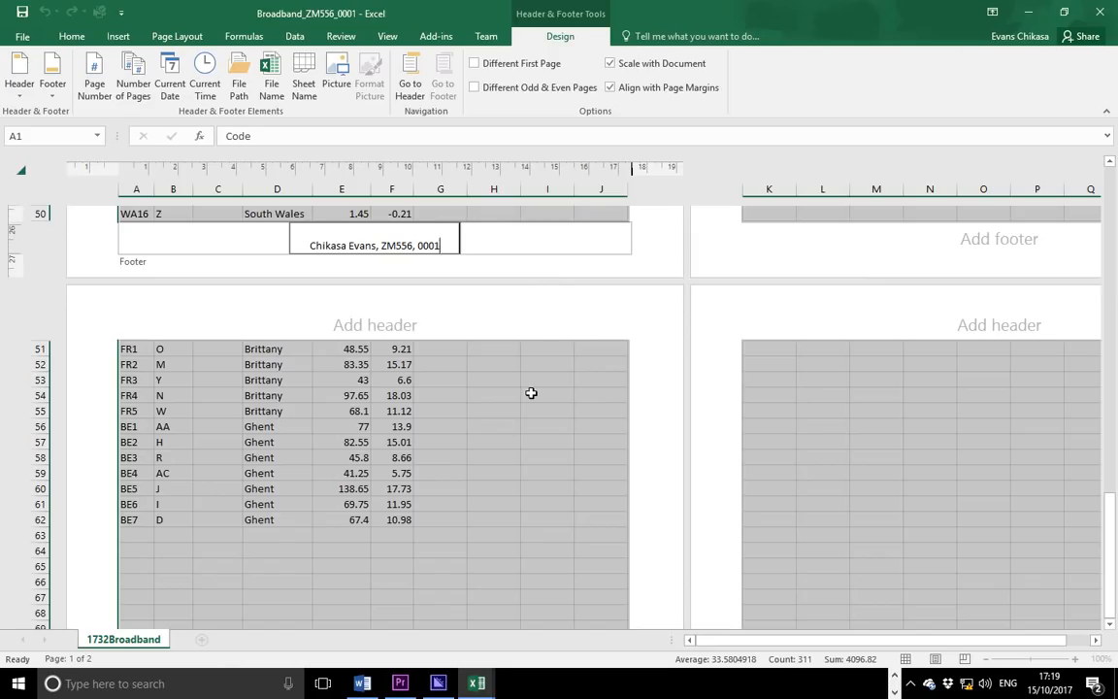
pyautogui.click(546, 395)
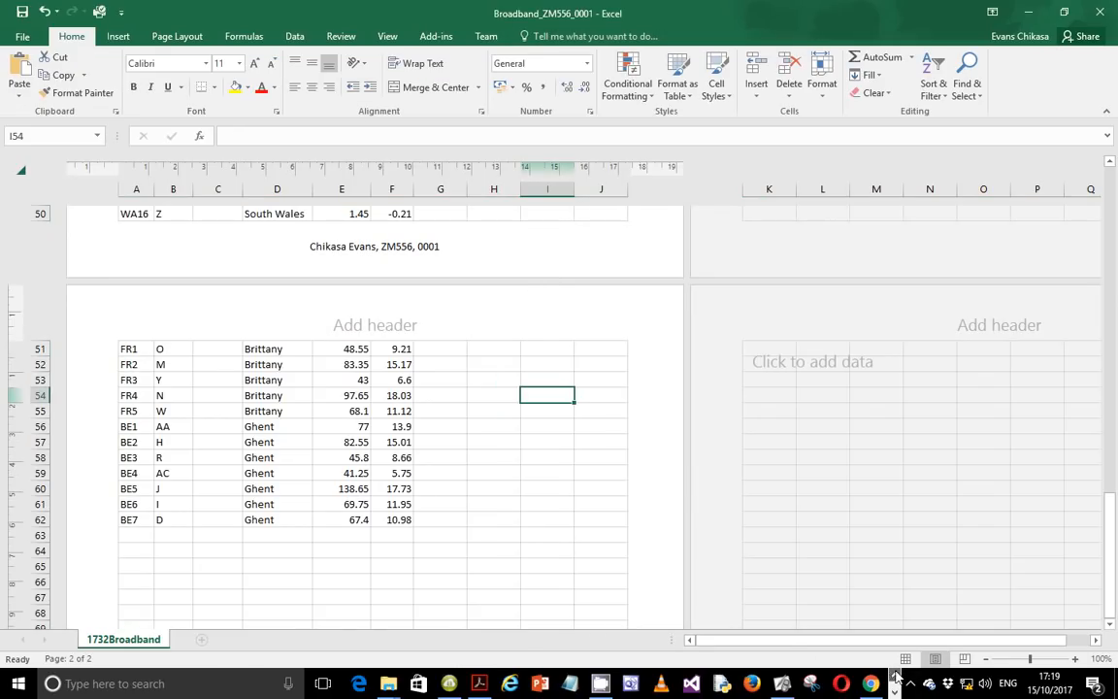
pyautogui.click(494, 684)
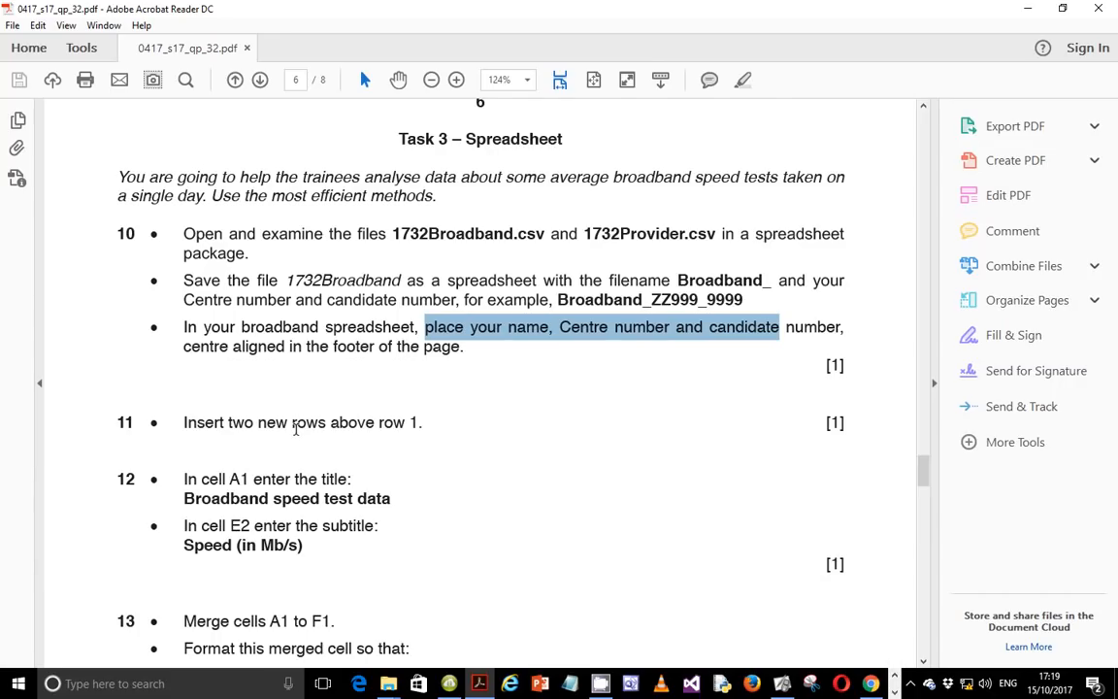
# Step: Insert new blank rows above row 1 of the broadband sheet
pyautogui.scroll(-3)
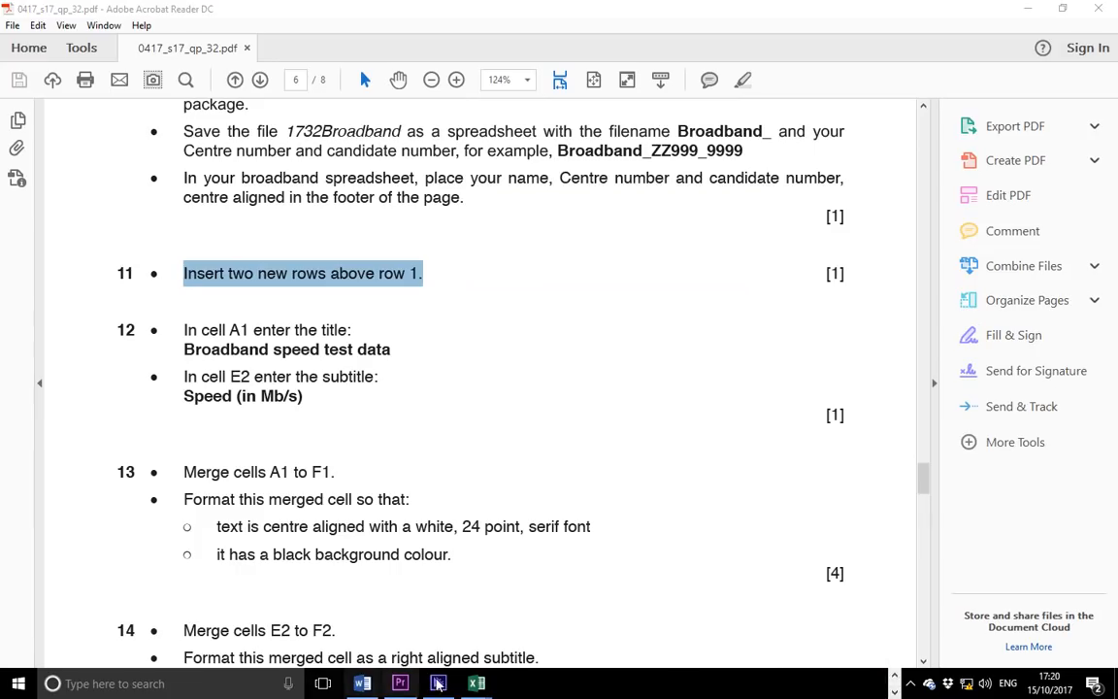
pyautogui.click(475, 683)
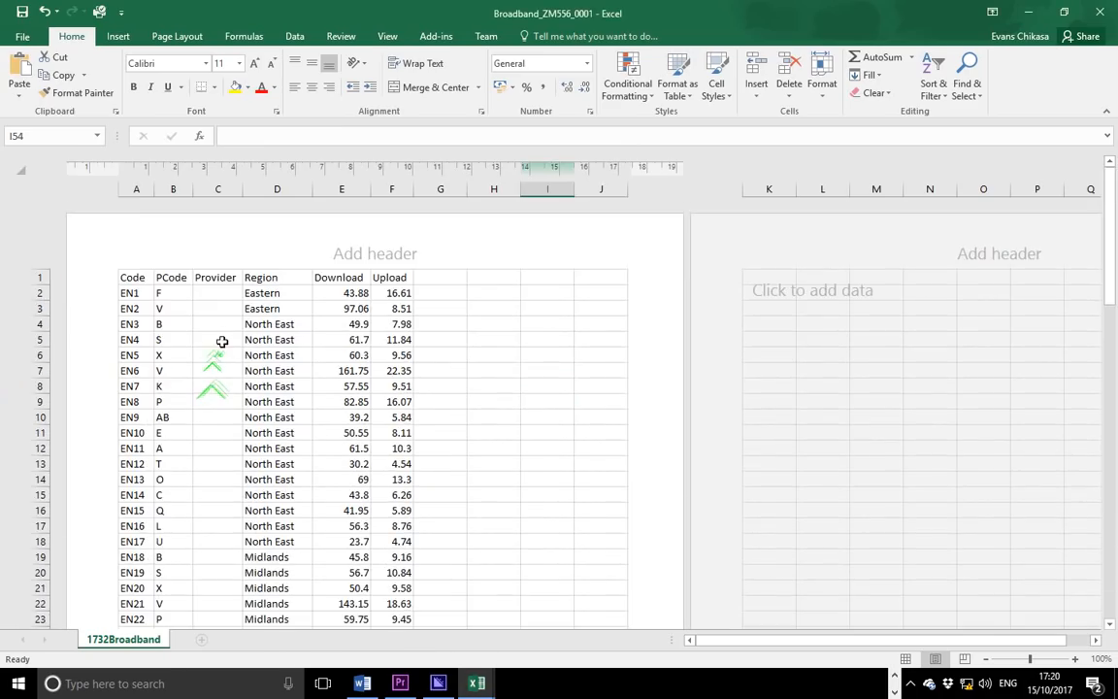
pyautogui.rightClick(136, 190)
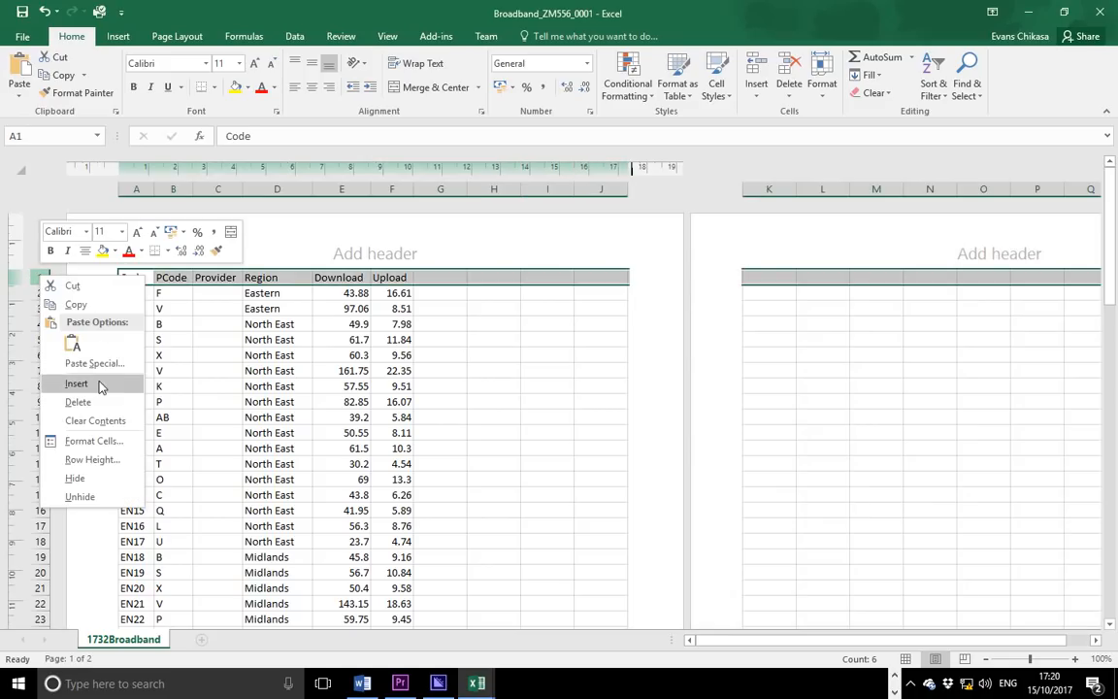
pyautogui.click(76, 383)
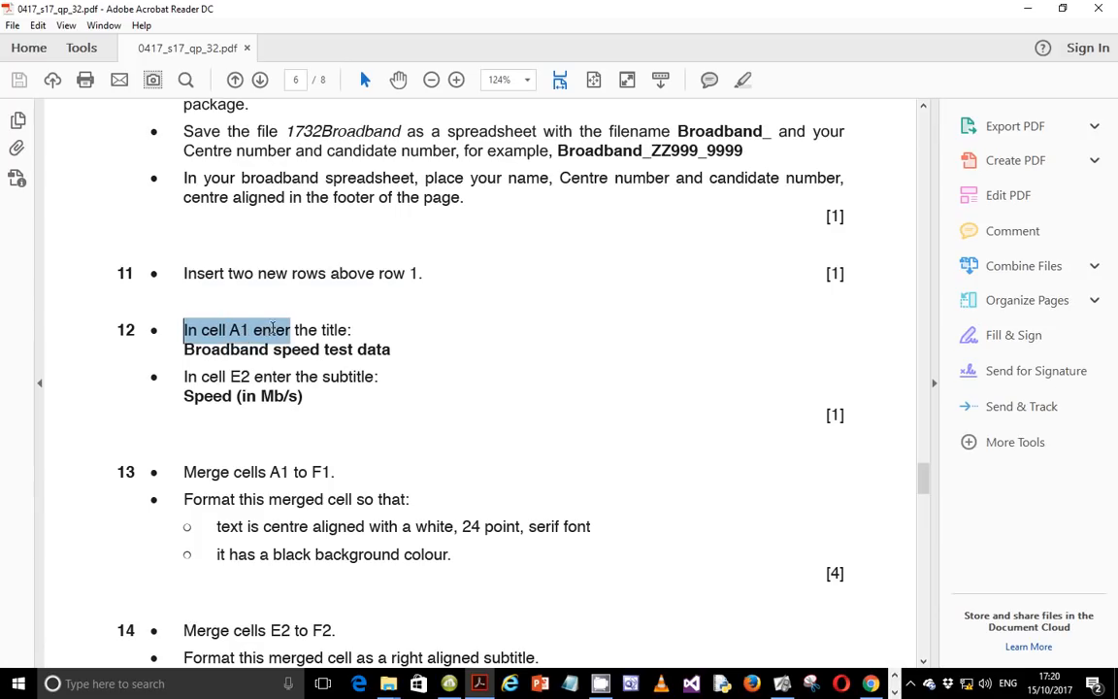
# Step: Mark the A1 title instruction 'Broadband speed test data' in the PDF
pyautogui.click(209, 349)
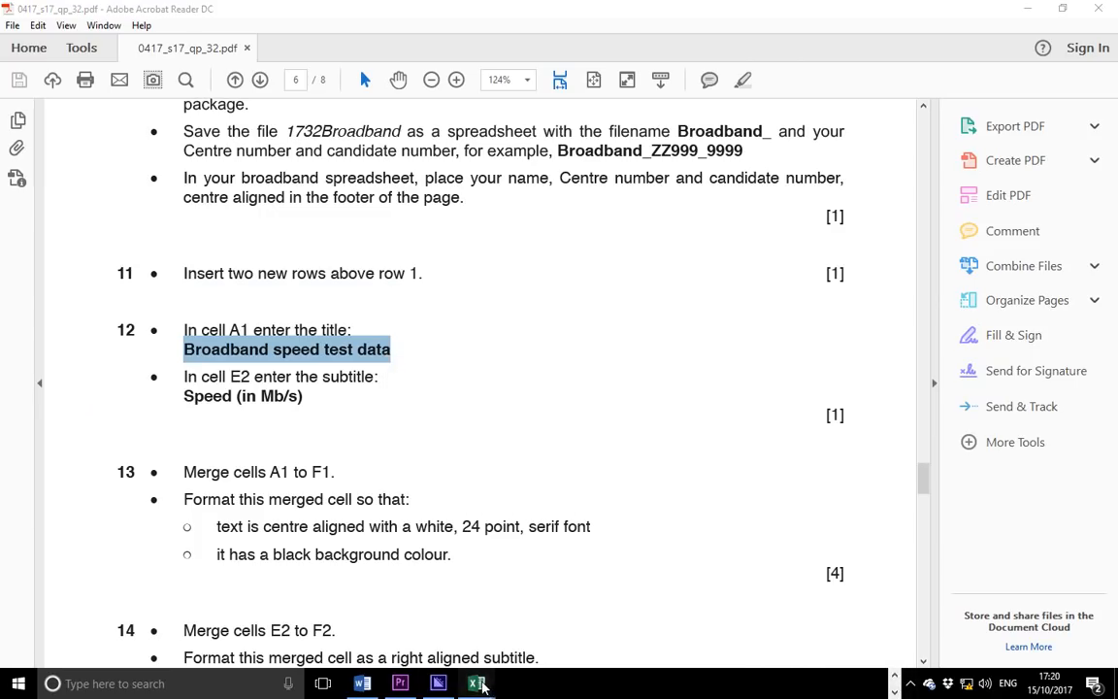
# Step: Enter 'Broadband speed test data' in cell A1, then return to the PDF
pyautogui.click(477, 683)
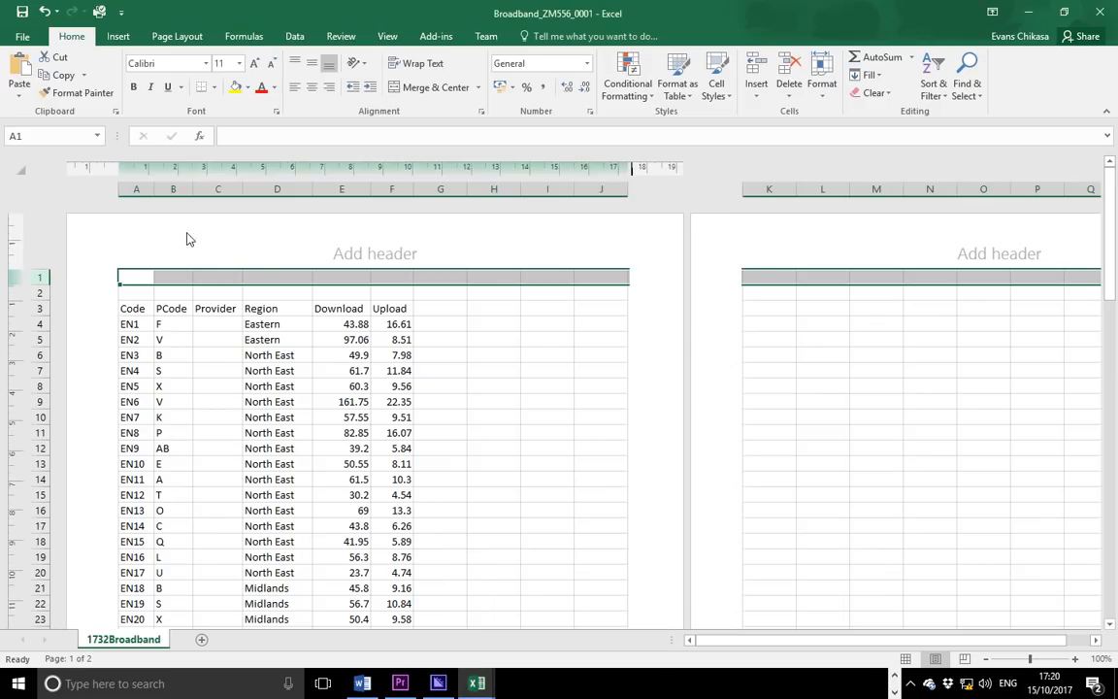
pyautogui.rightClick(136, 277)
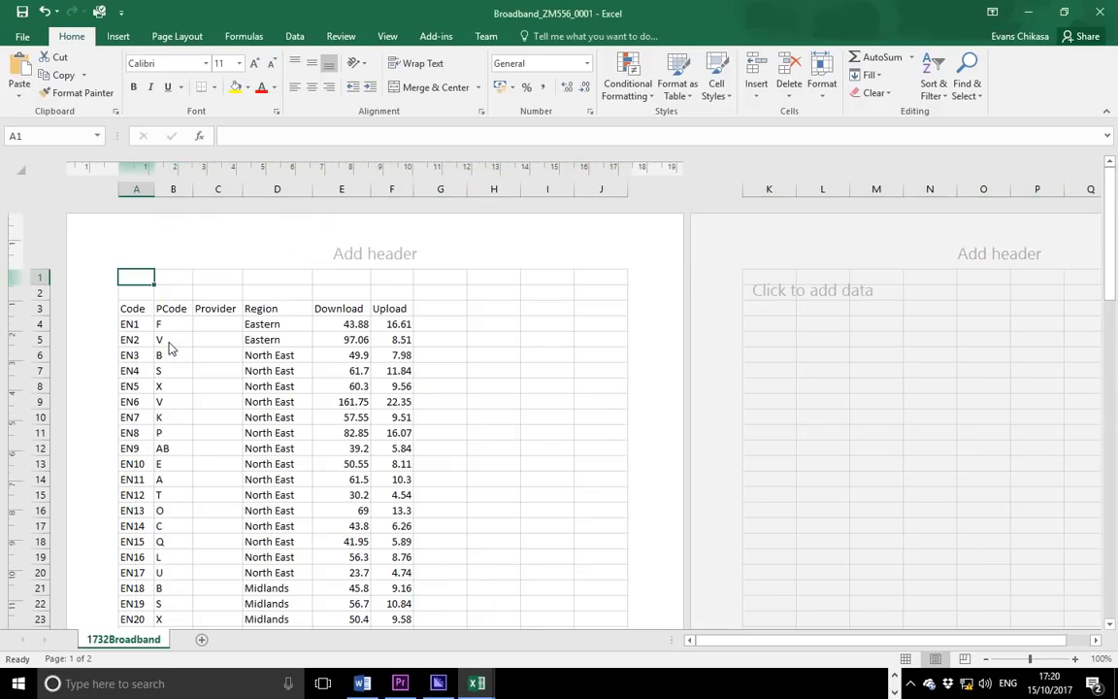
pyautogui.write('Broadband speed test data')
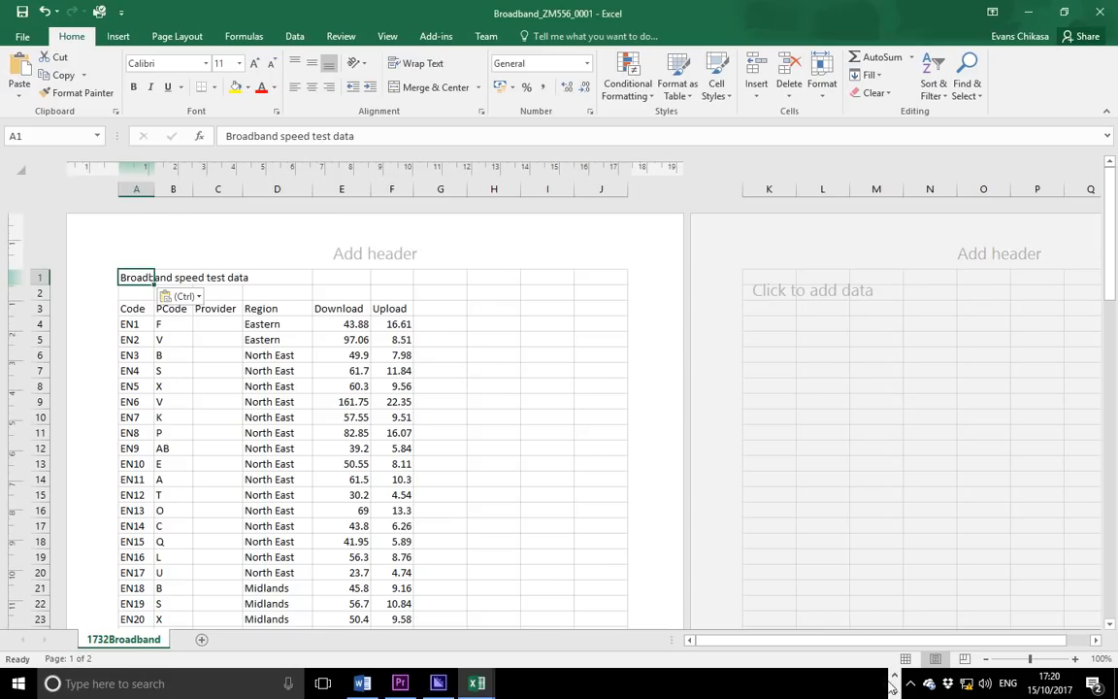
pyautogui.click(484, 682)
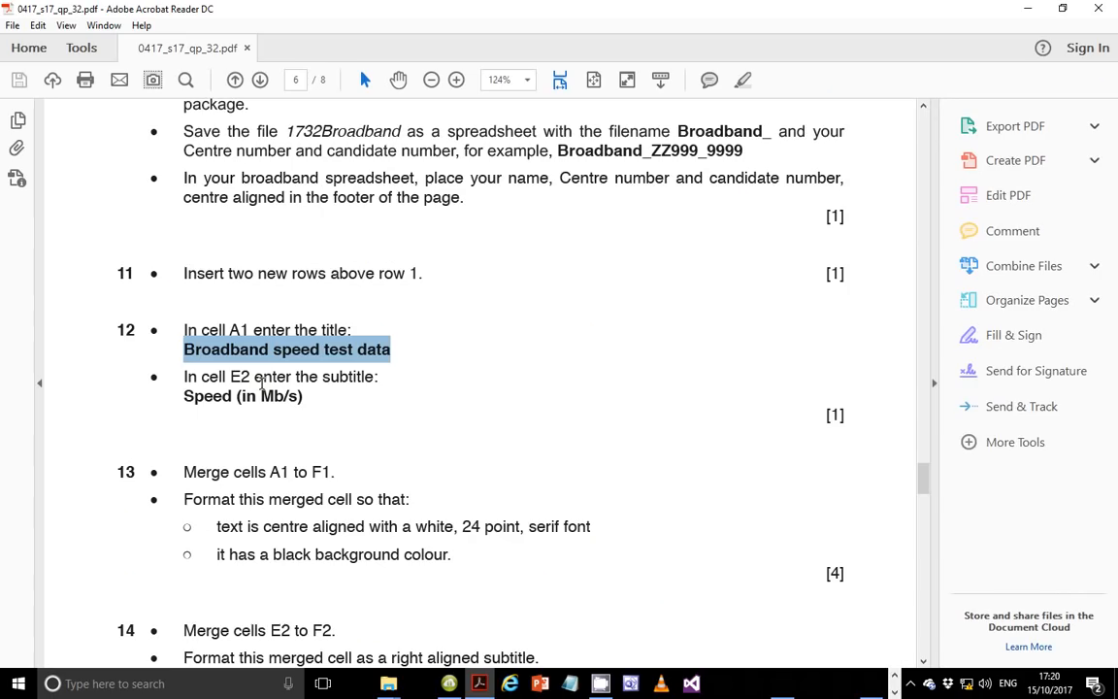
# Step: Highlight the cell E2 instruction and the subtitle 'Speed (in Mb/s)'
pyautogui.moveTo(184, 376); pyautogui.dragTo(316, 376)
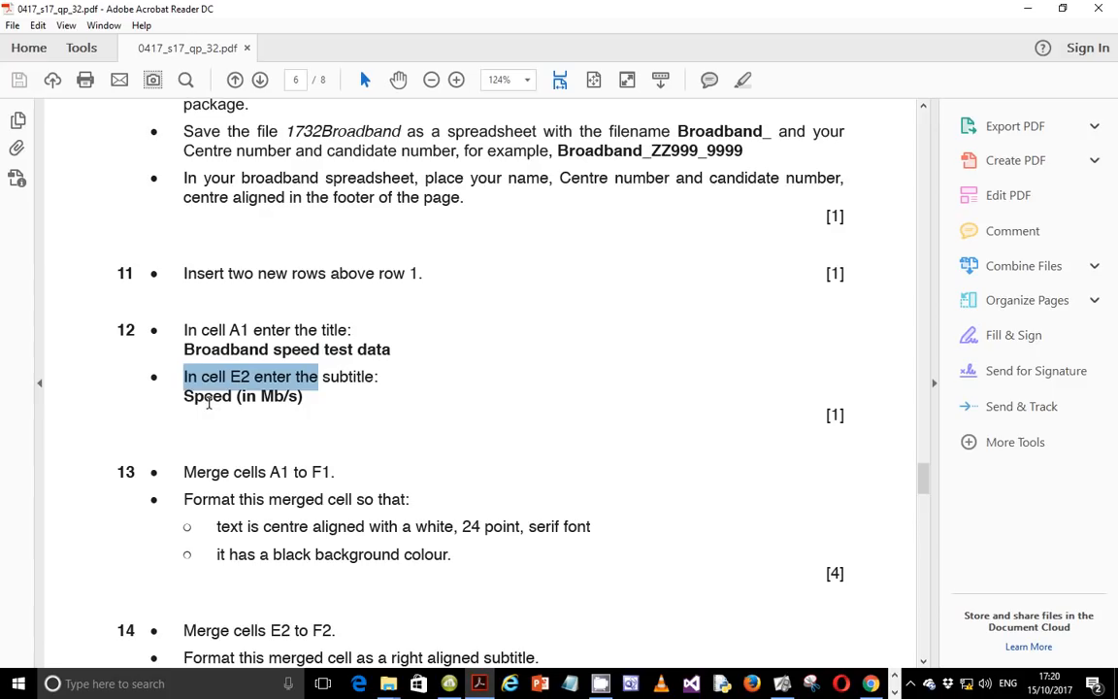
pyautogui.moveTo(183, 396); pyautogui.dragTo(302, 396)
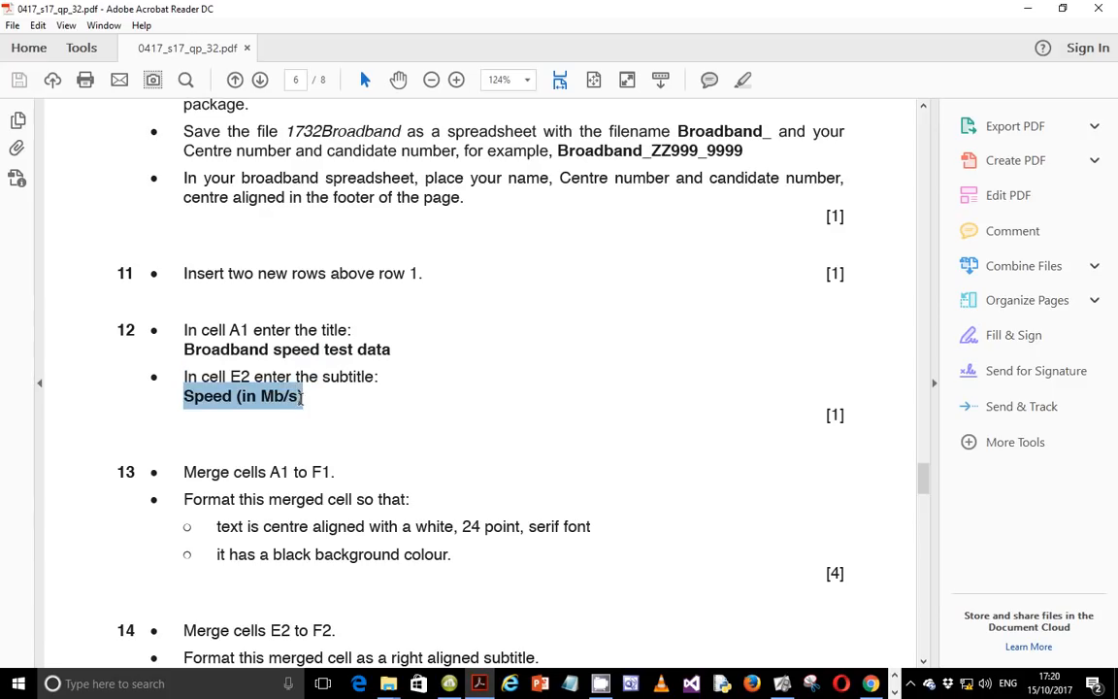
pyautogui.moveTo(308, 447)
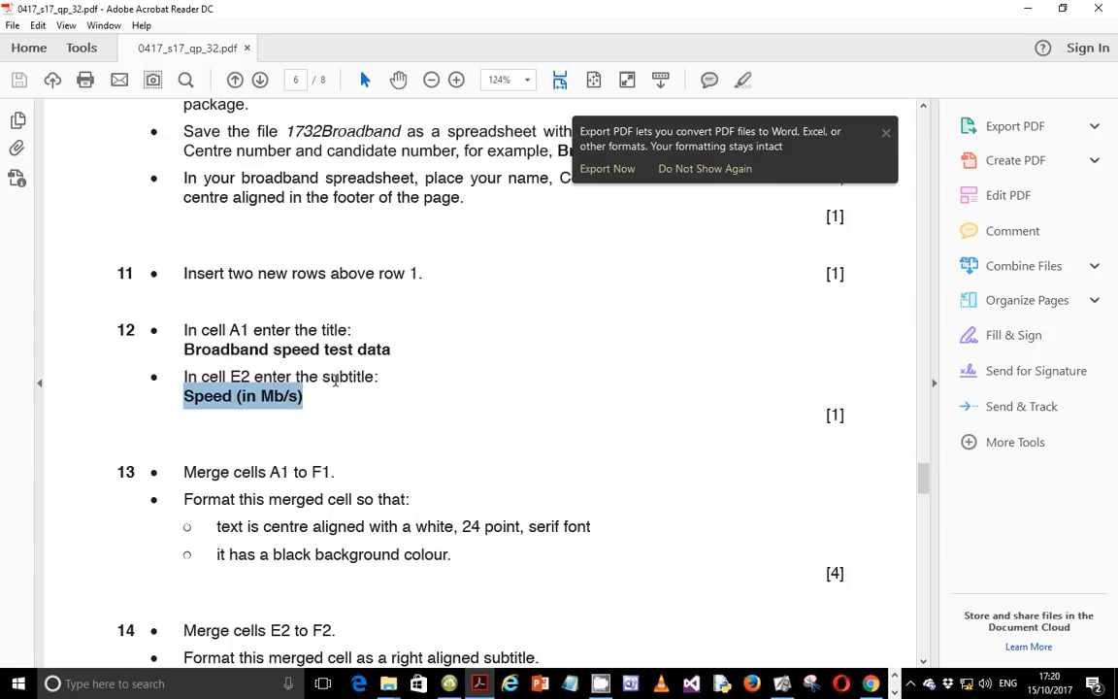
pyautogui.moveTo(825, 669)
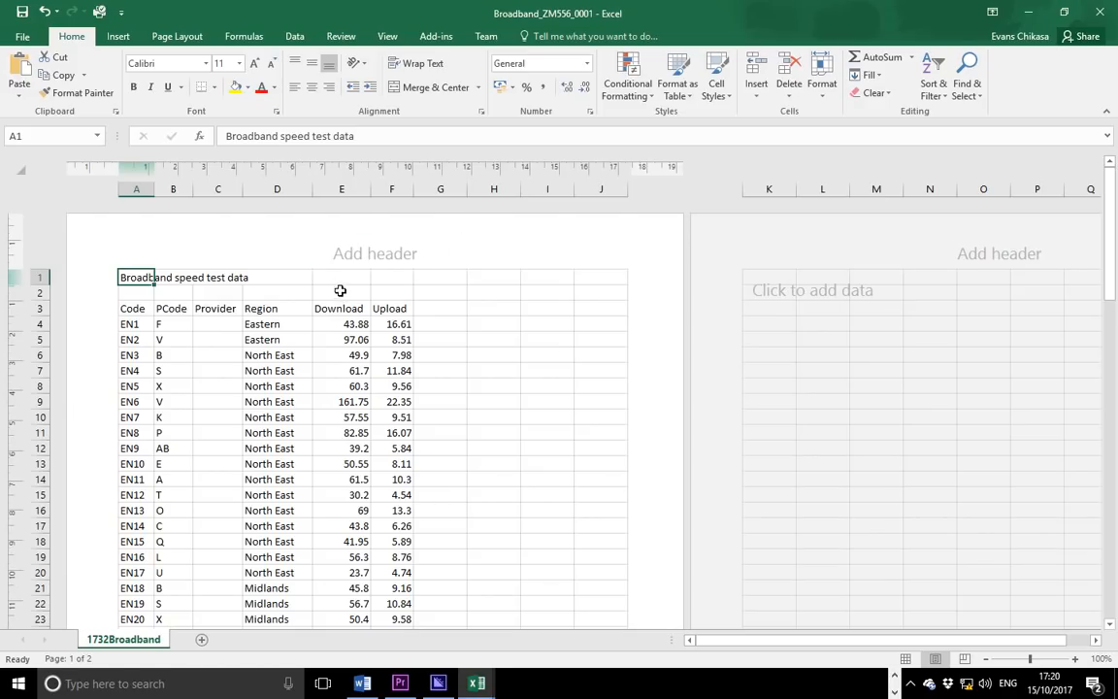
# Step: Paste the 'Speed (in Mb/s)' subtitle into cell E2
pyautogui.rightClick(341, 292)
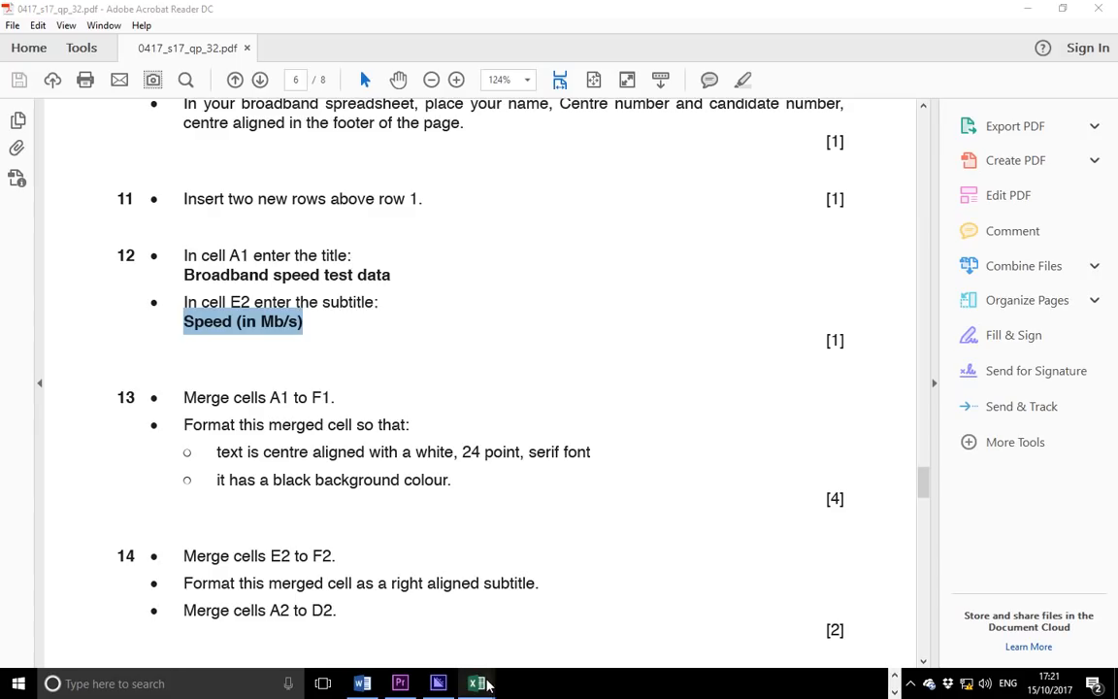
# Step: Select A1:F1 and make the title white 24-point text on a black fill
pyautogui.click(476, 683)
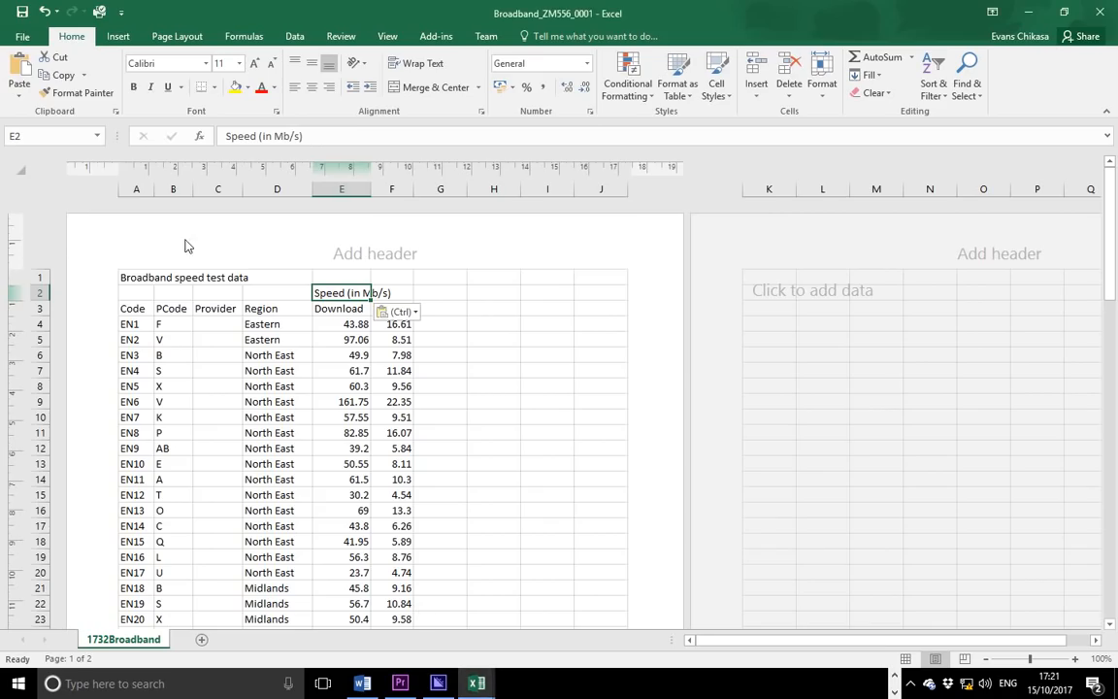
pyautogui.moveTo(136, 277); pyautogui.dragTo(391, 293)
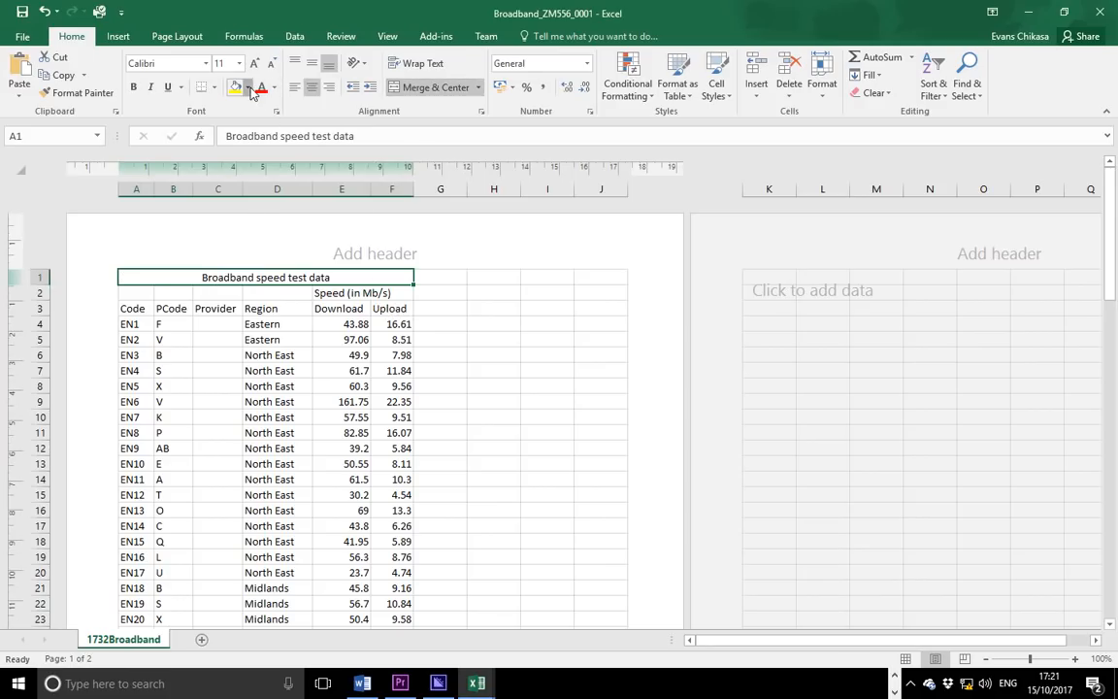
pyautogui.click(233, 87)
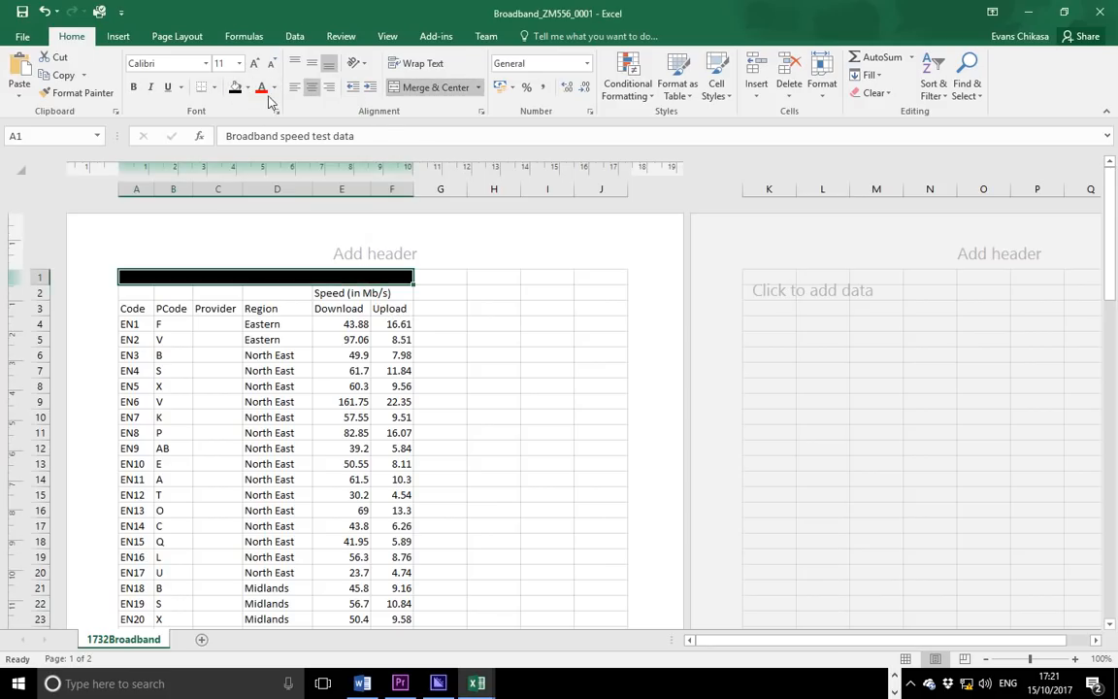
pyautogui.click(251, 276)
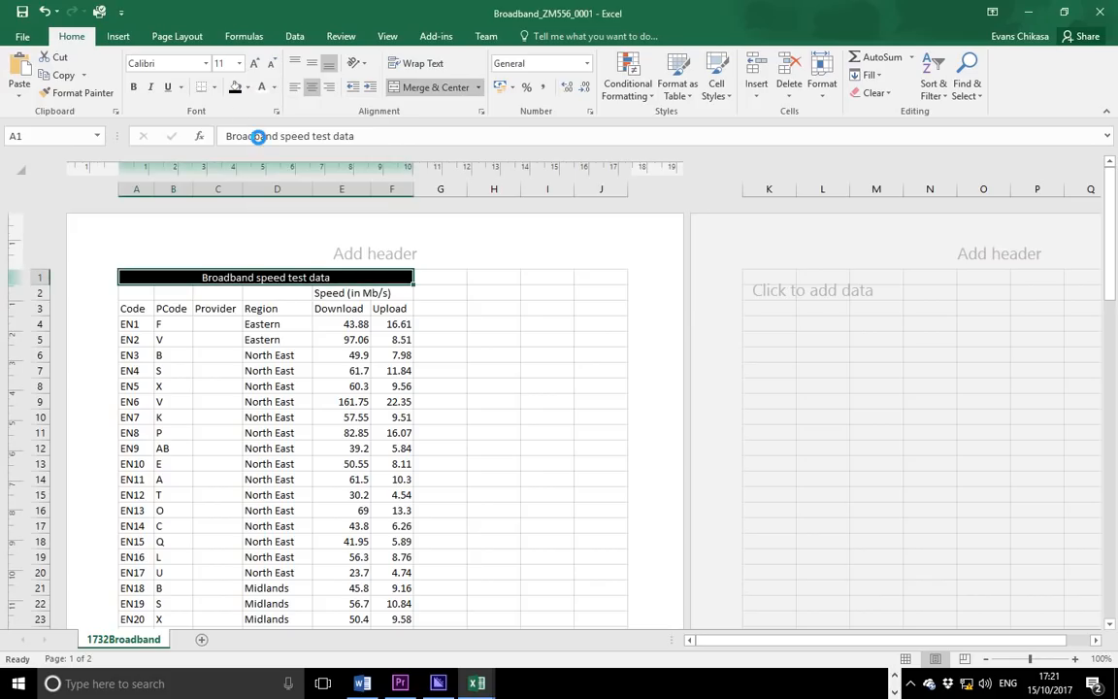
pyautogui.click(238, 63)
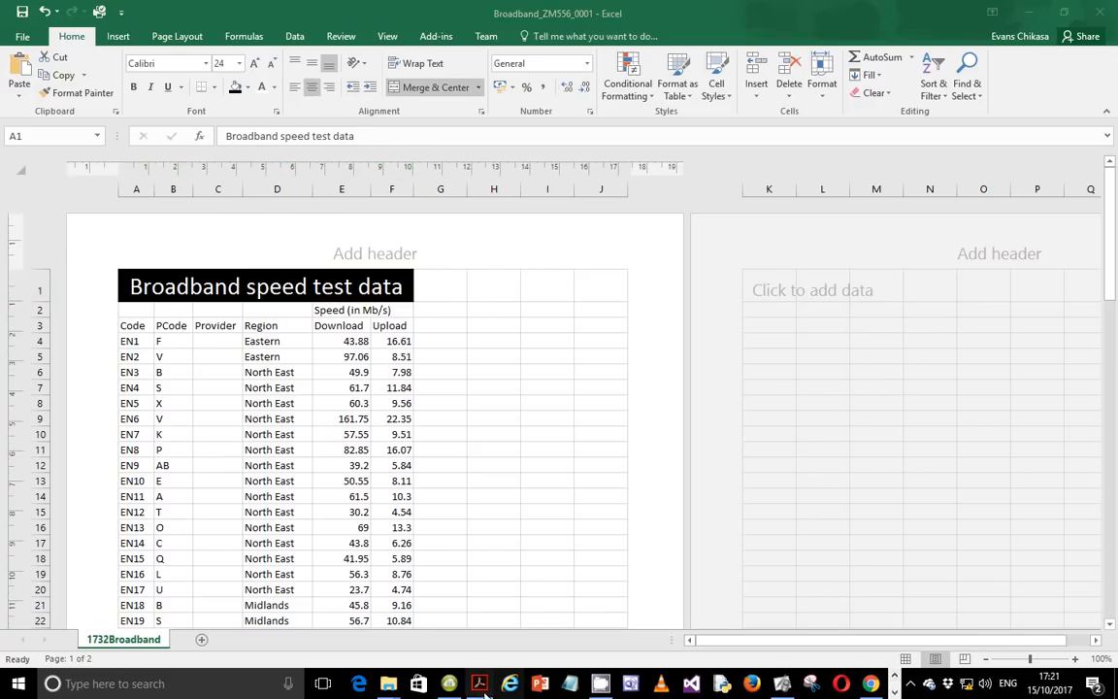
# Step: Recheck the instructions and change the title font to Times New Roman
pyautogui.click(480, 683)
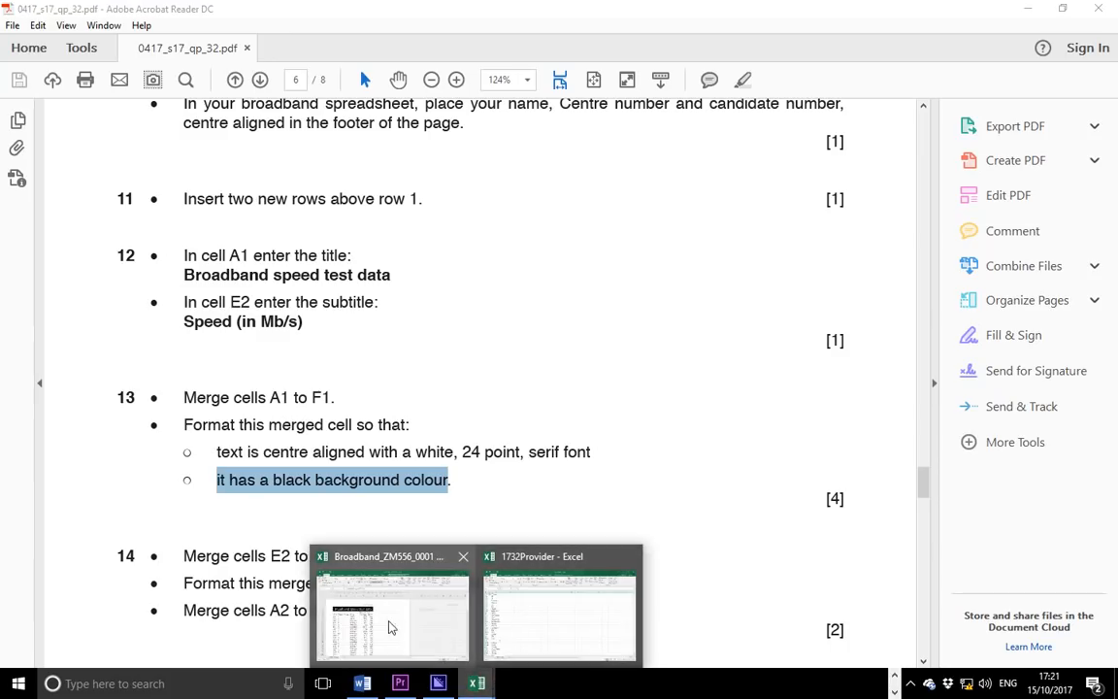
pyautogui.click(391, 621)
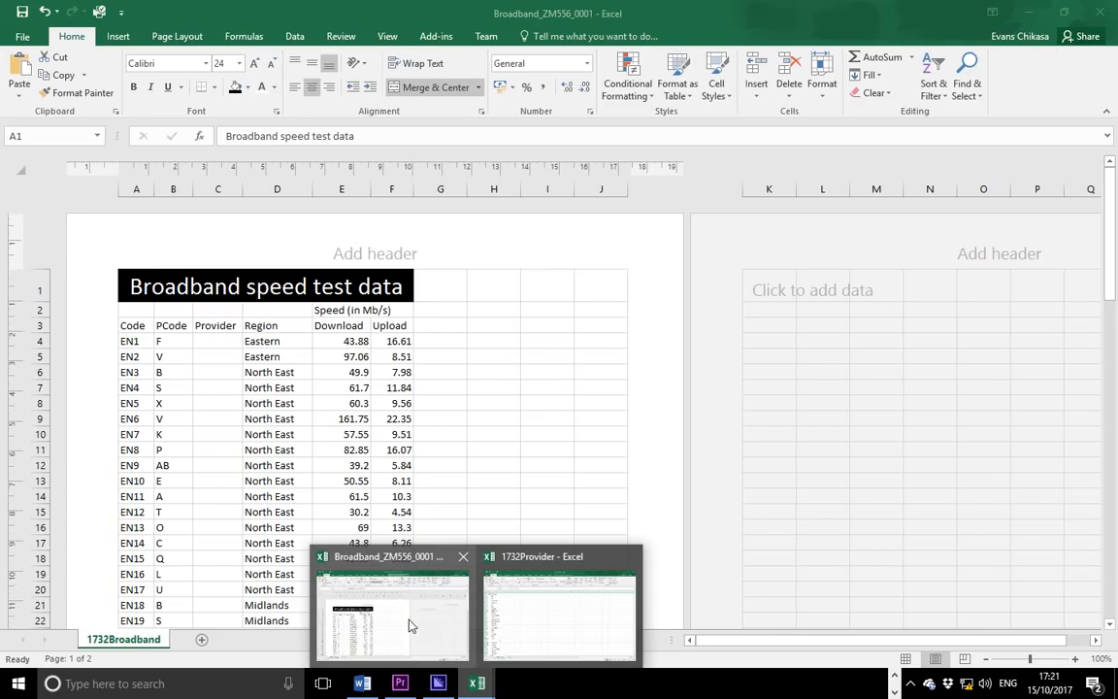
pyautogui.moveTo(397, 626)
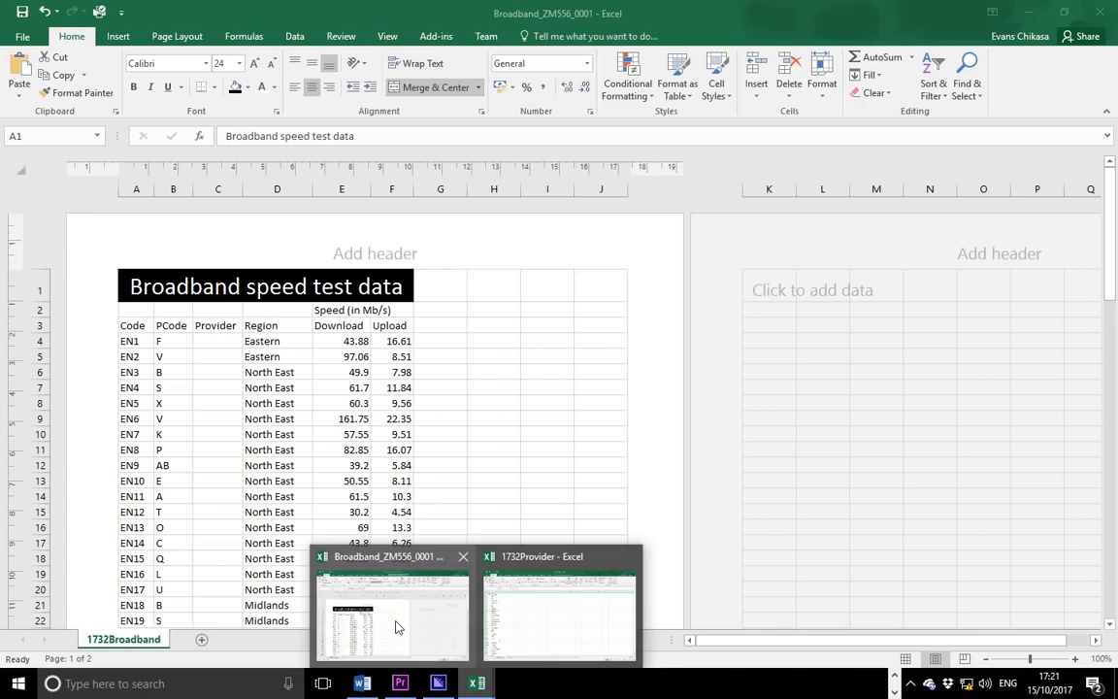
pyautogui.click(398, 626)
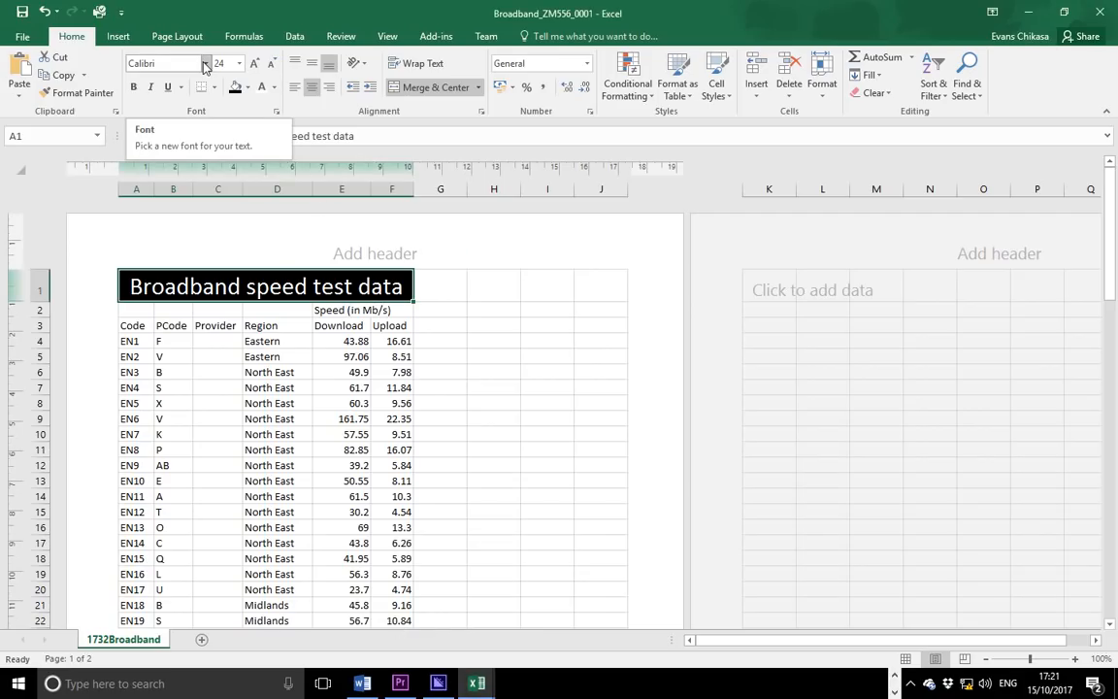
pyautogui.click(208, 63)
pyautogui.write('Time')
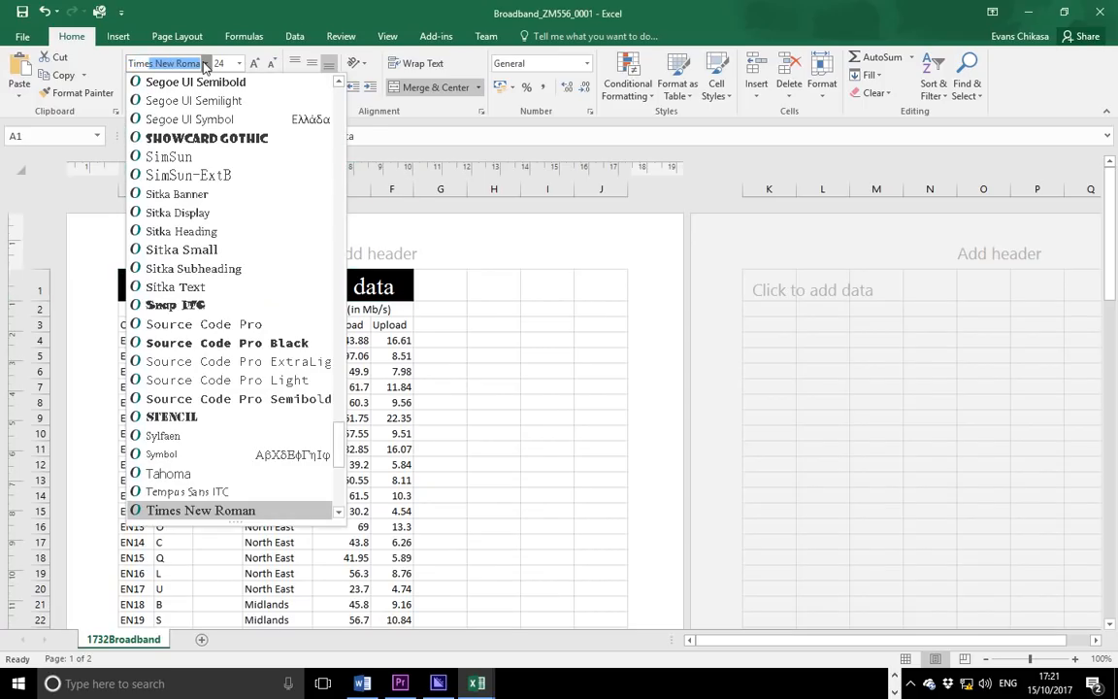
pyautogui.click(200, 510)
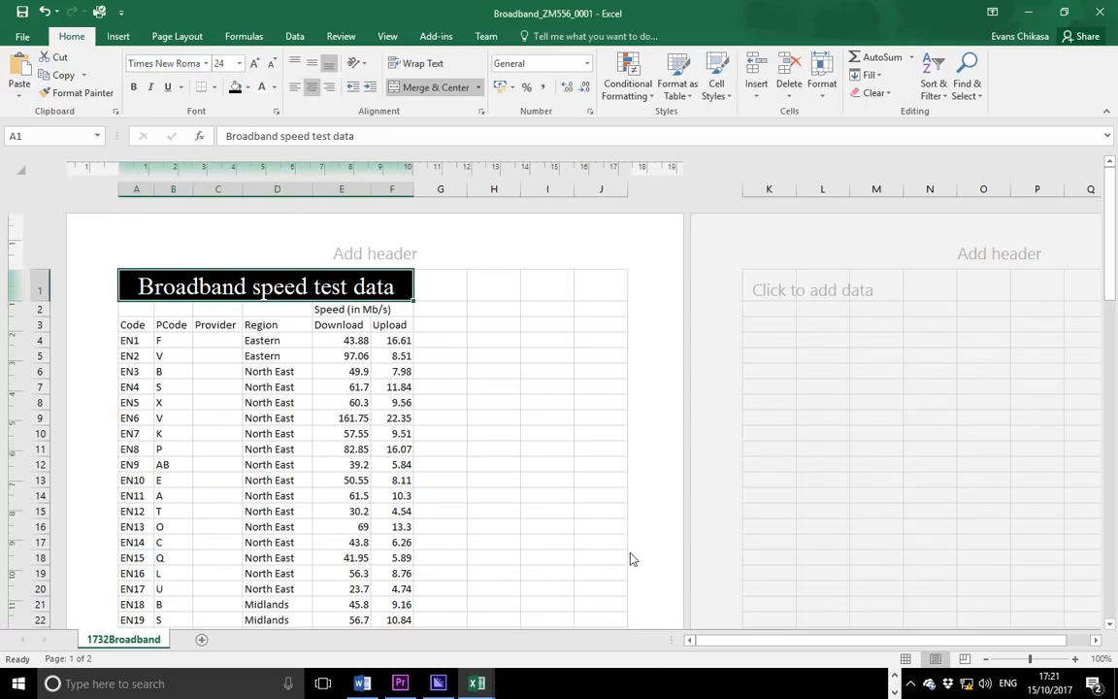
pyautogui.moveTo(578, 693)
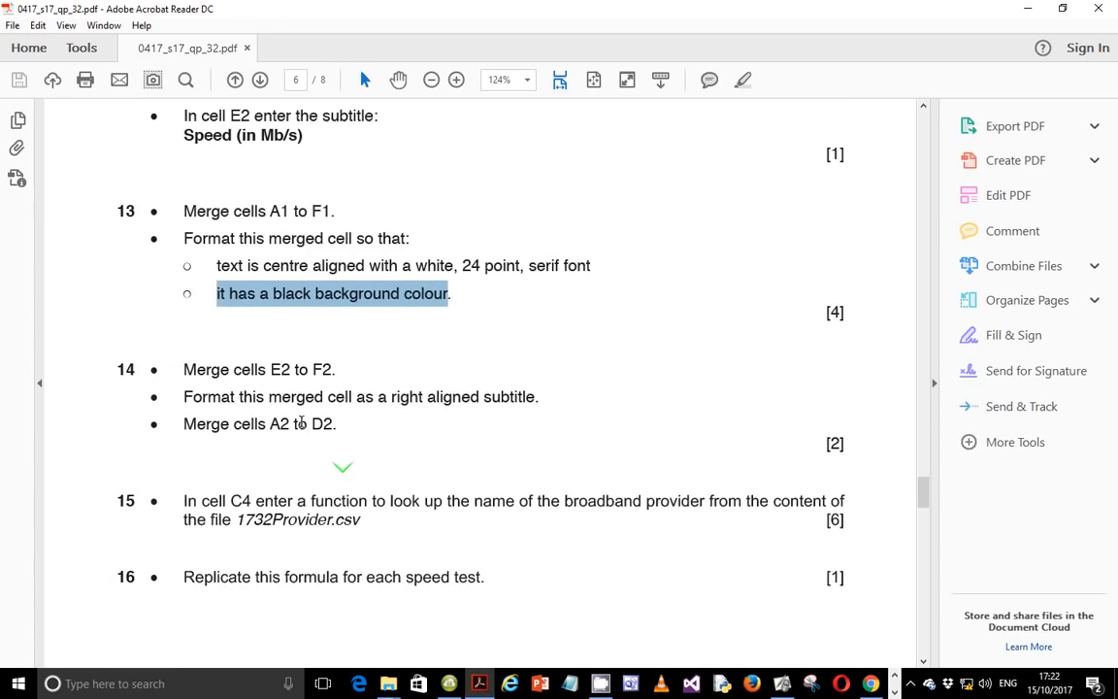
pyautogui.moveTo(225, 408)
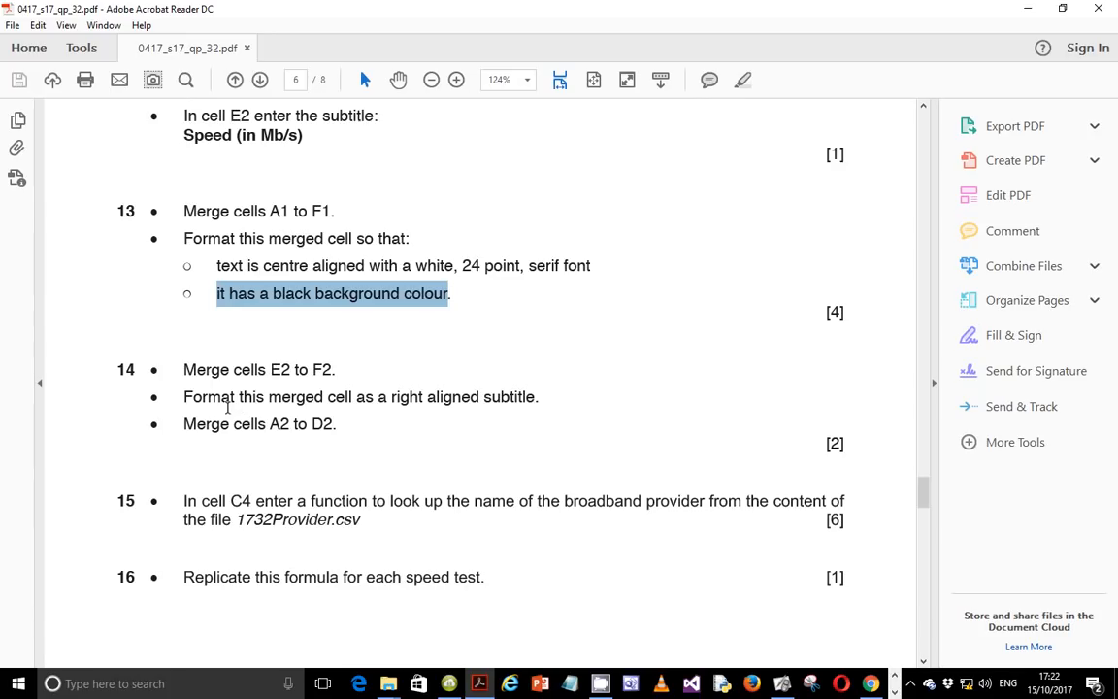
pyautogui.moveTo(240, 398)
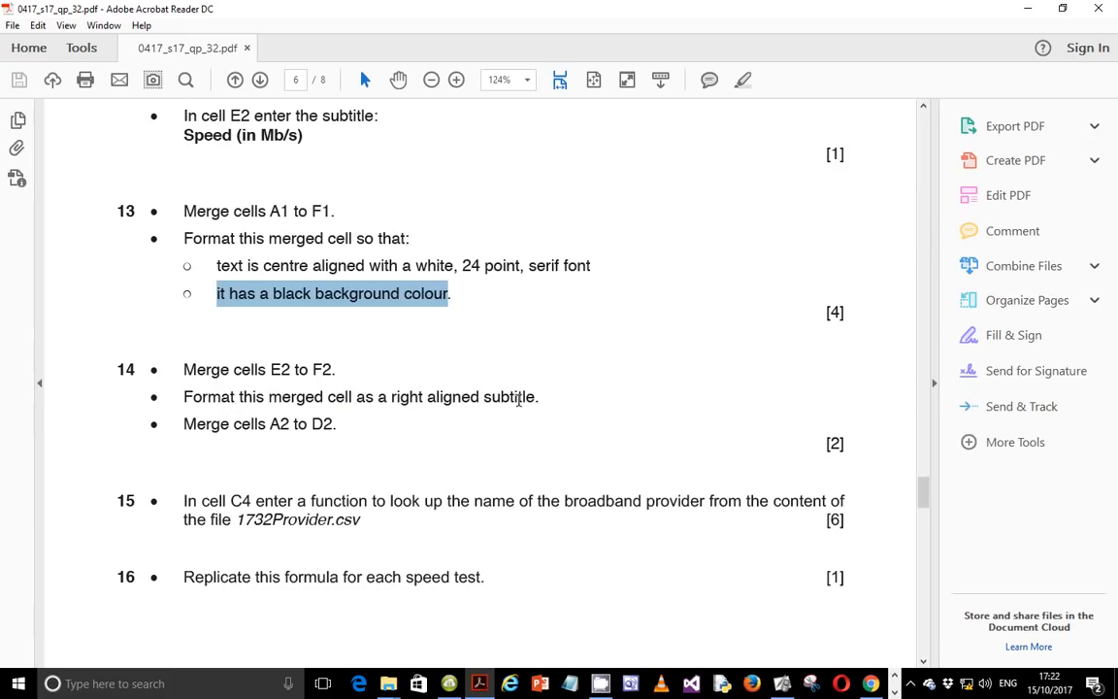
pyautogui.moveTo(241, 430)
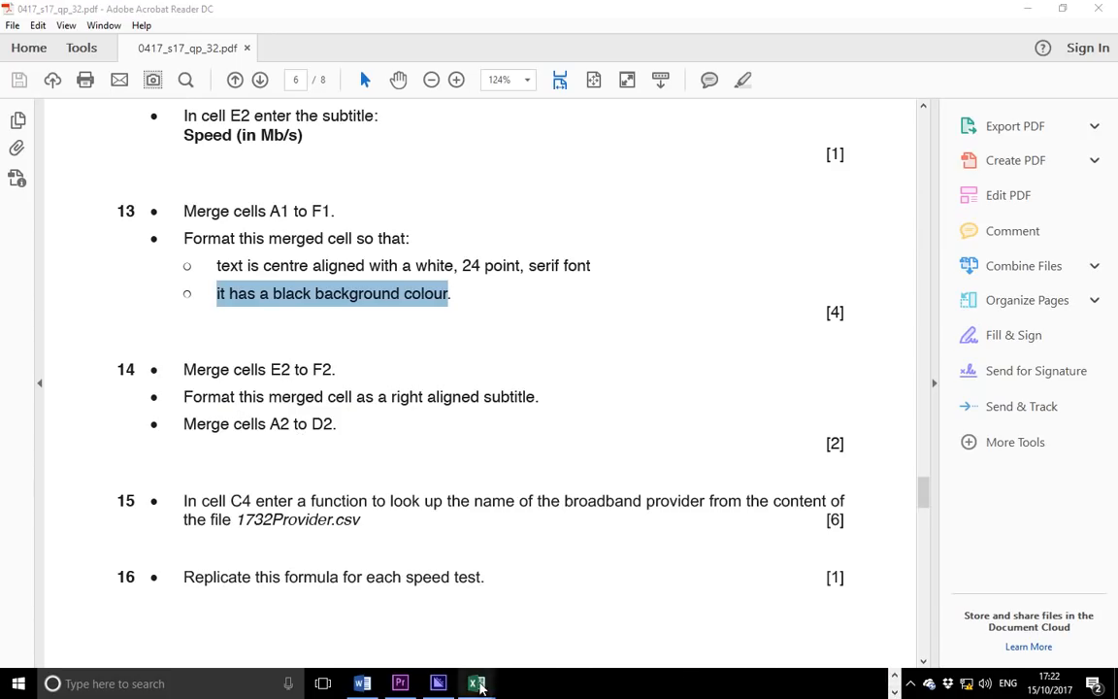
# Step: Bring the Broadband workbook forward and select the 'Speed (in Mb/s)' subtitle cell
pyautogui.click(477, 683)
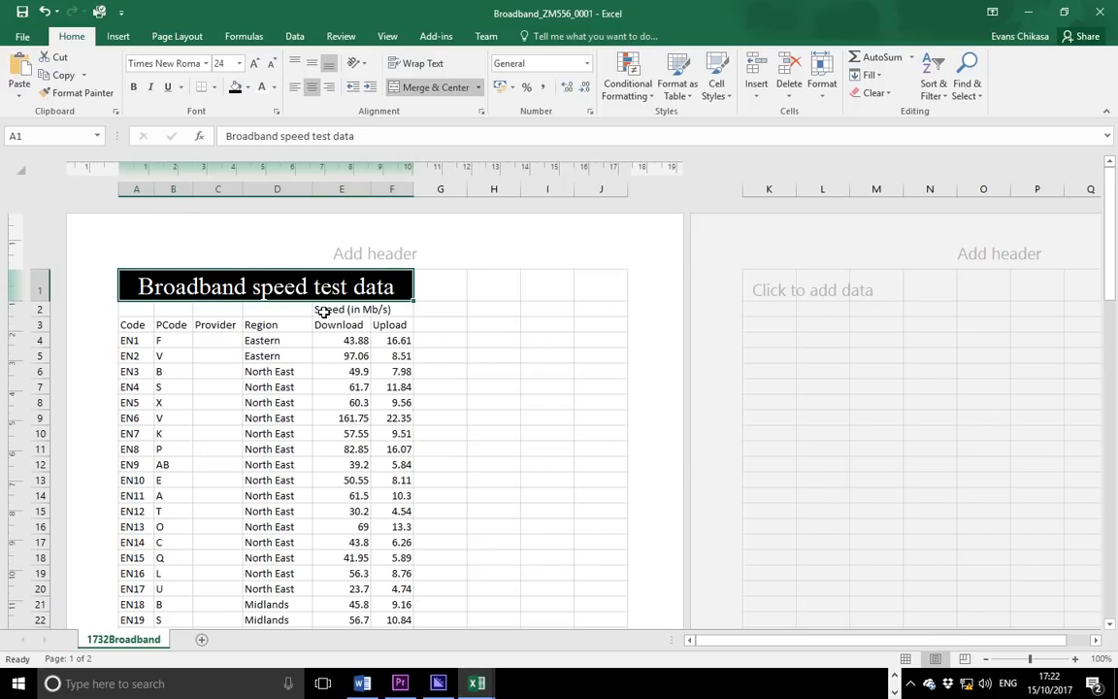
pyautogui.click(353, 308)
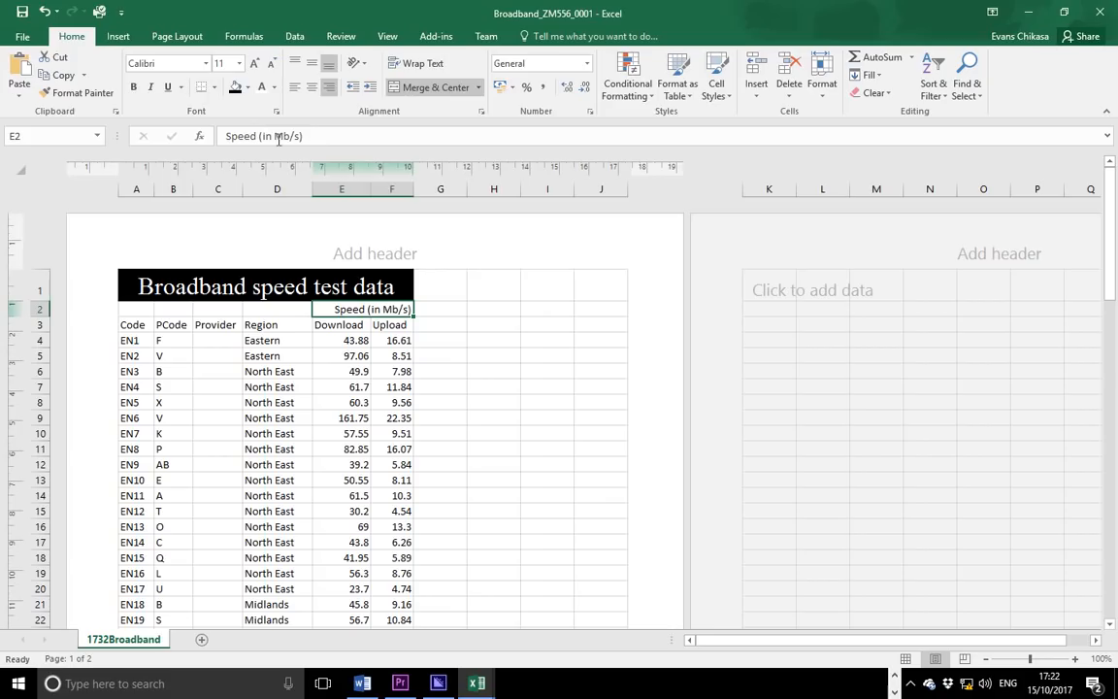
pyautogui.moveTo(251, 127)
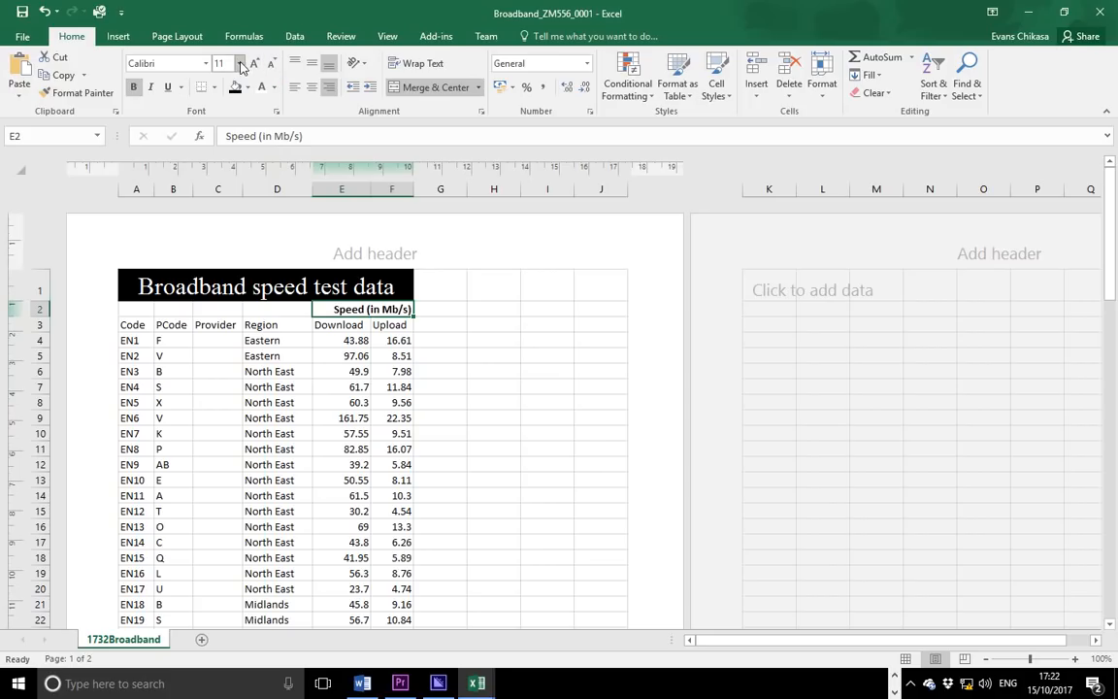
pyautogui.moveTo(255, 63)
pyautogui.write('13')
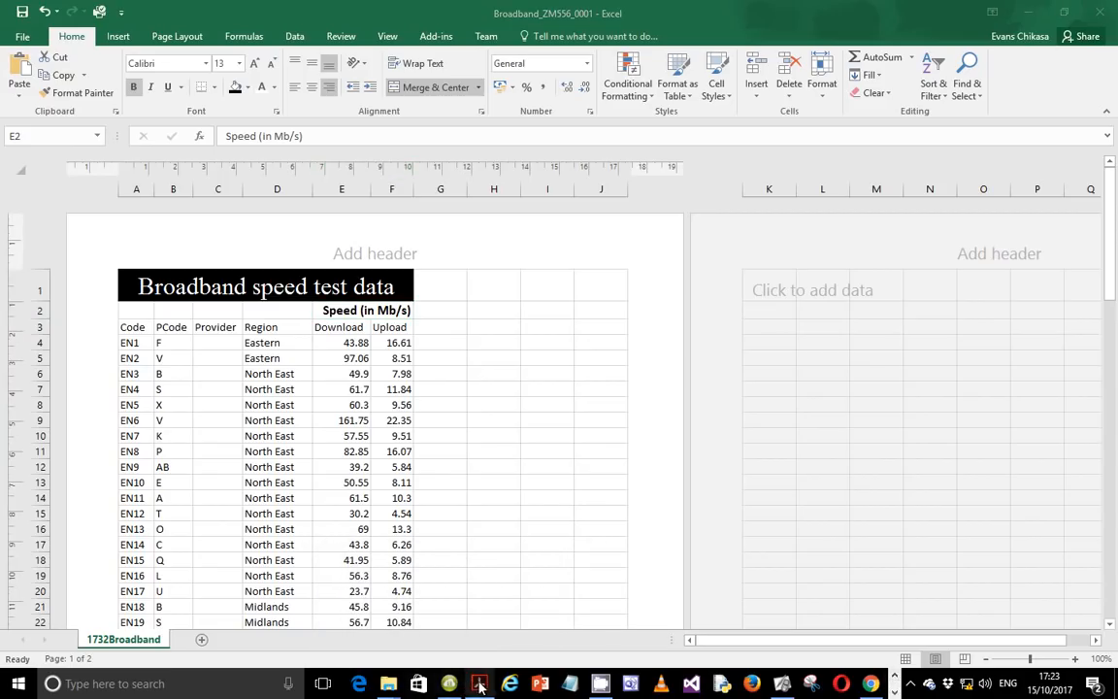
# Step: Check the exam paper, return to Broadband to merge A2:D2, then revisit the paper
pyautogui.click(480, 684)
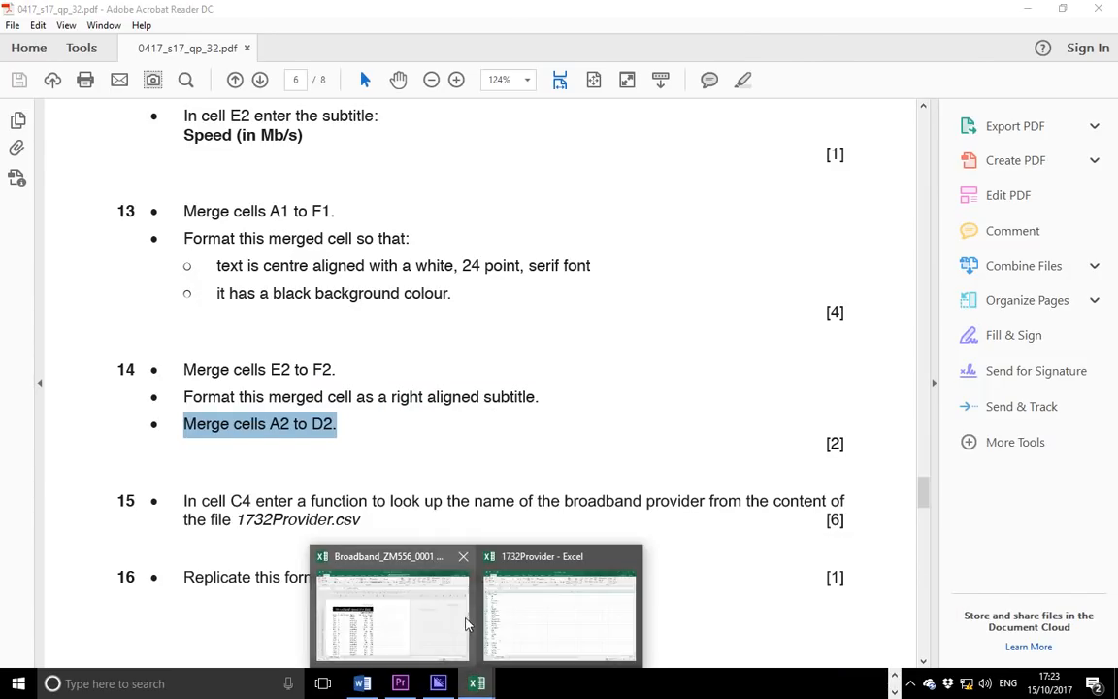
pyautogui.click(387, 609)
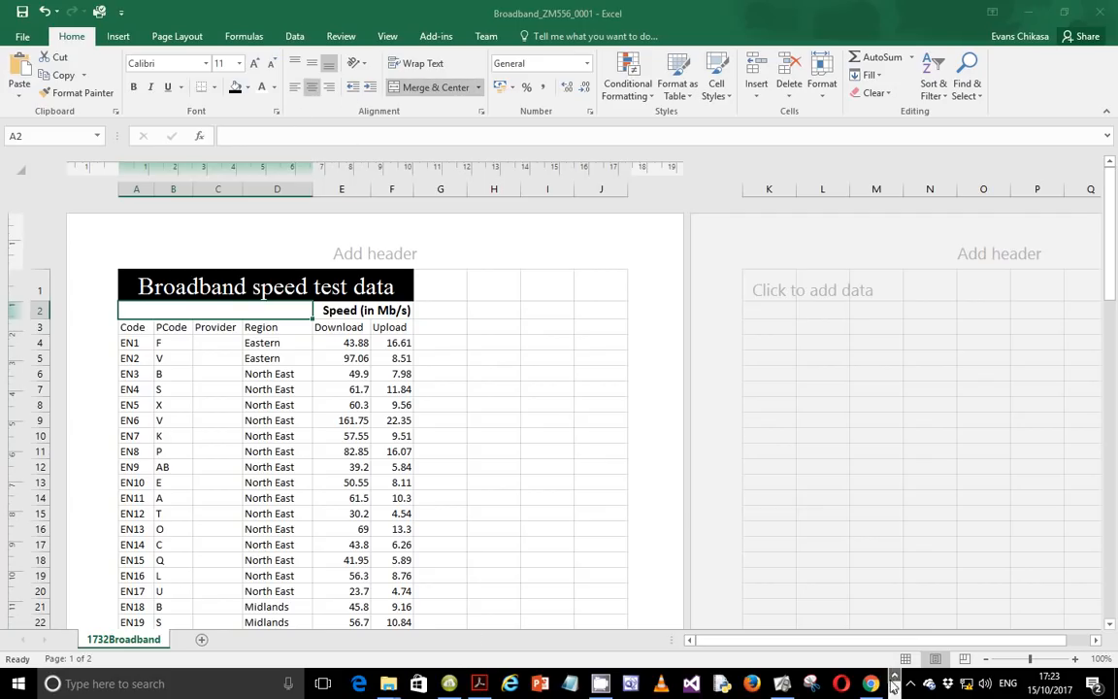
pyautogui.click(508, 681)
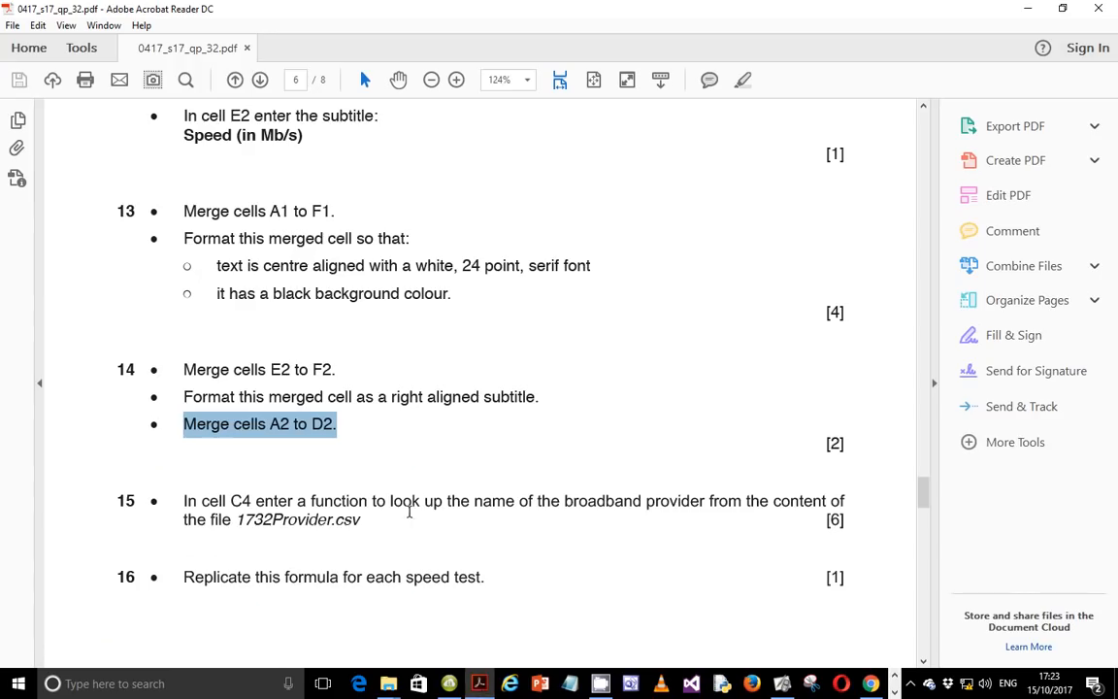
# Step: Scroll the exam paper to question 15 and bring up the 1732Provider workbook
pyautogui.scroll(-3)
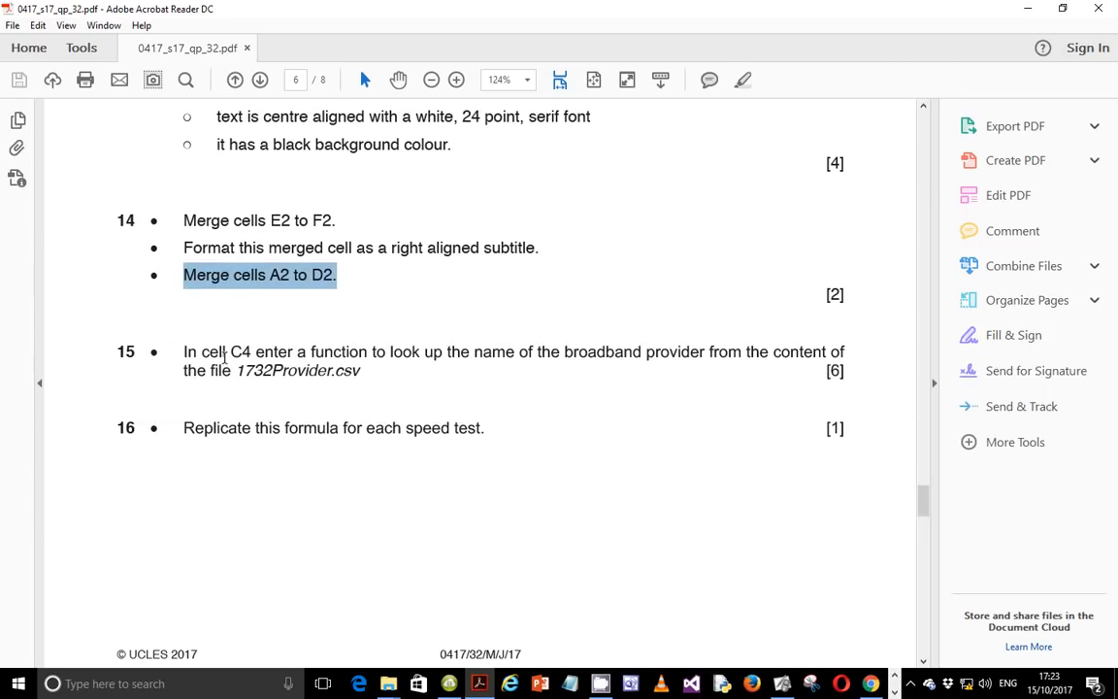
pyautogui.moveTo(508, 353)
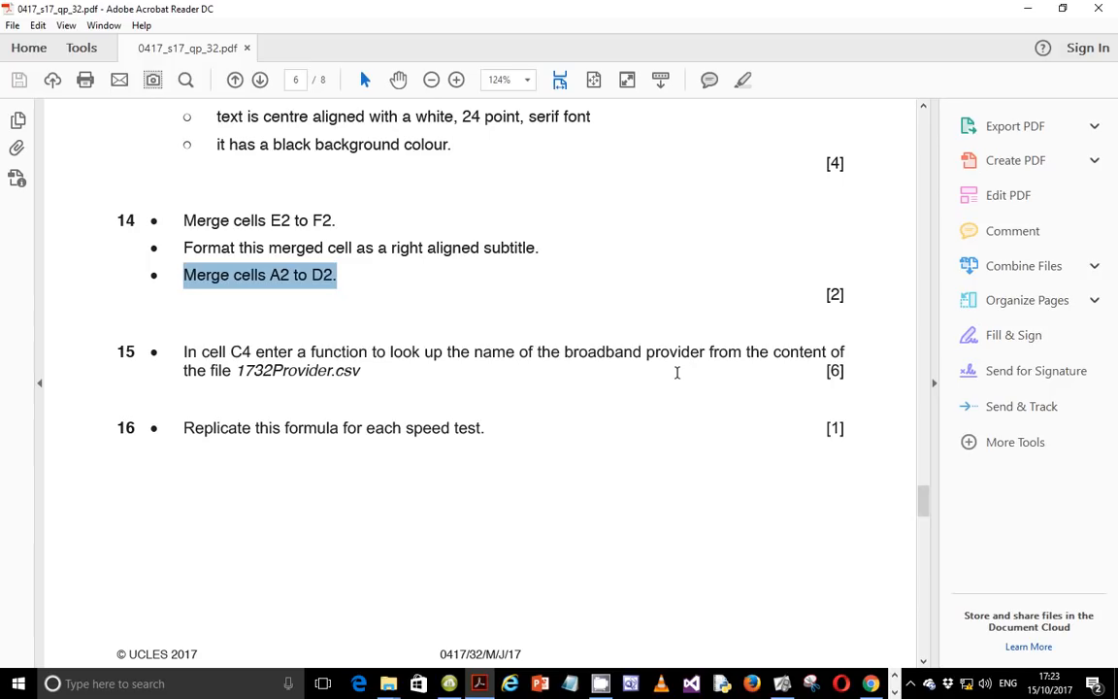
pyautogui.moveTo(273, 375)
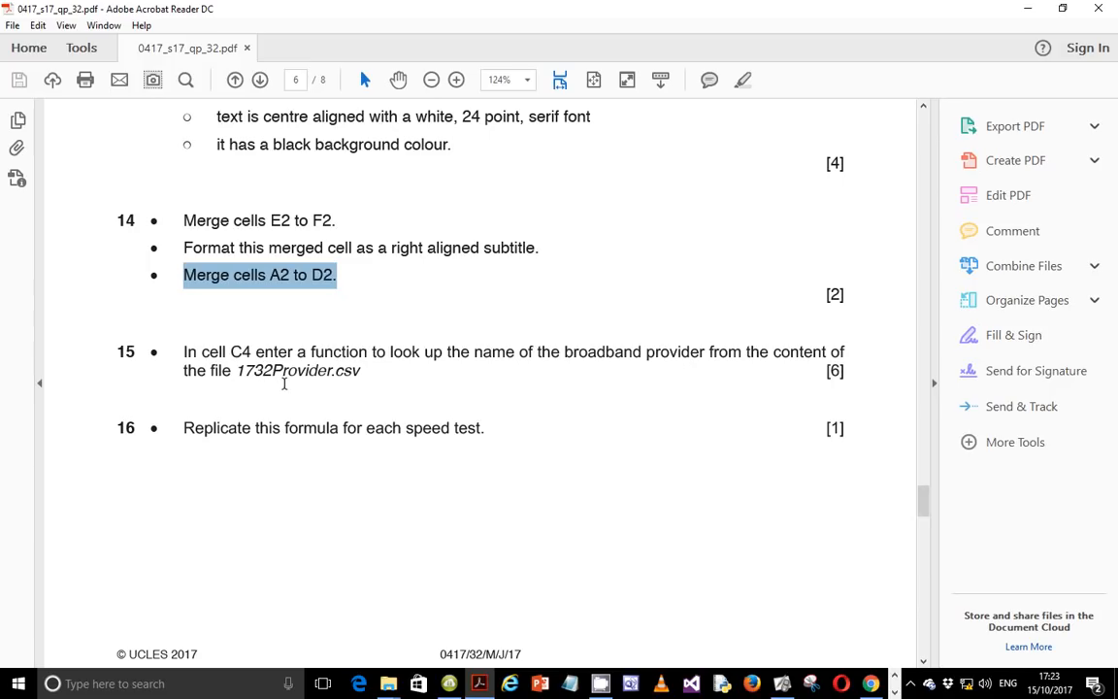
pyautogui.moveTo(329, 385)
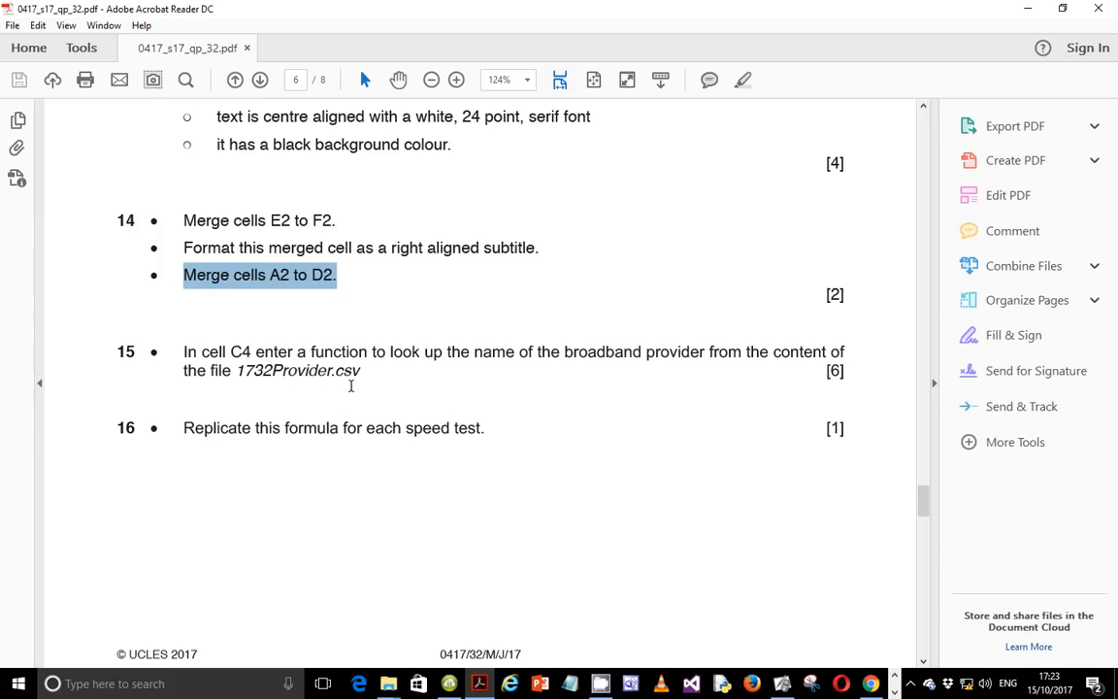
pyautogui.moveTo(361, 389)
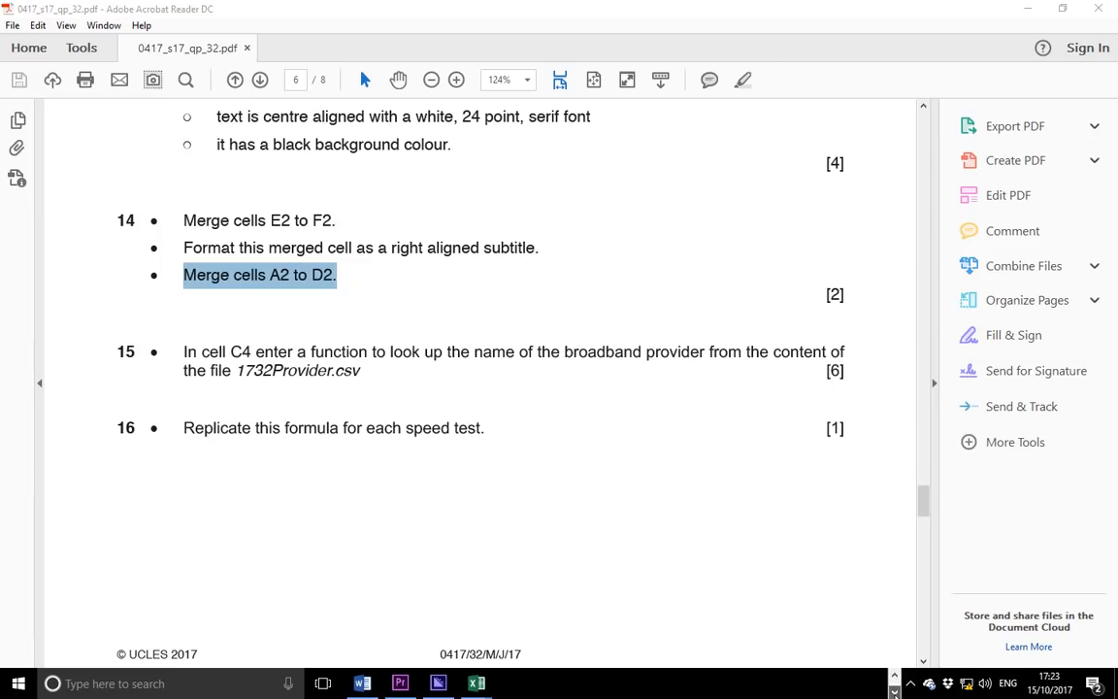
pyautogui.moveTo(557, 351)
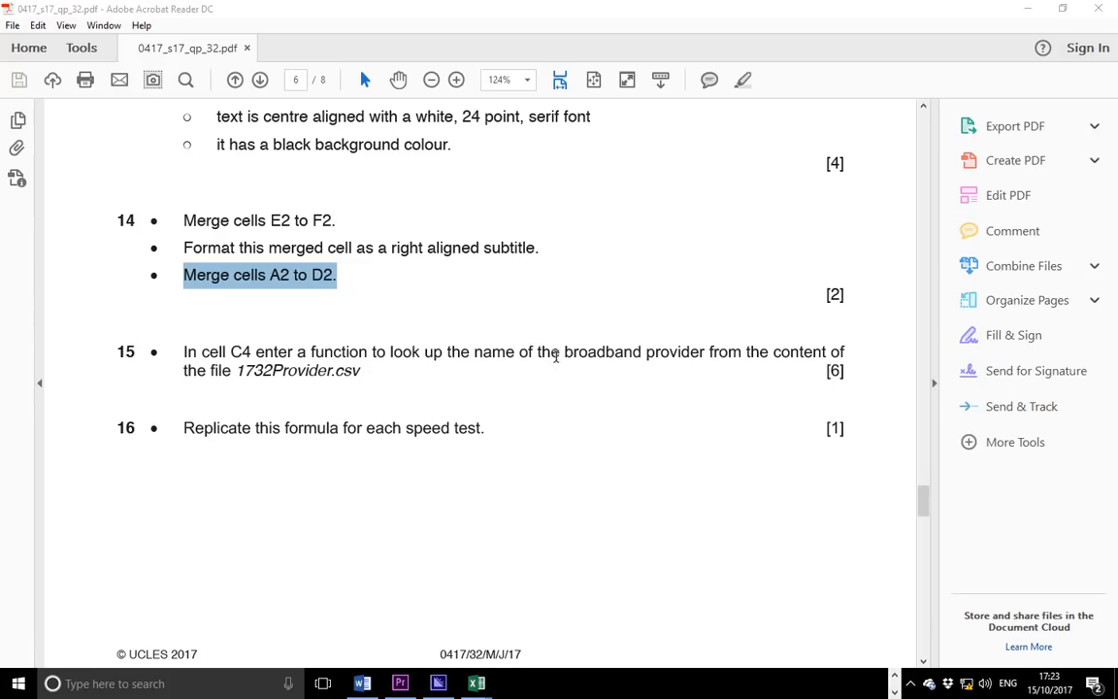
pyautogui.click(475, 681)
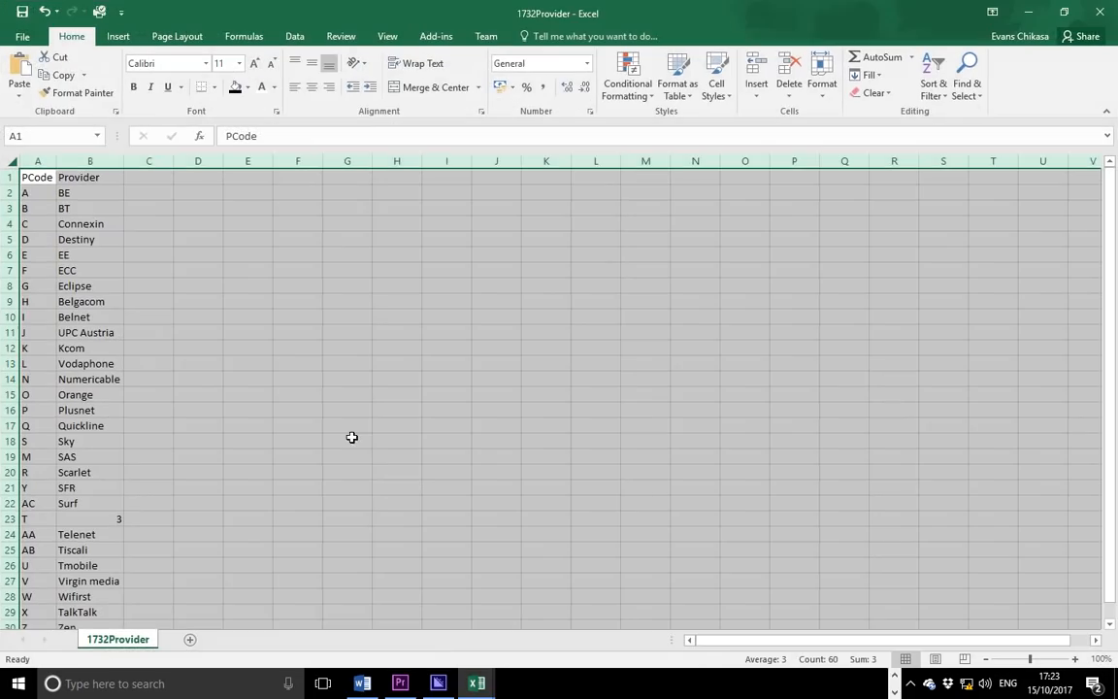
pyautogui.moveTo(88, 194)
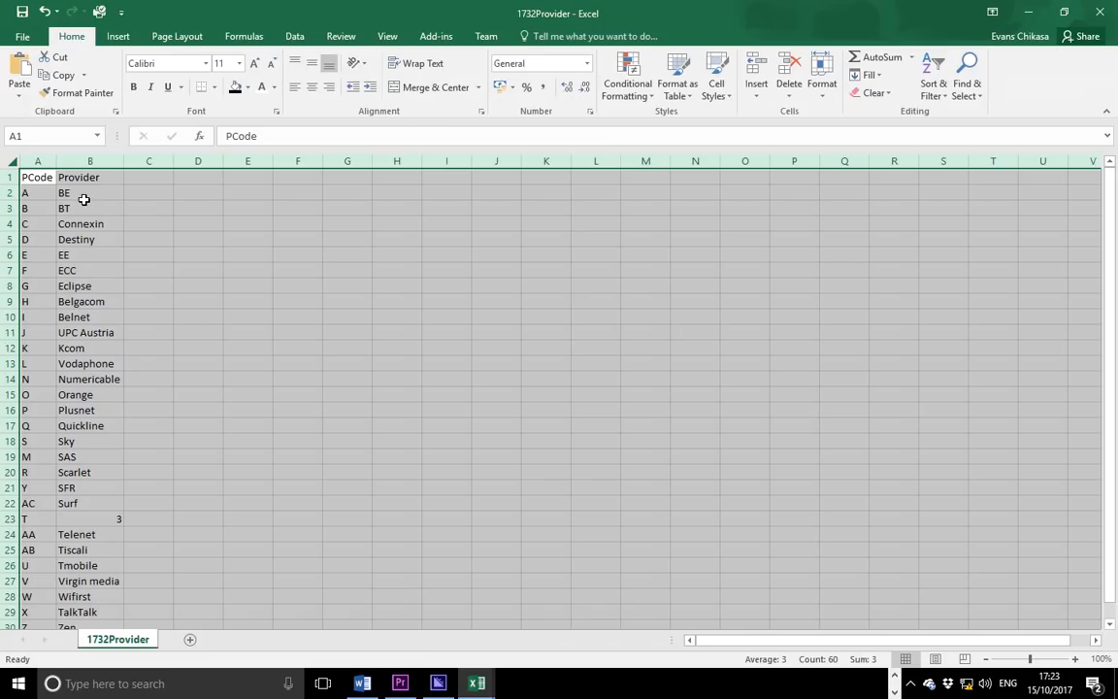
pyautogui.moveTo(56, 208)
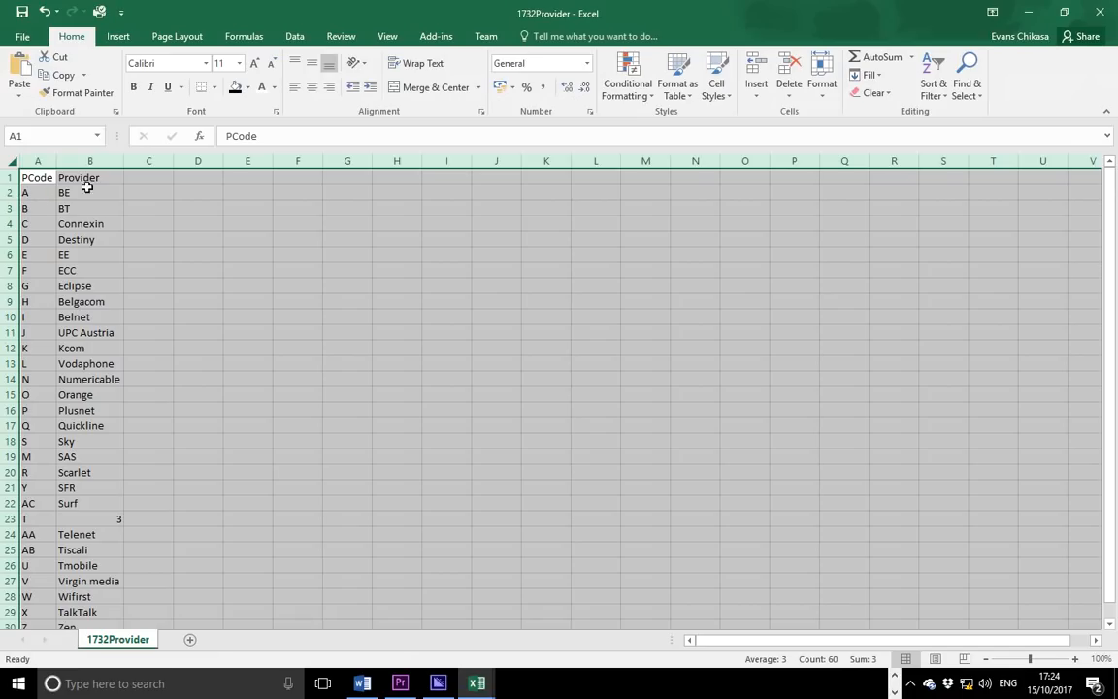
pyautogui.moveTo(474, 682)
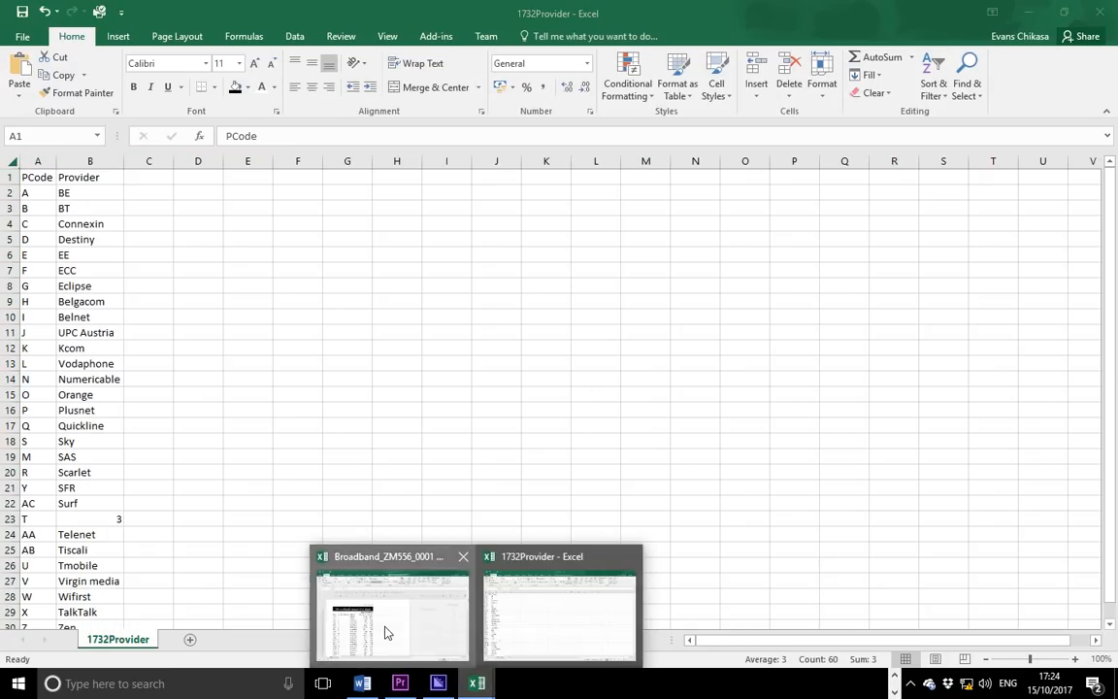
# Step: In the Broadband sheet, start an = formula in C4 and choose VLOOKUP
pyautogui.click(392, 607)
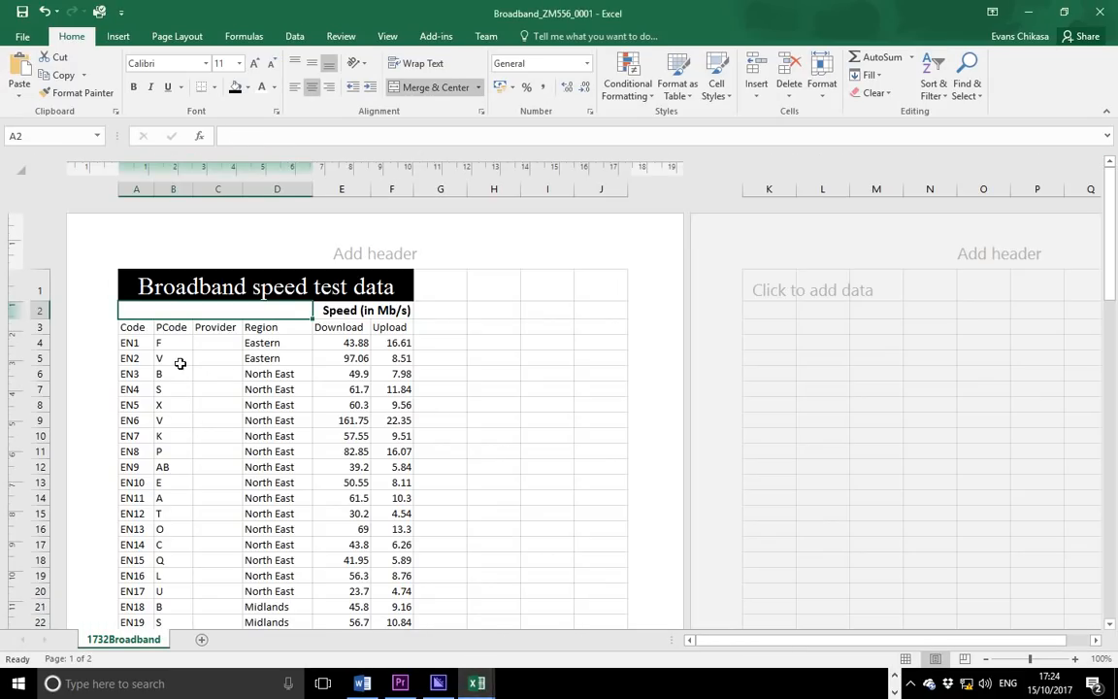
pyautogui.moveTo(170, 344)
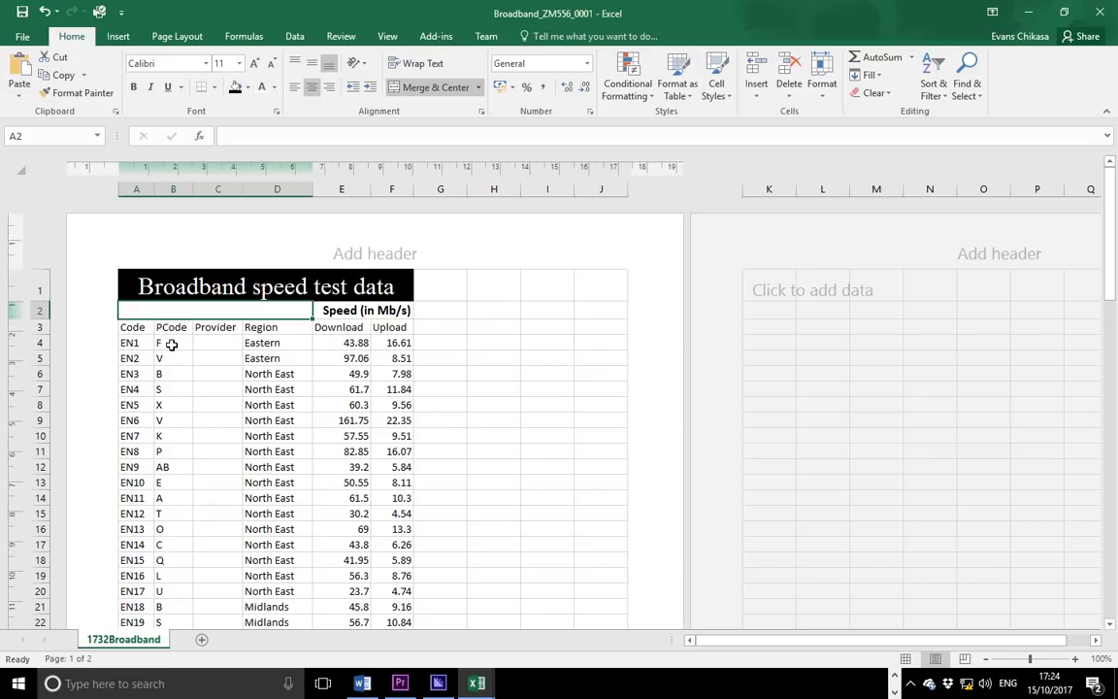
pyautogui.click(173, 342)
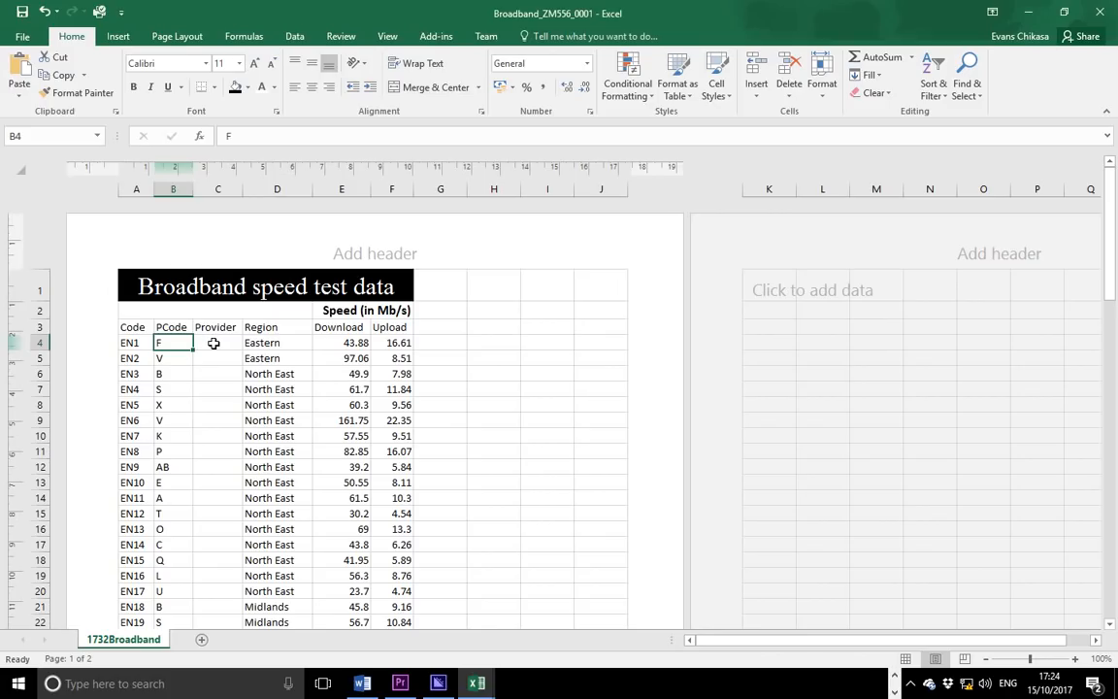
pyautogui.write('=')
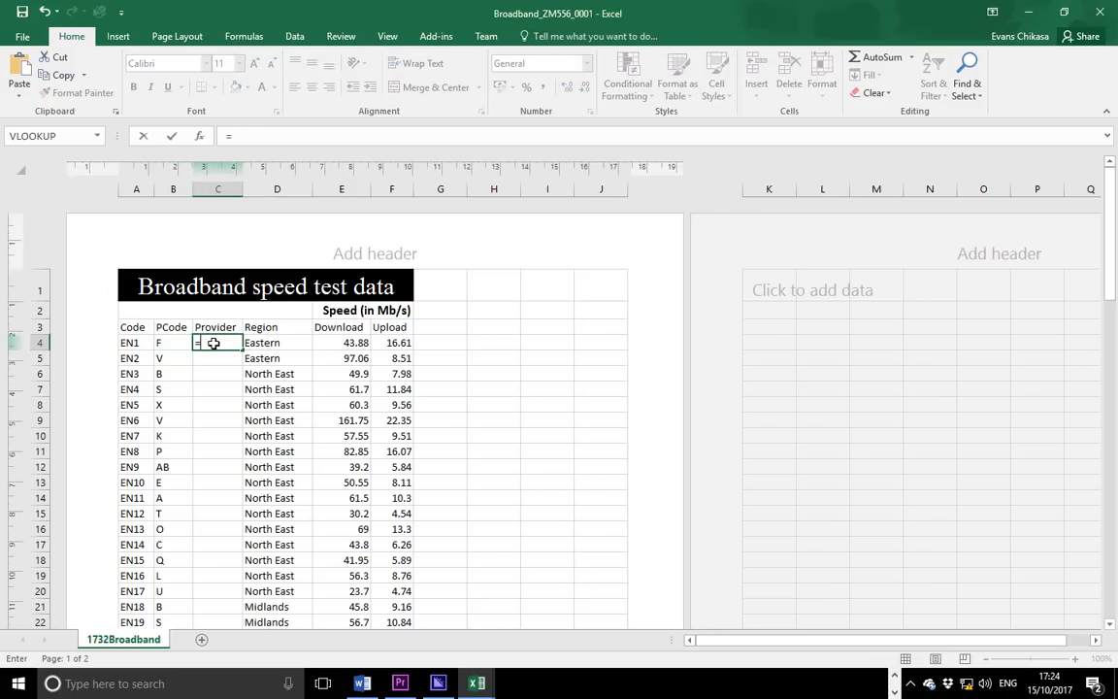
pyautogui.click(94, 134)
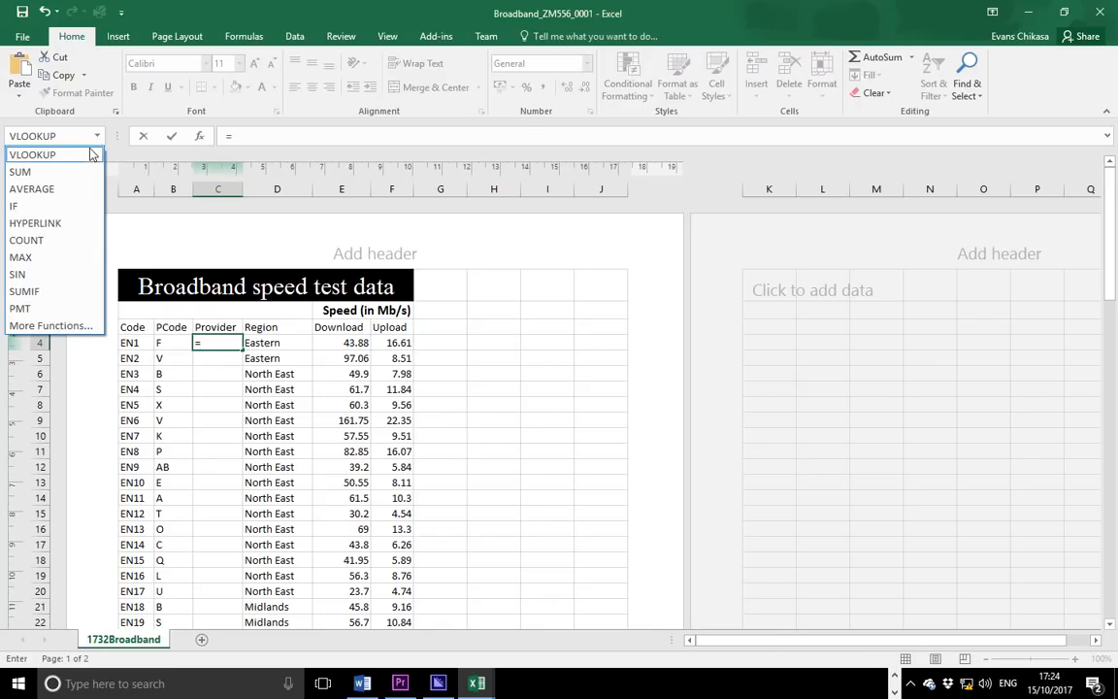
pyautogui.click(32, 154)
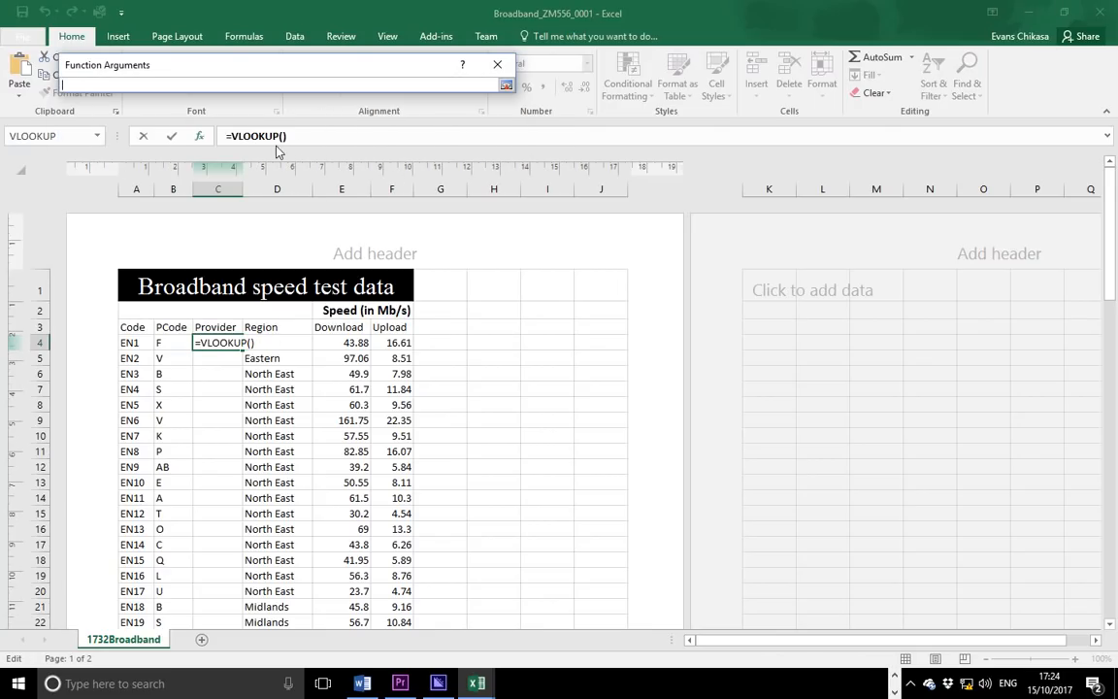
# Step: Set VLOOKUP's Lookup_value to B4 and Table_array to 1732Provider A2:B30
pyautogui.click(173, 342)
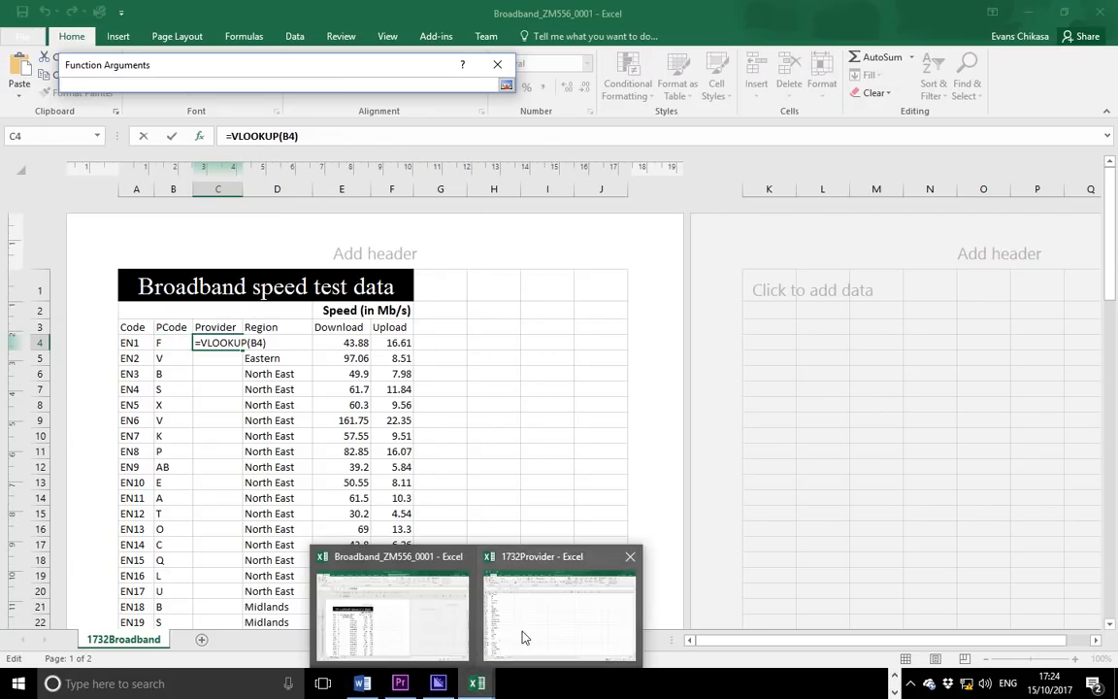
pyautogui.click(558, 611)
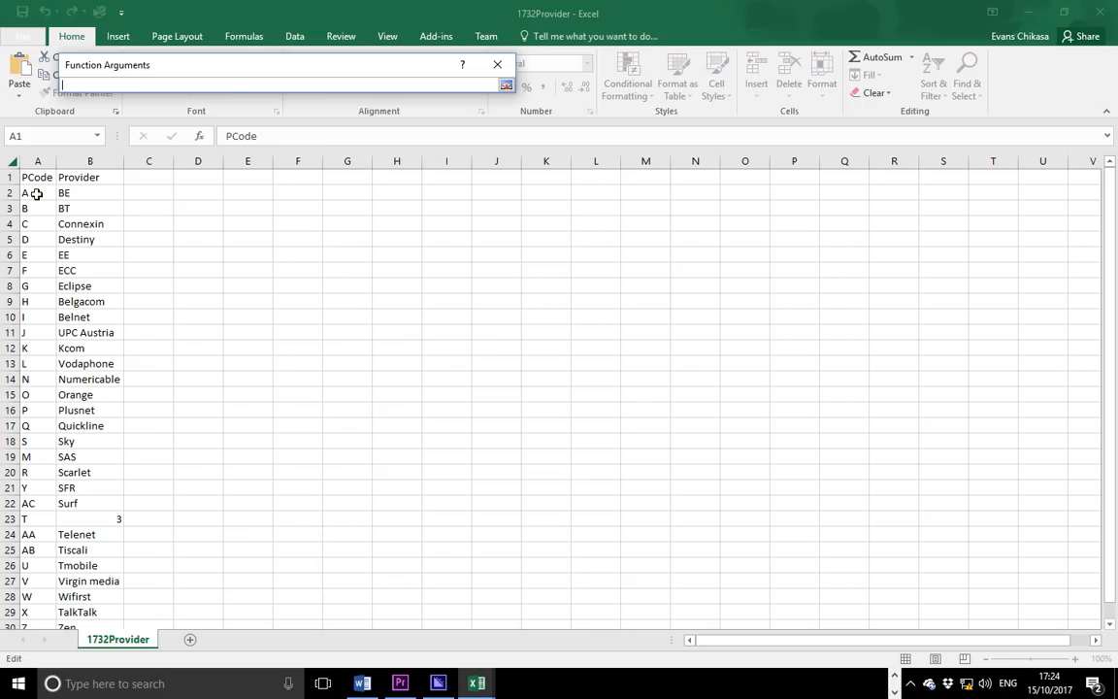
pyautogui.moveTo(23, 192); pyautogui.dragTo(89, 362)
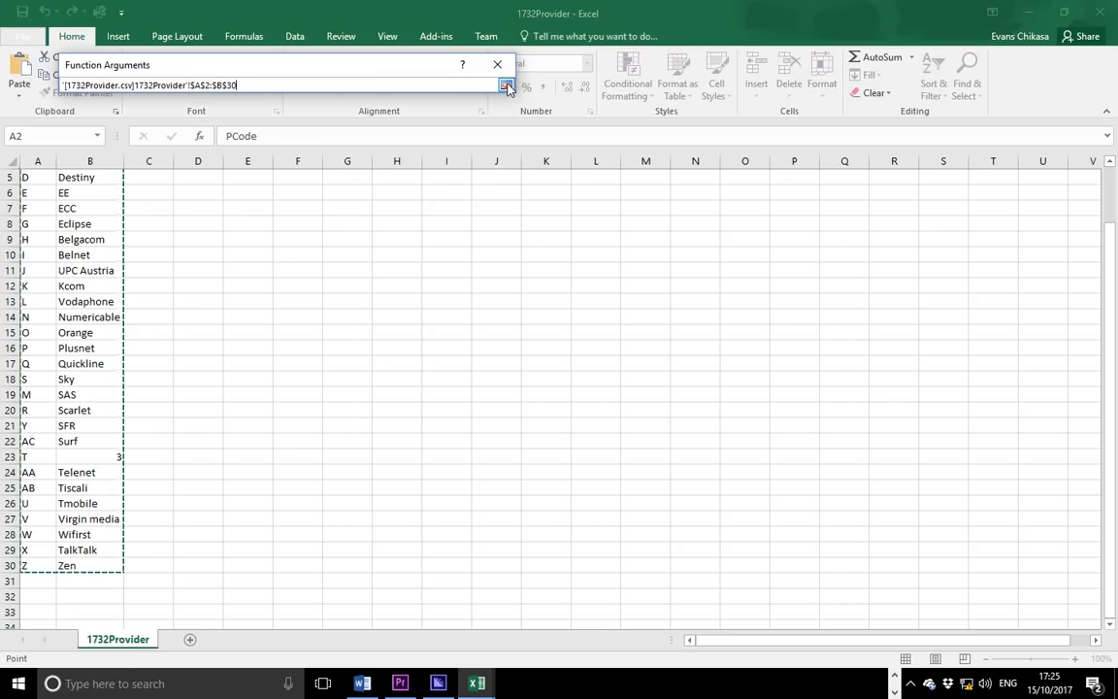
pyautogui.click(506, 86)
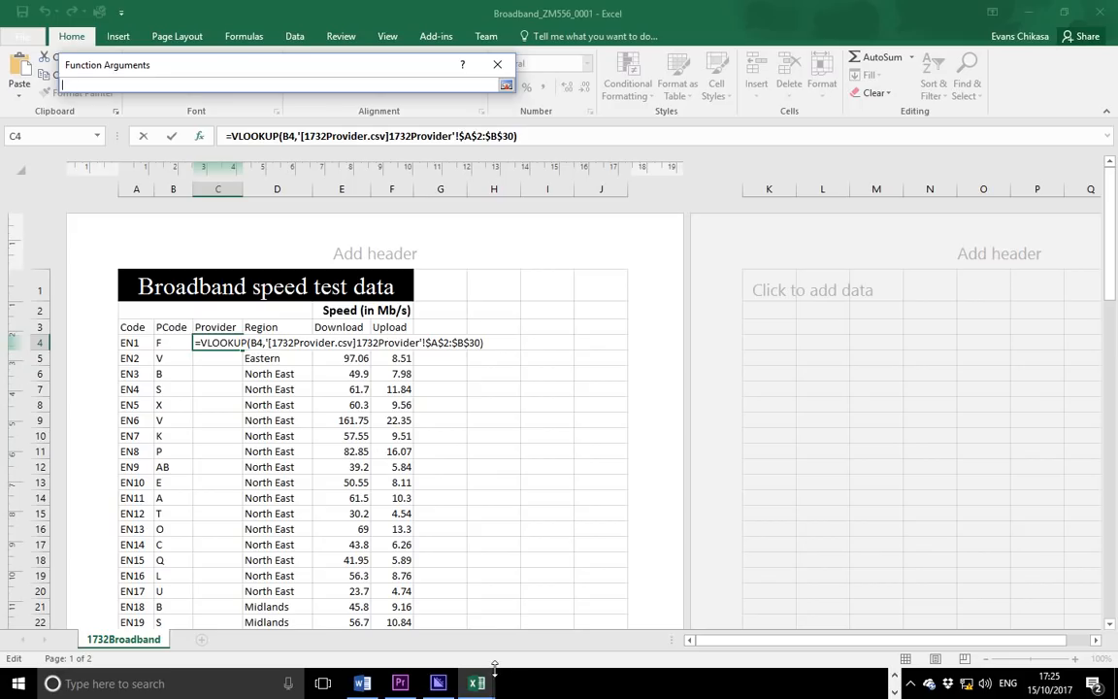
pyautogui.moveTo(476, 682)
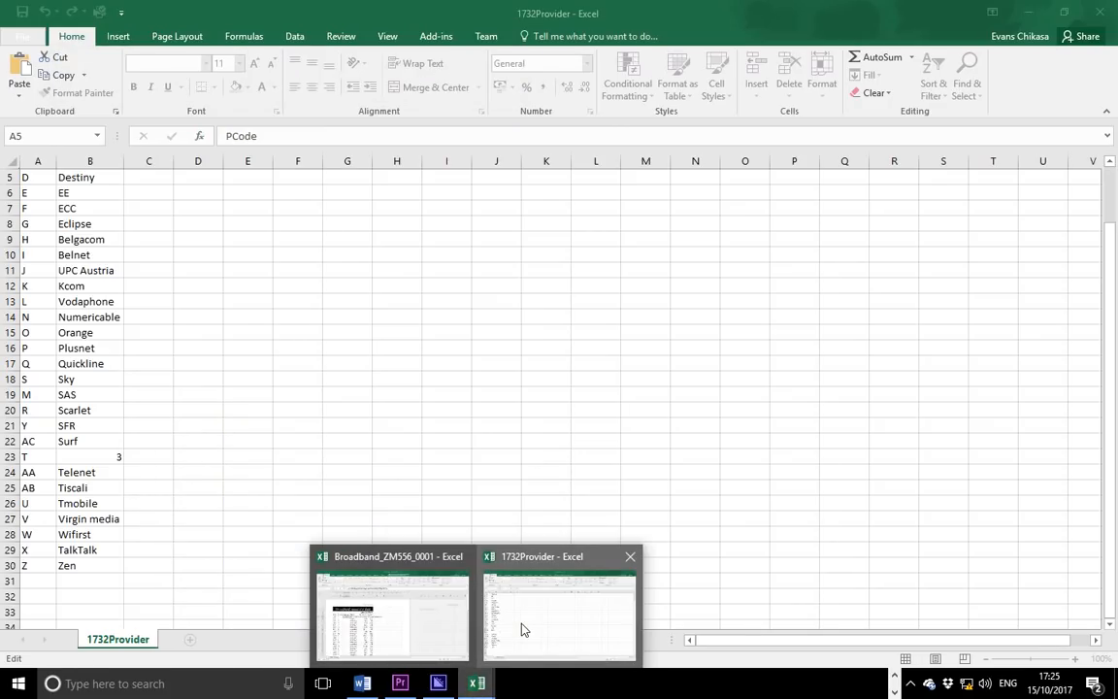
pyautogui.moveTo(519, 585)
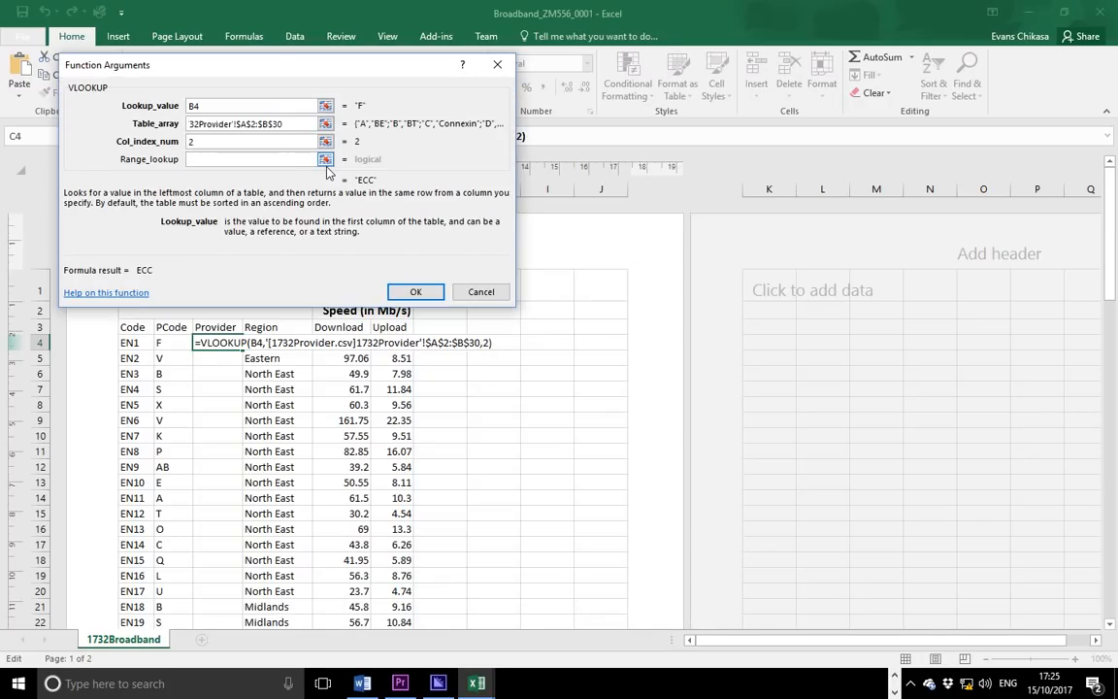
# Step: Enter False as Range_lookup and confirm, so C4 returns ECC
pyautogui.click(325, 158)
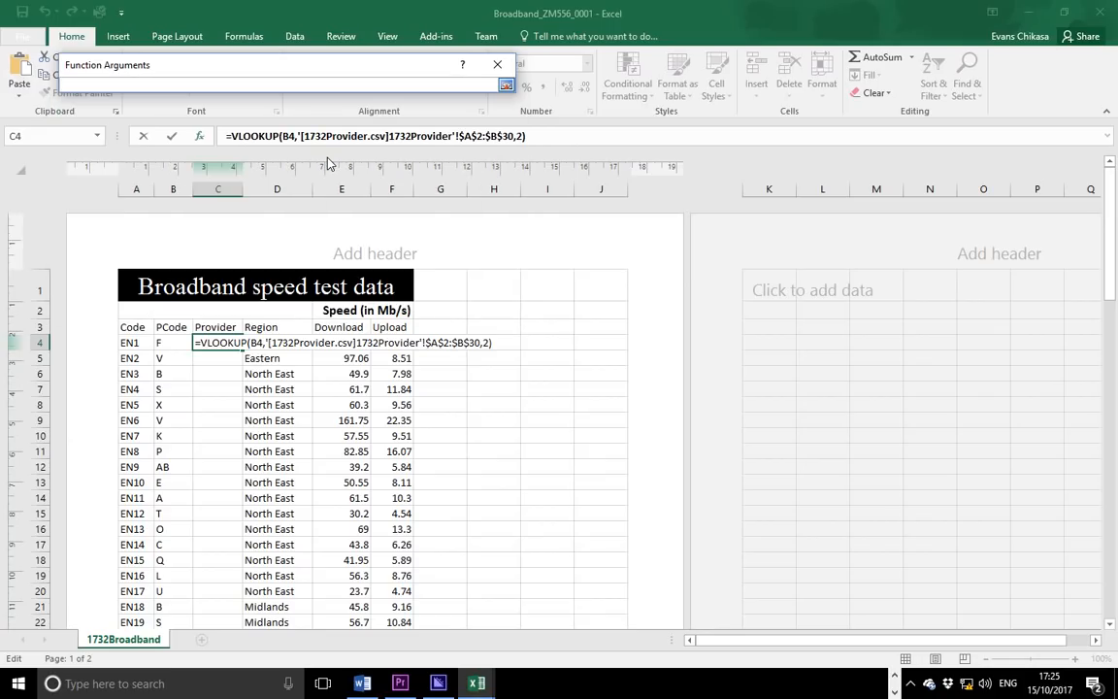
pyautogui.write('Fa')
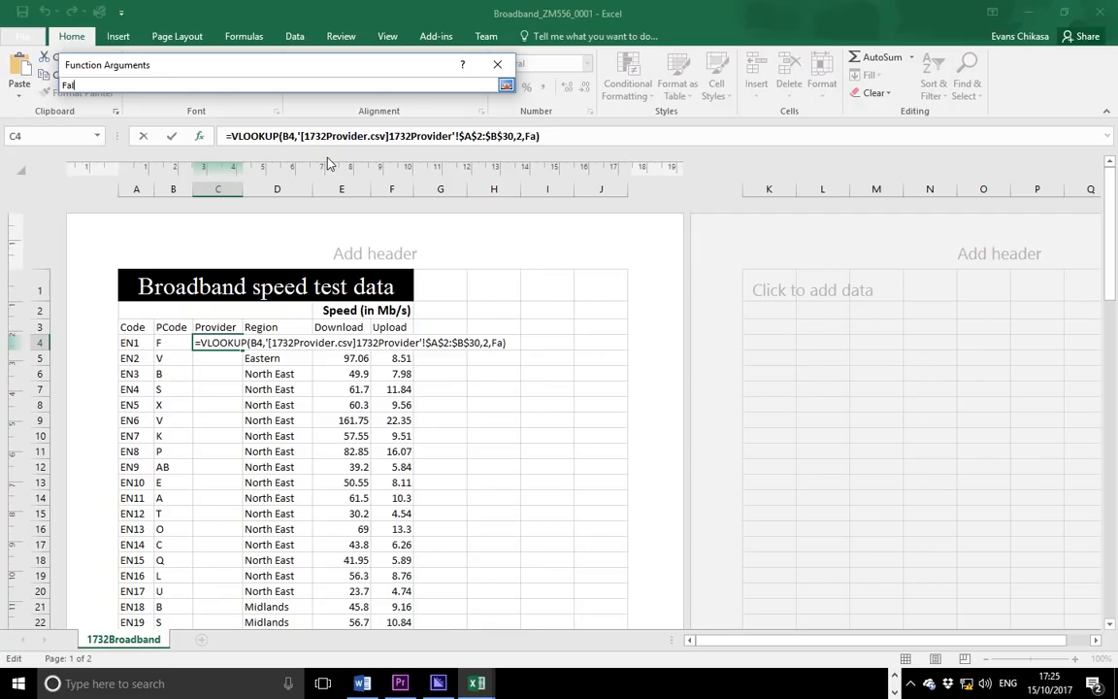
pyautogui.write('lse')
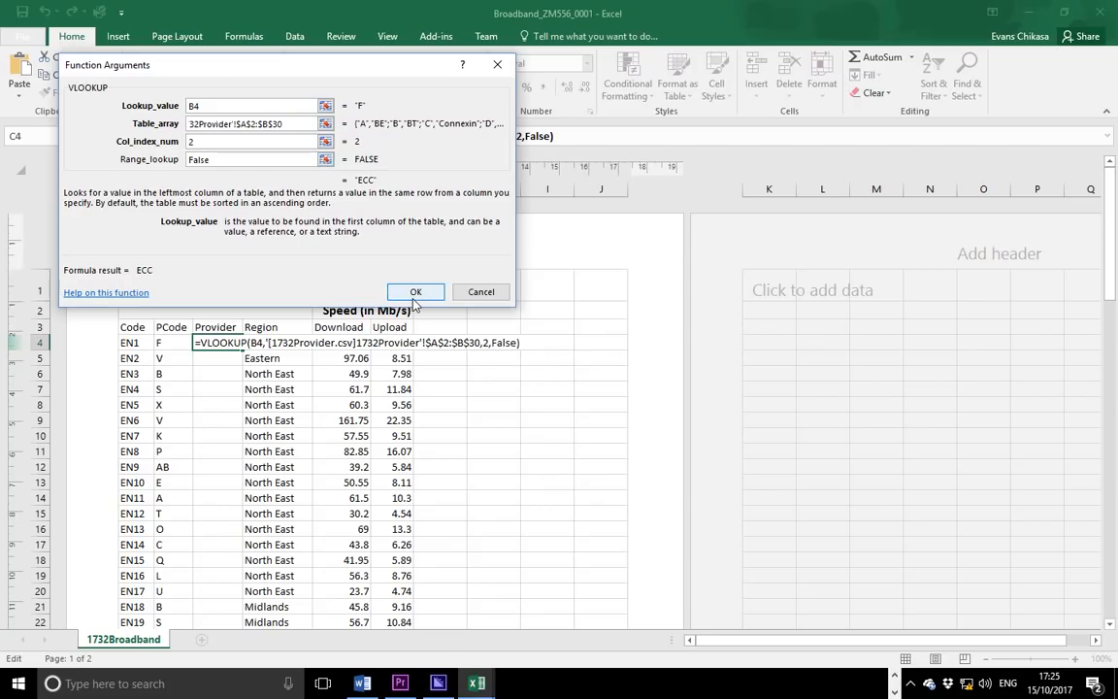
pyautogui.click(414, 291)
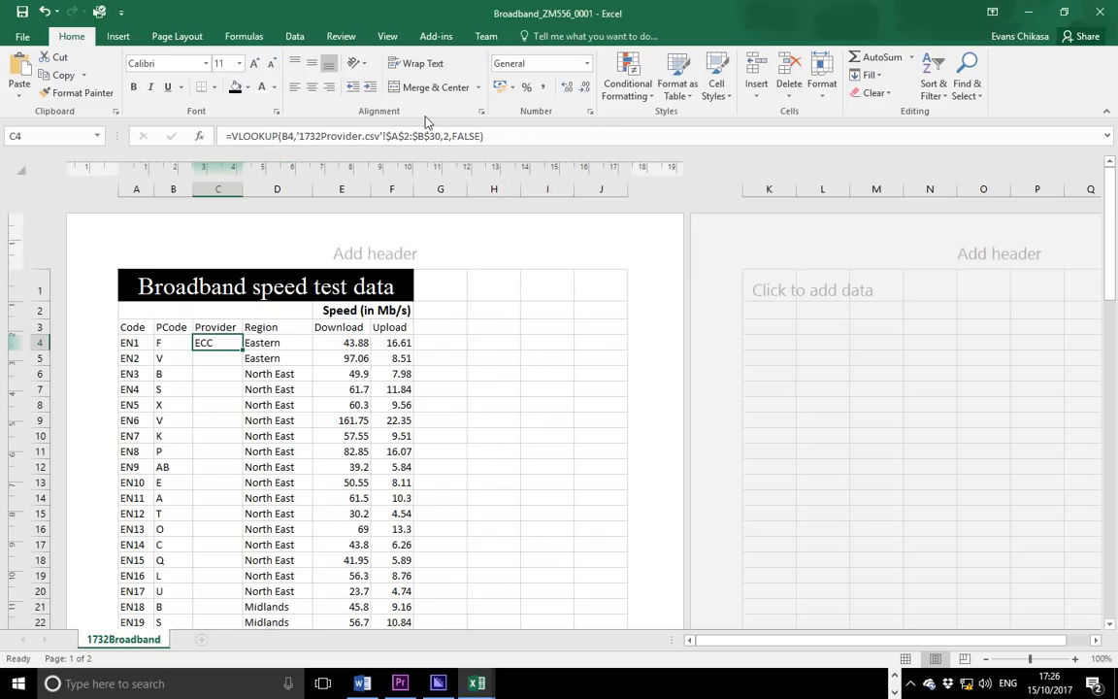
pyautogui.moveTo(207, 342)
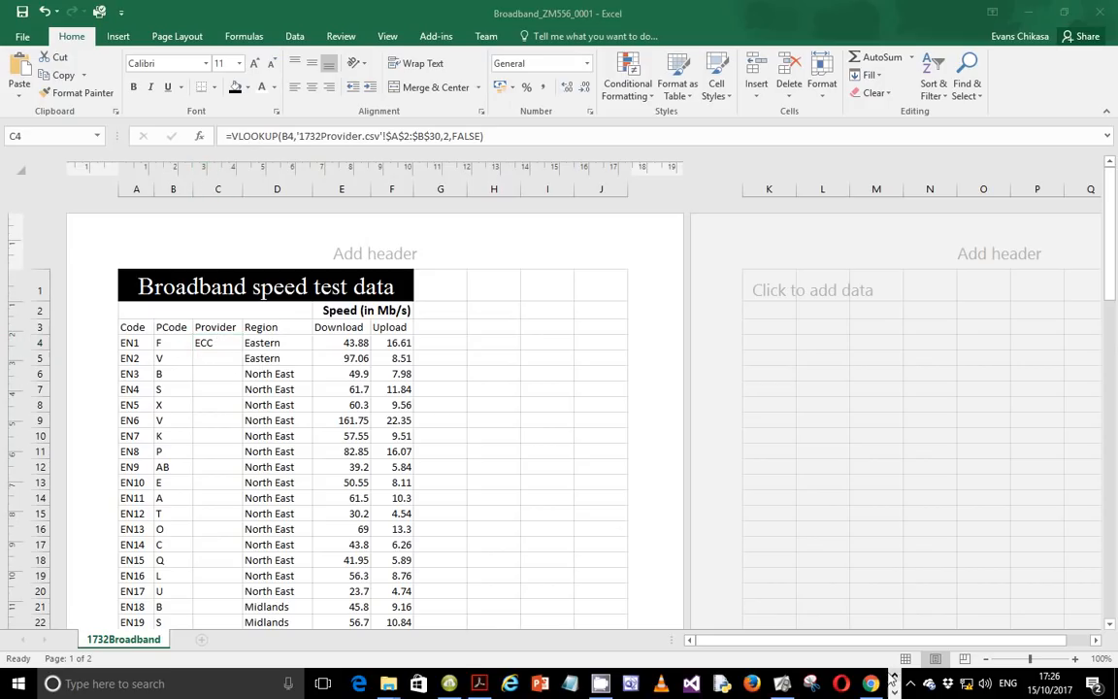
pyautogui.click(476, 683)
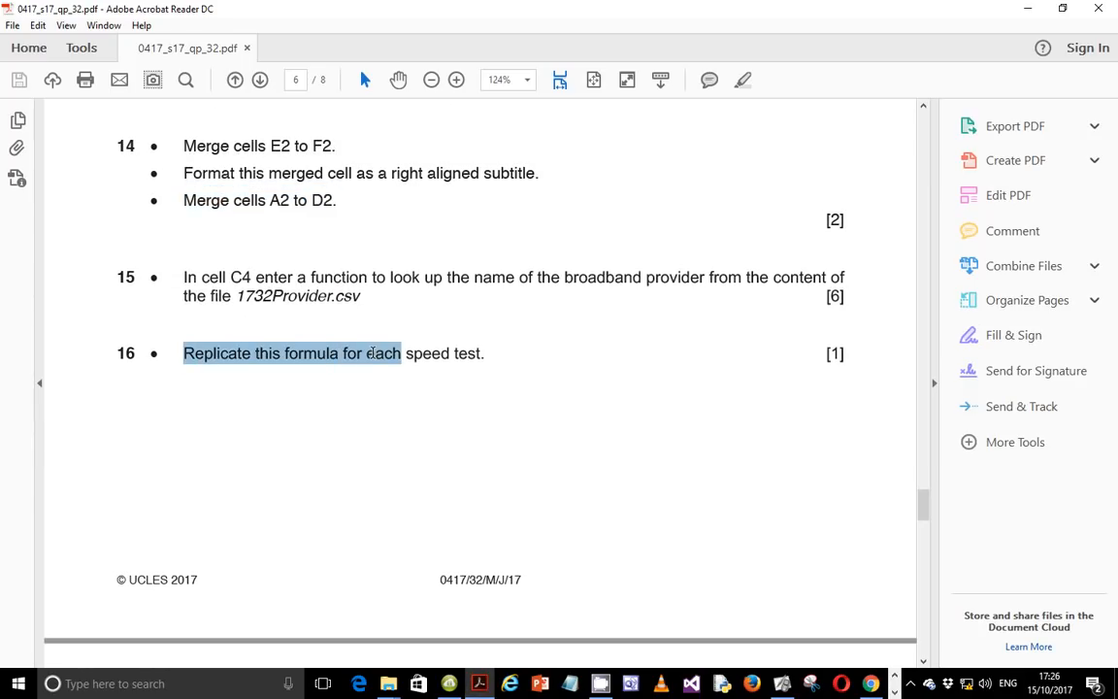
# Step: Highlight question 16's instruction to replicate the formula for each speed test
pyautogui.moveTo(401, 352); pyautogui.dragTo(483, 352)
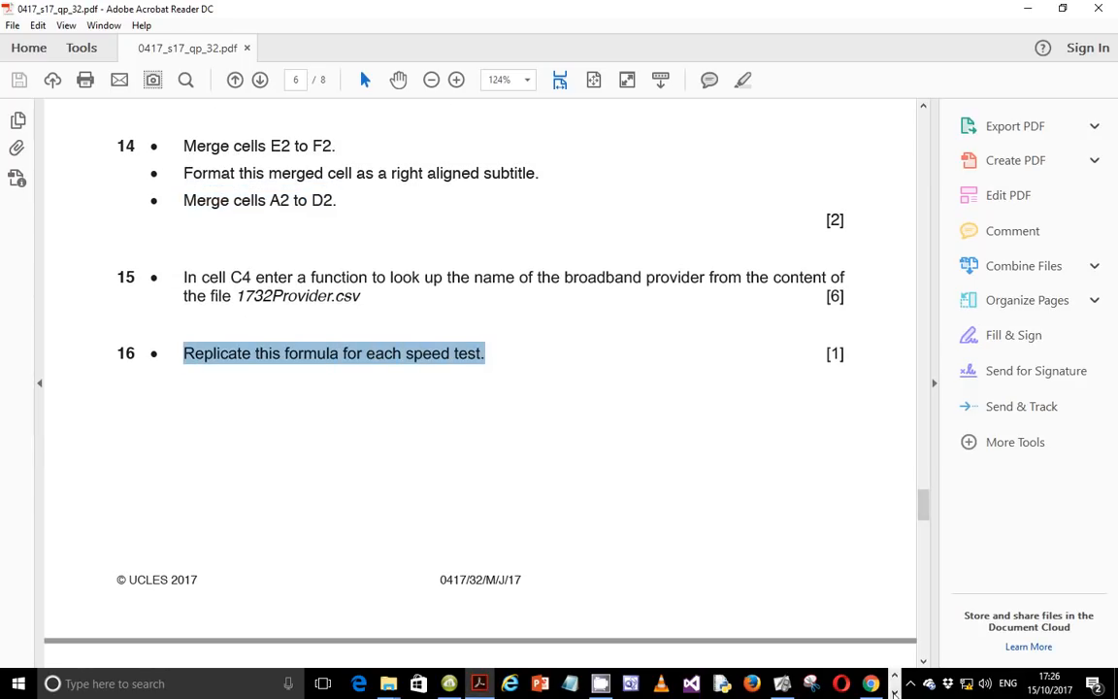
pyautogui.moveTo(476, 682)
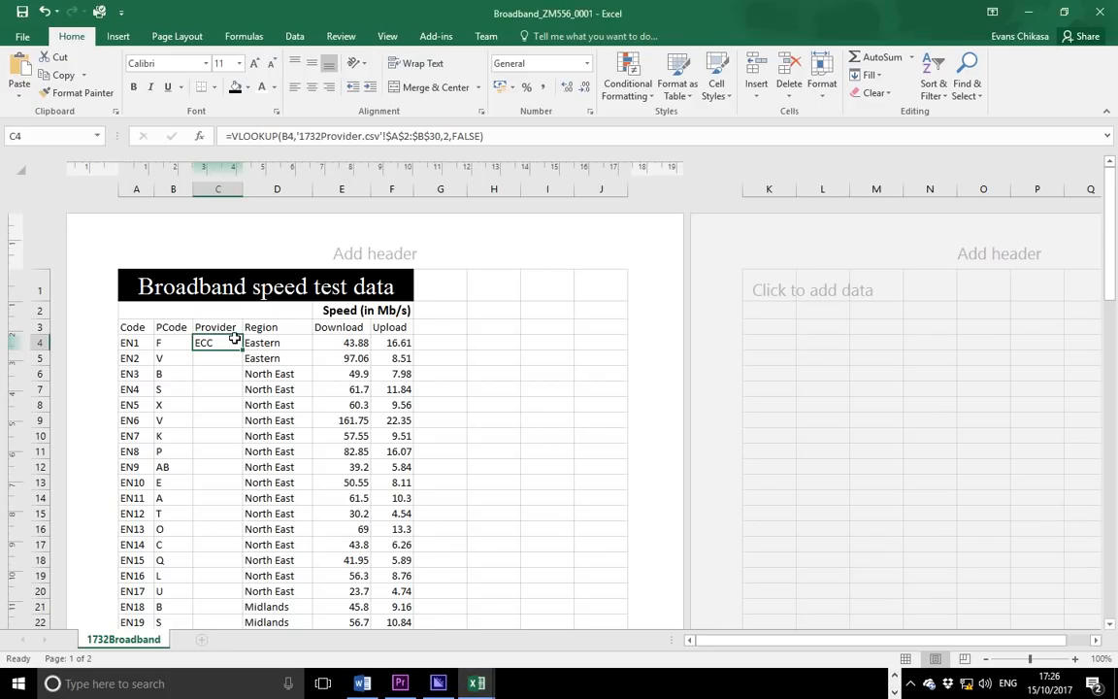
# Step: Scroll down to bring step 17's save-and-print-formulae instructions into view
pyautogui.scroll(-3)
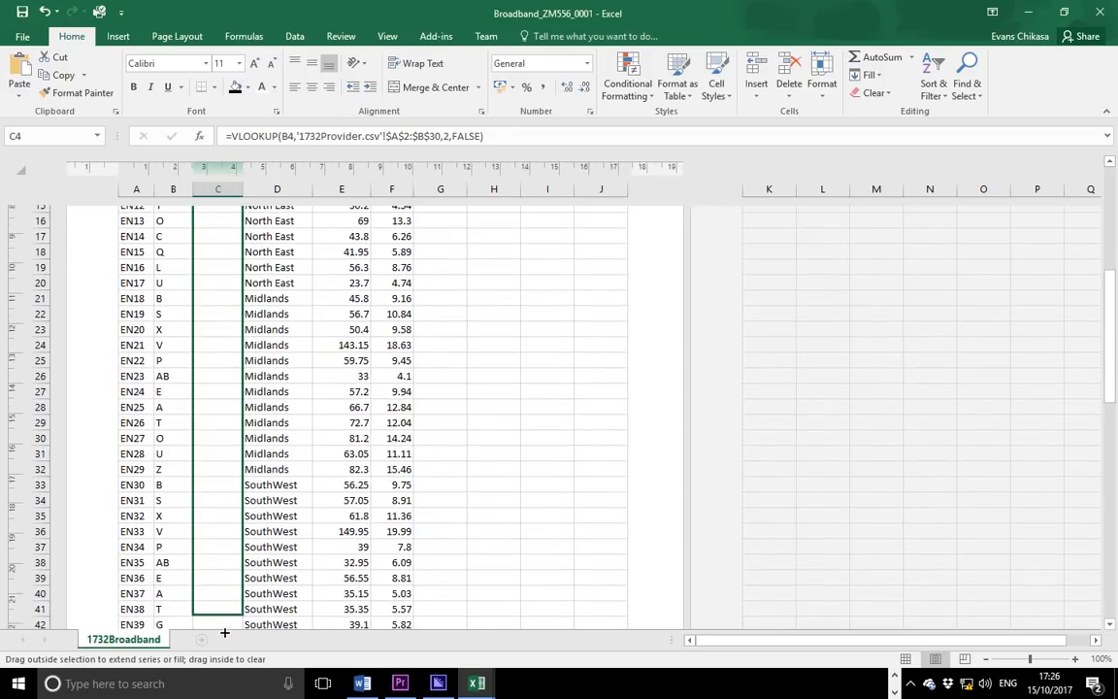
pyautogui.scroll(-3)
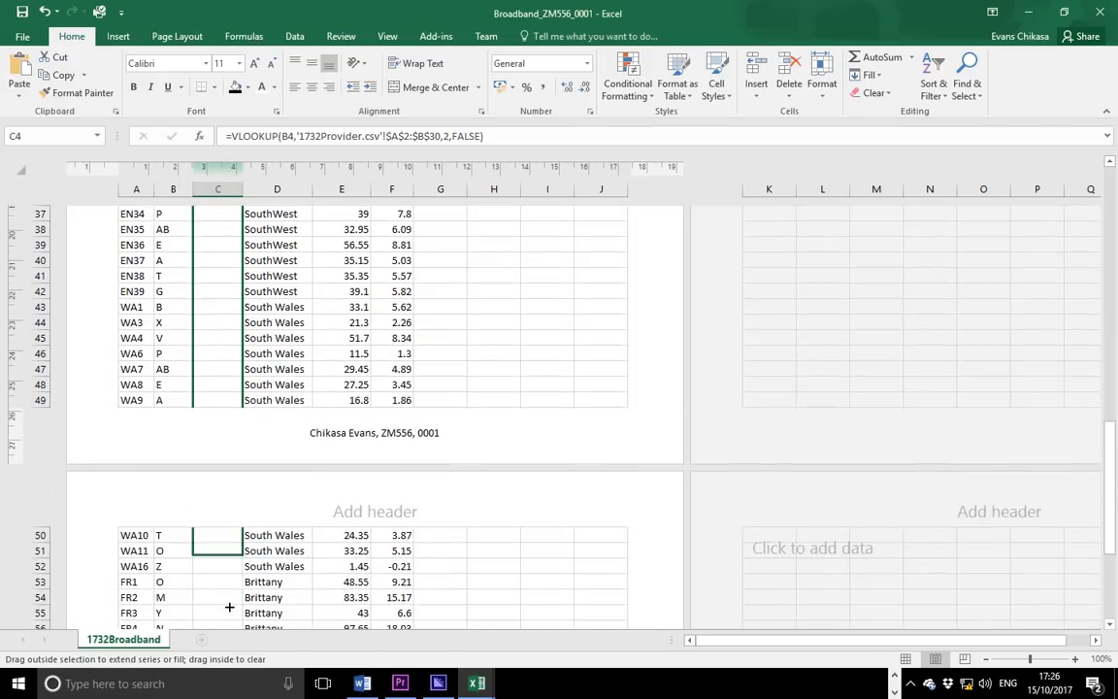
pyautogui.scroll(-3)
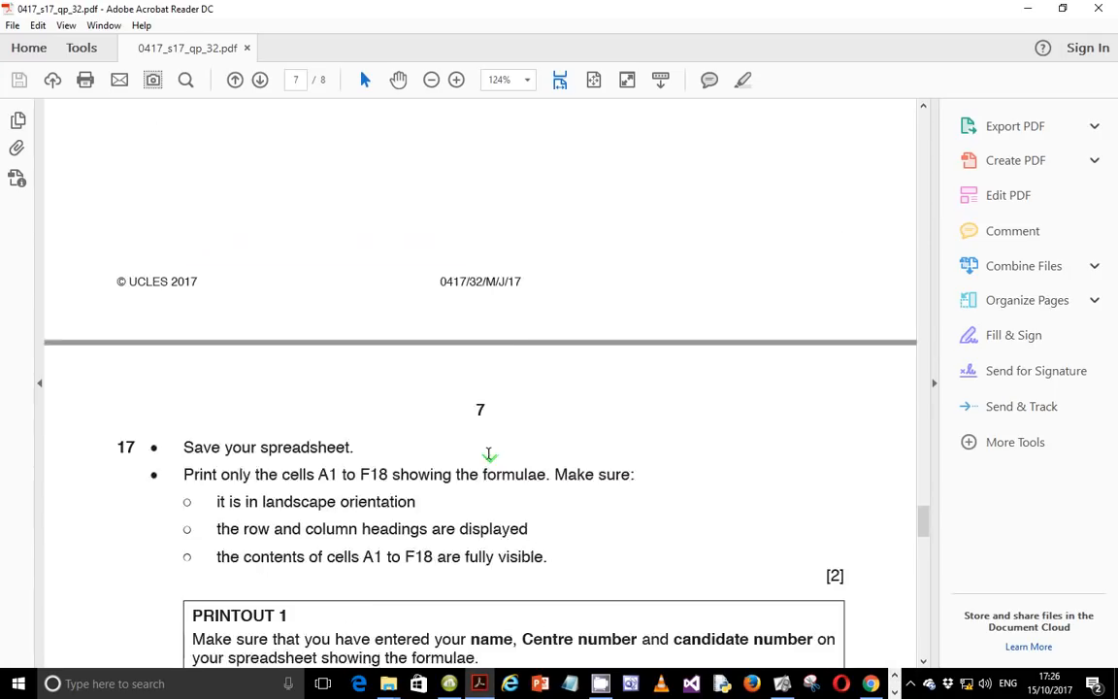
# Step: Scroll the exam paper down to questions 17 and 18 on page 7
pyautogui.scroll(-3)
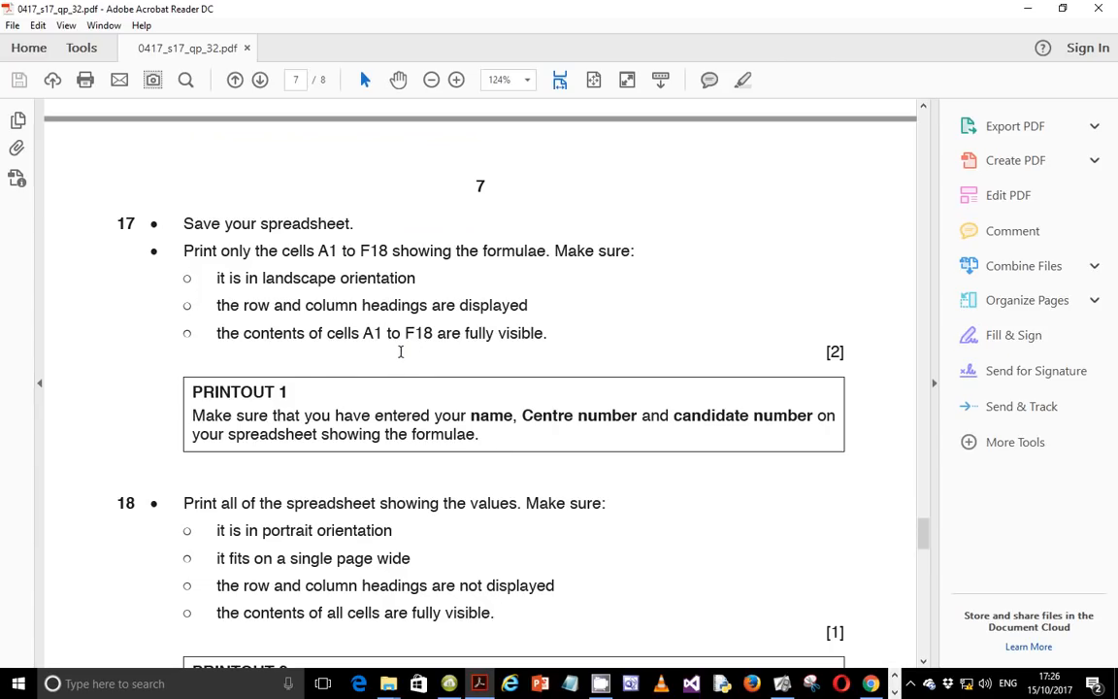
pyautogui.moveTo(388, 333)
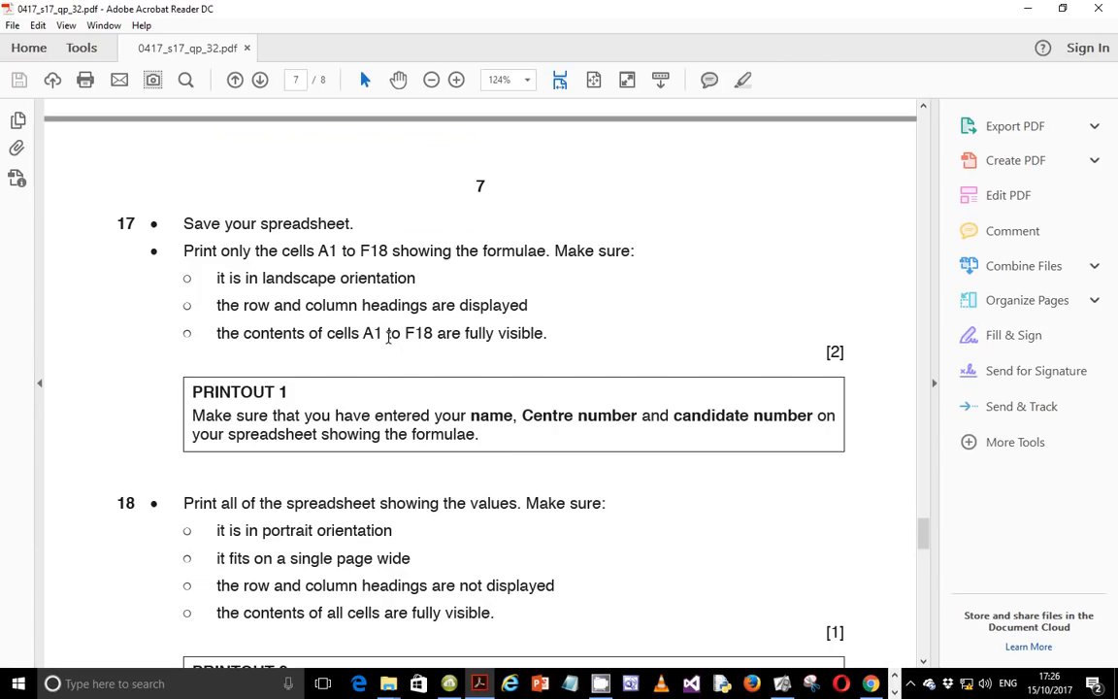
pyautogui.moveTo(520, 272)
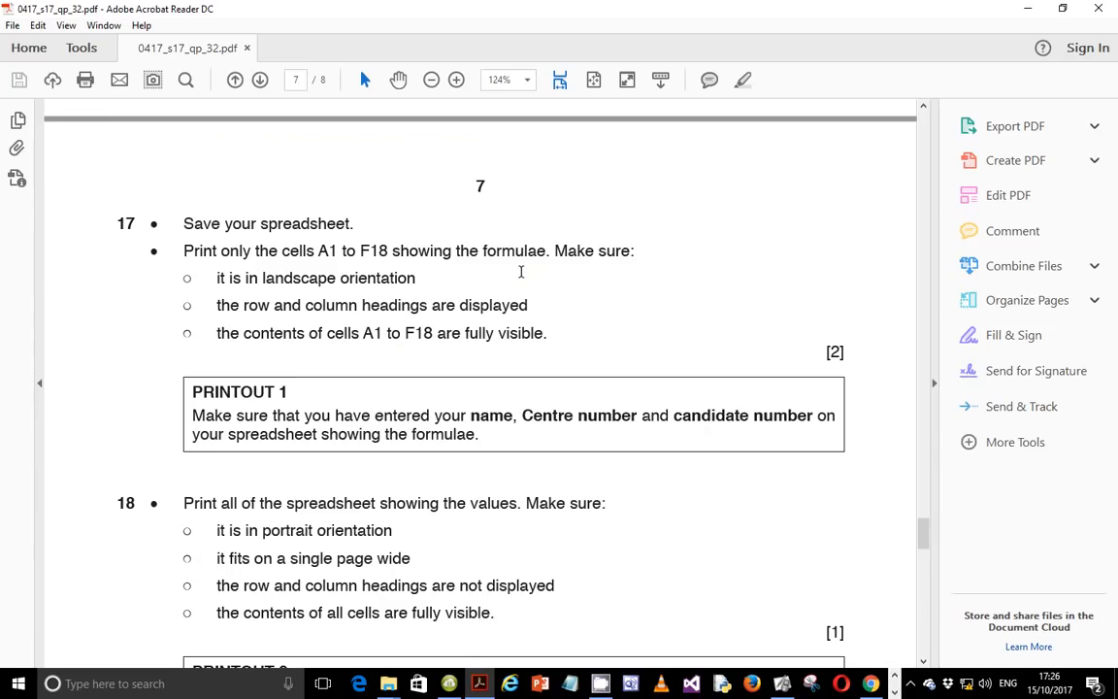
pyautogui.moveTo(388, 285)
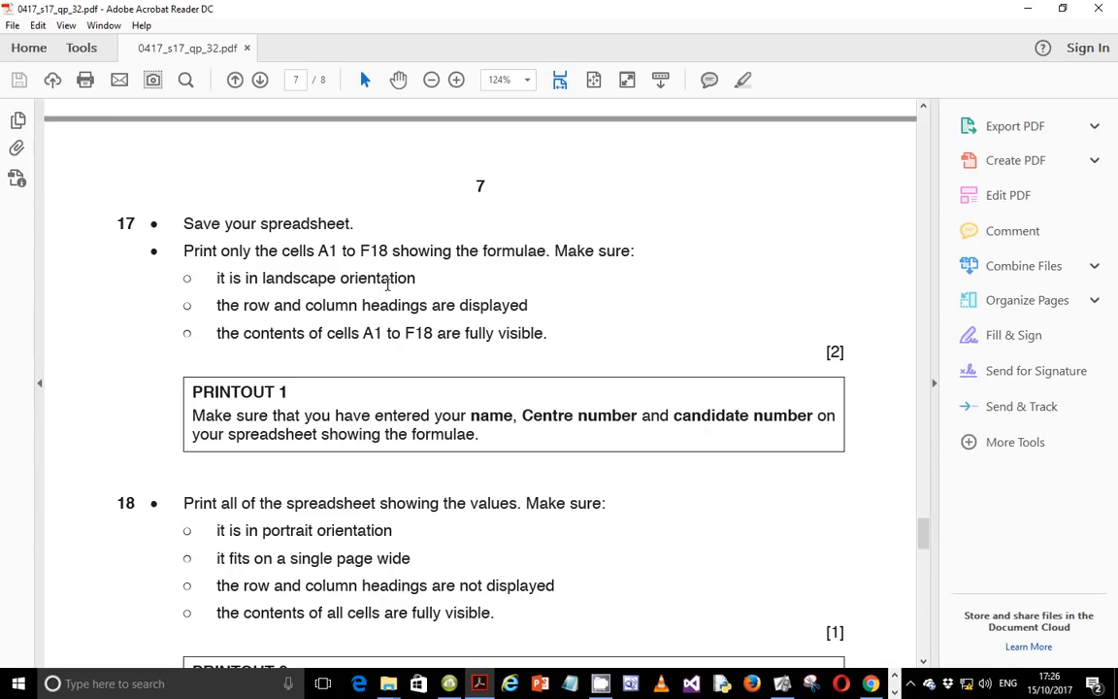
pyautogui.moveTo(413, 308)
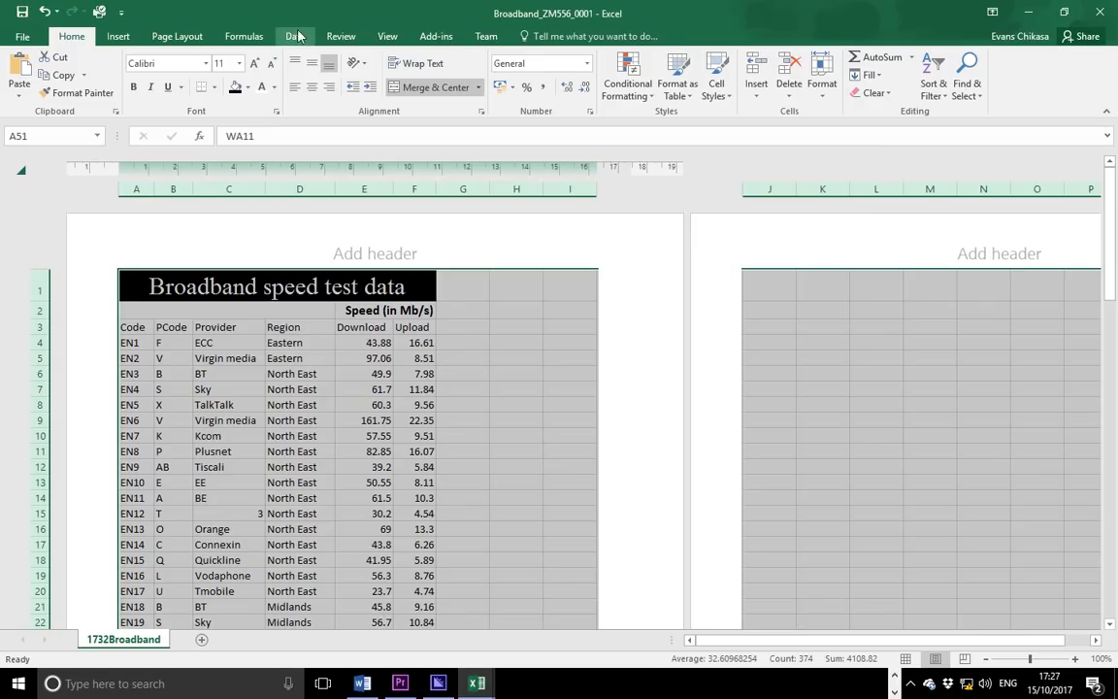
# Step: Show formulas instead of results on the Broadband sheet, then check the exam paper
pyautogui.click(241, 36)
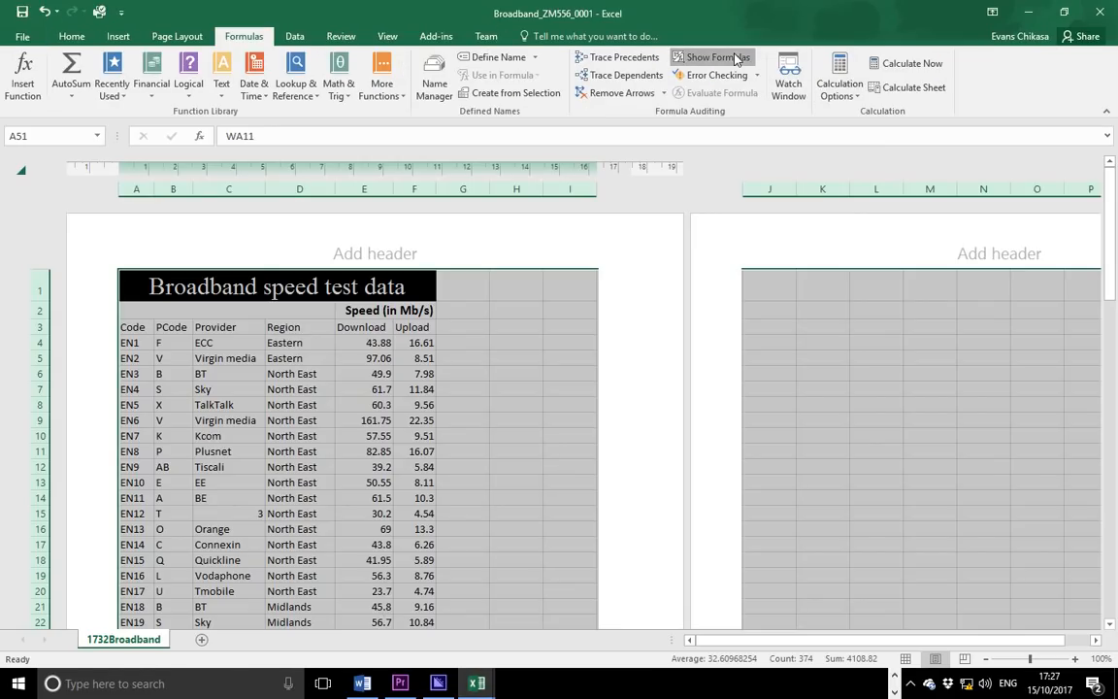
pyautogui.click(714, 57)
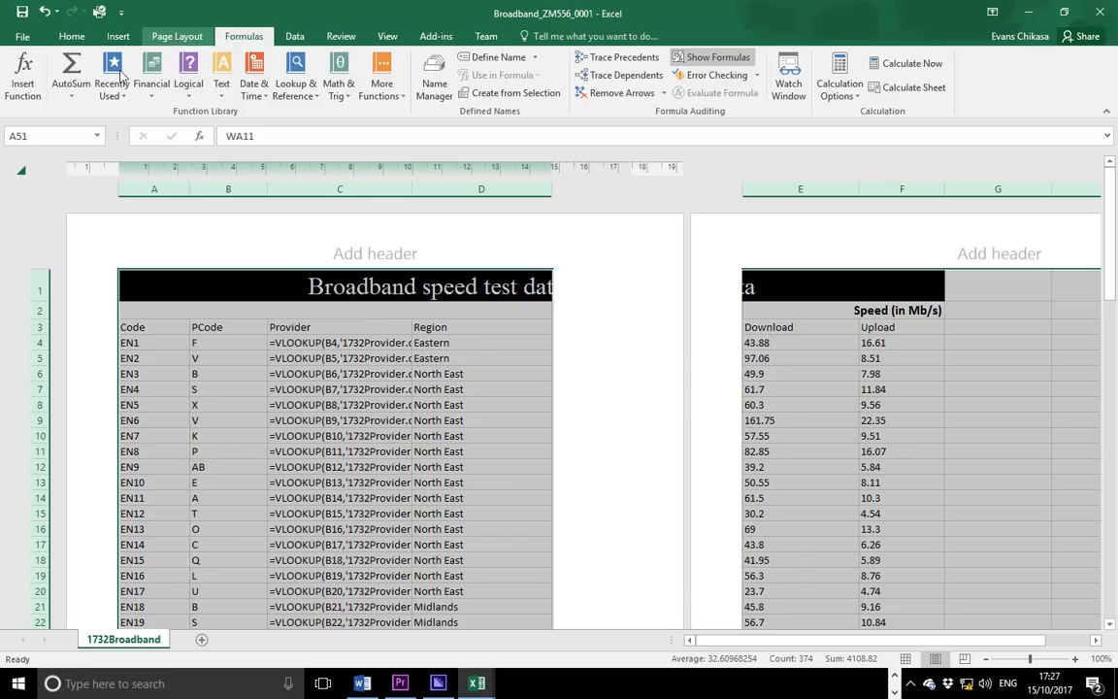
pyautogui.click(177, 36)
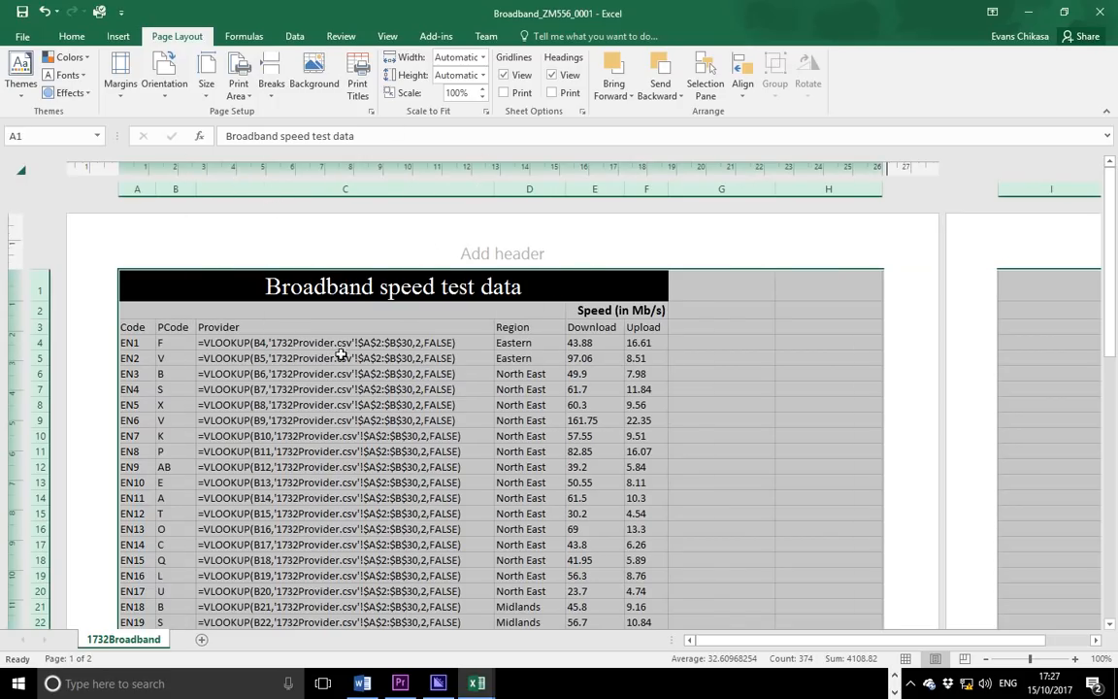
pyautogui.moveTo(451, 372)
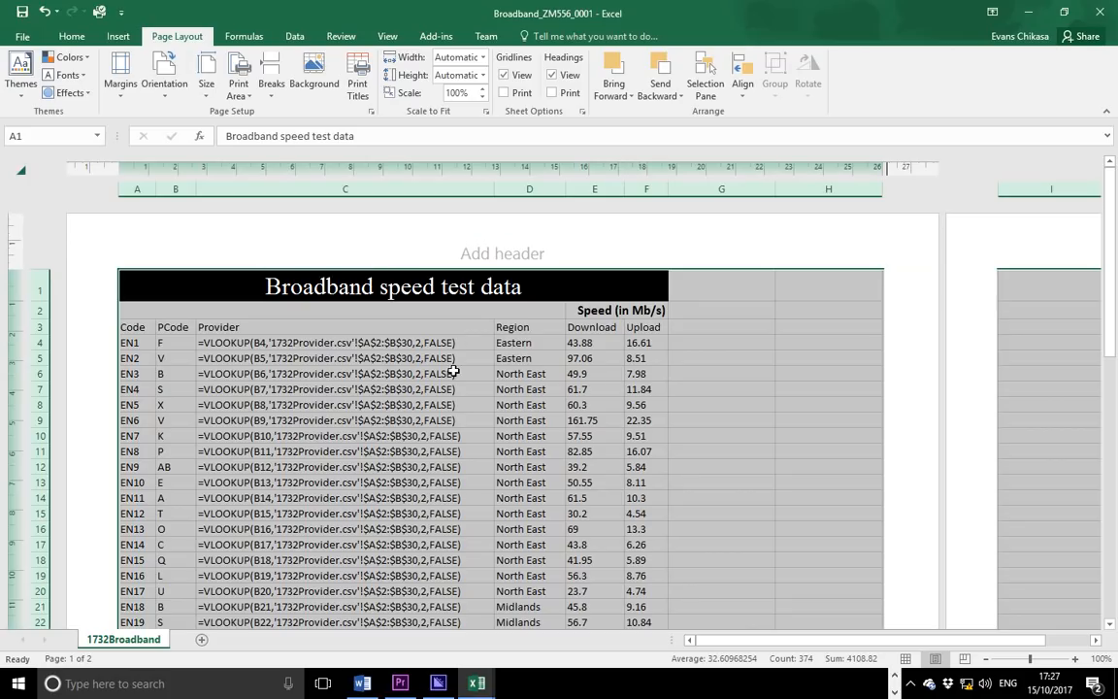
pyautogui.moveTo(594, 642)
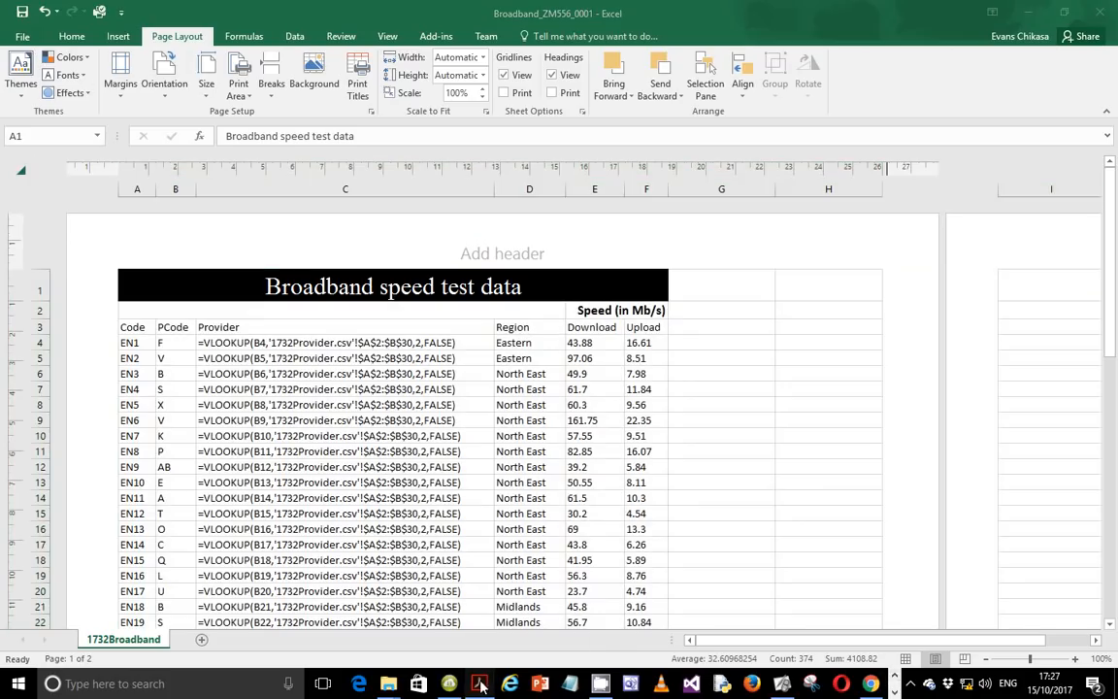
pyautogui.click(478, 679)
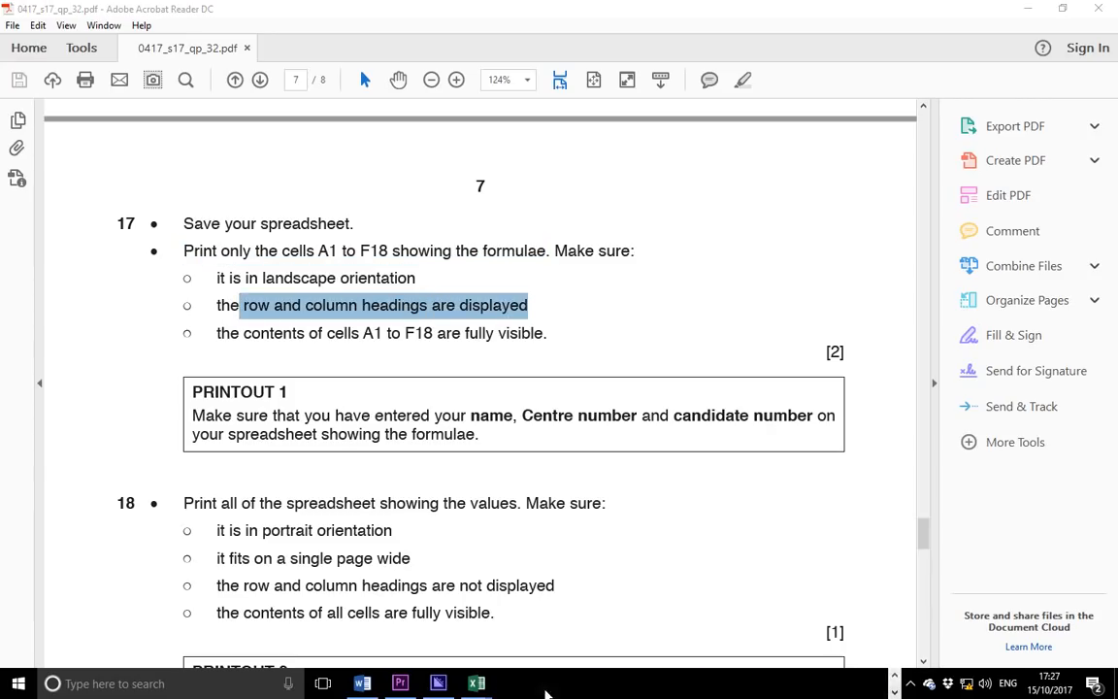
# Step: Turn on gridlines and row and column headings for the Broadband formulas printout in Page Setup
pyautogui.click(475, 681)
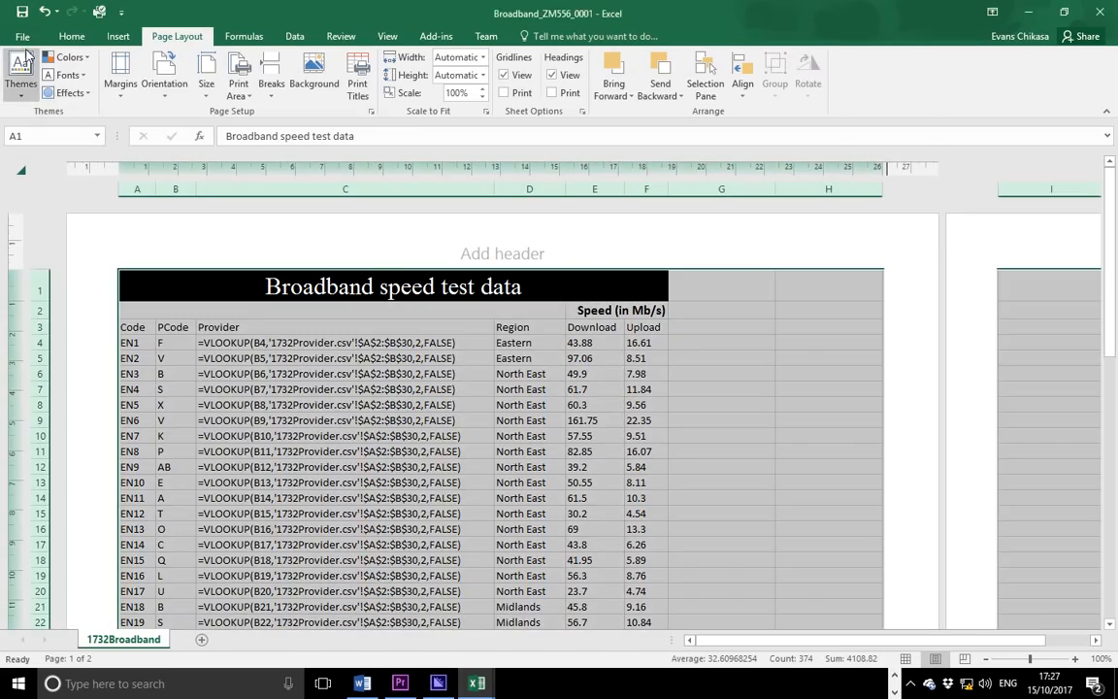
pyautogui.click(19, 36)
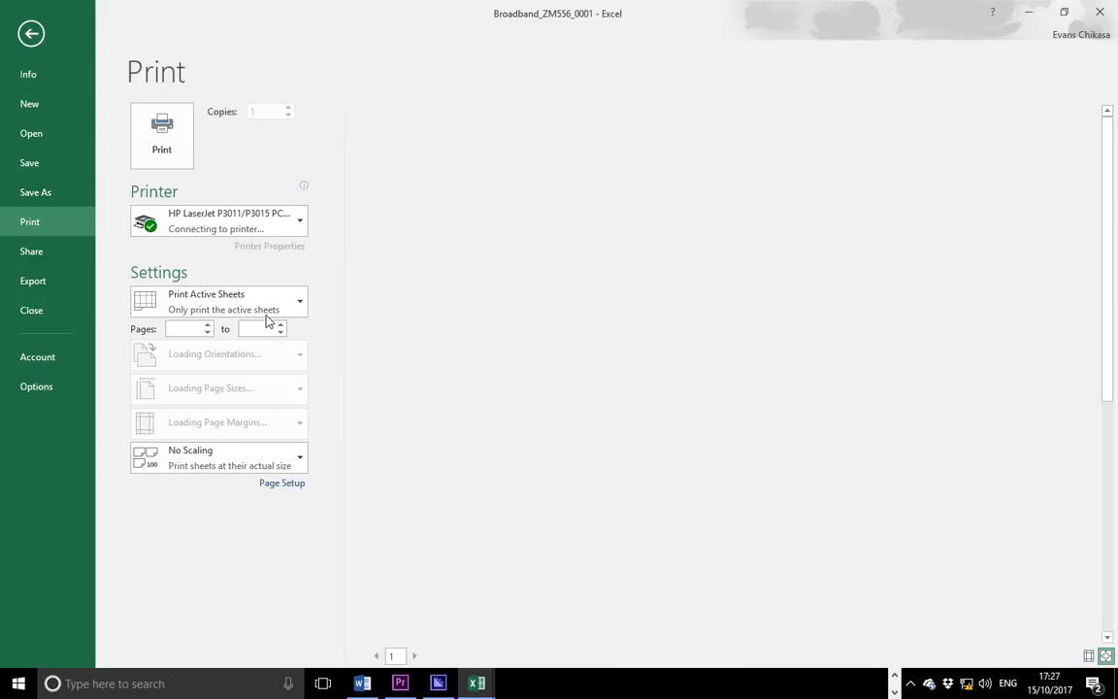
pyautogui.click(219, 457)
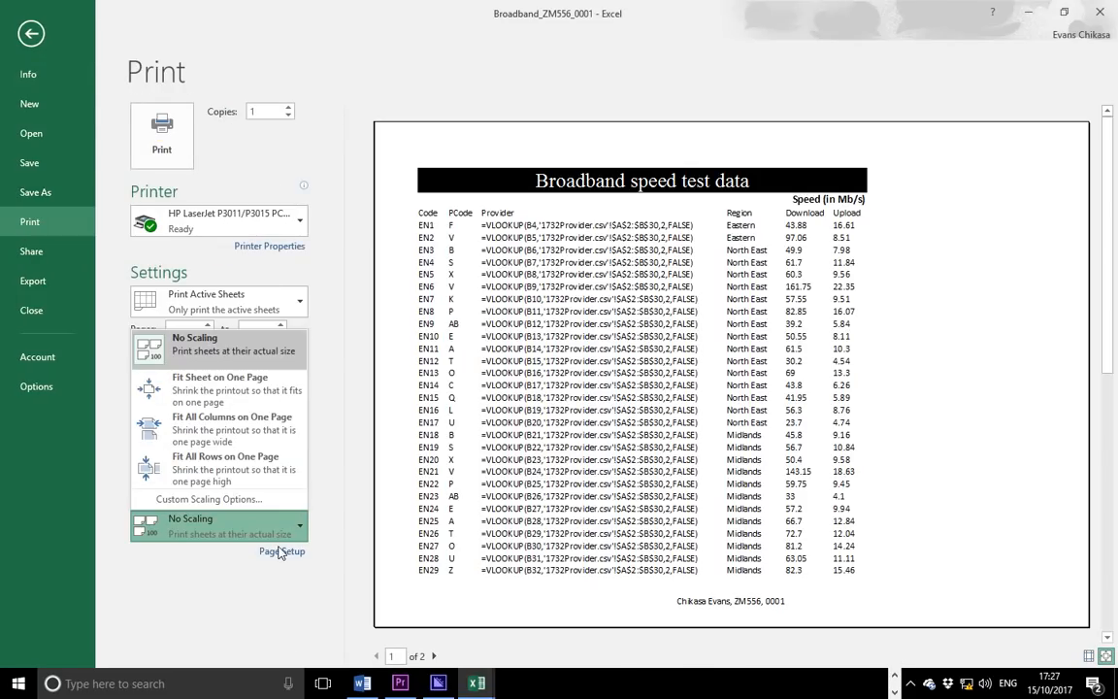
pyautogui.click(281, 551)
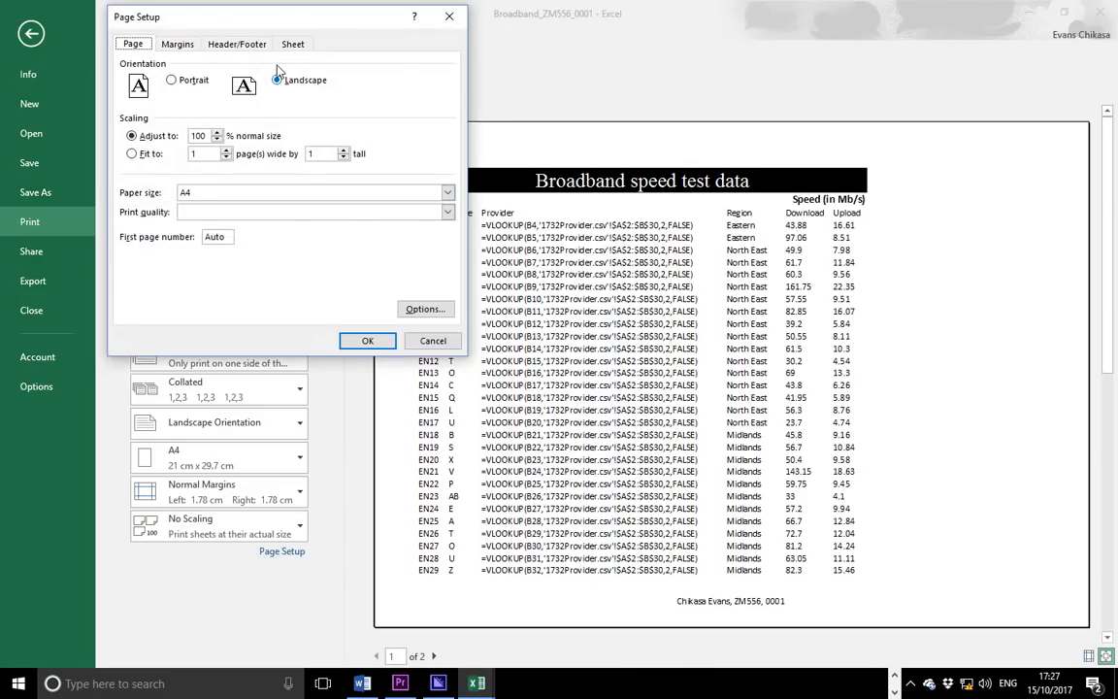
pyautogui.click(293, 43)
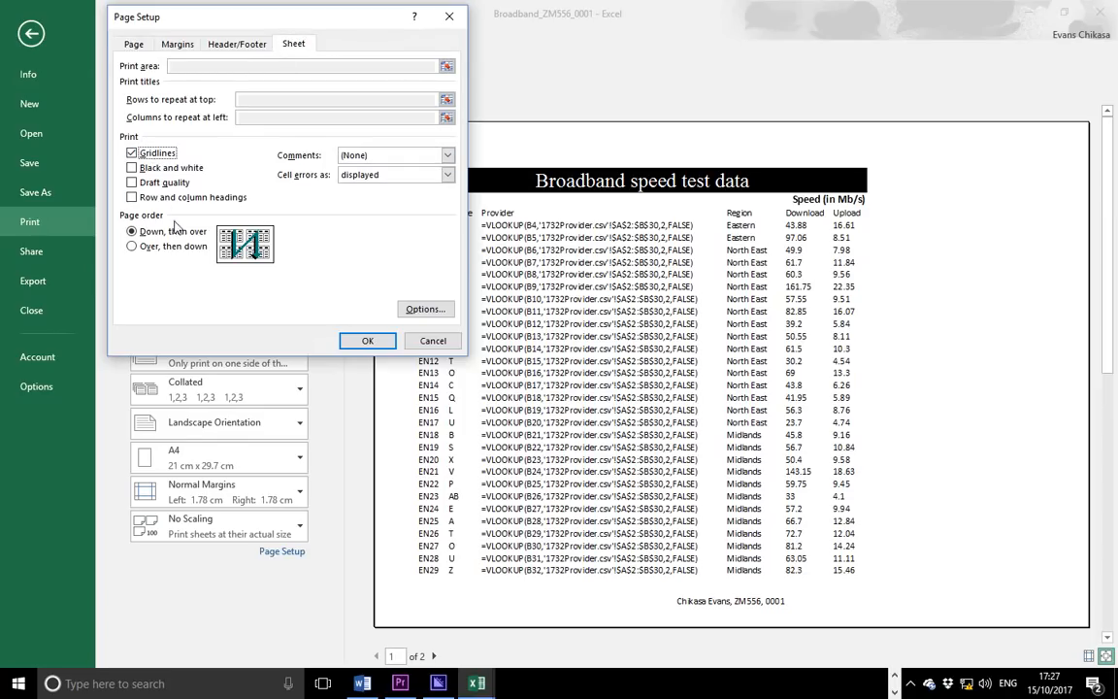
pyautogui.click(132, 197)
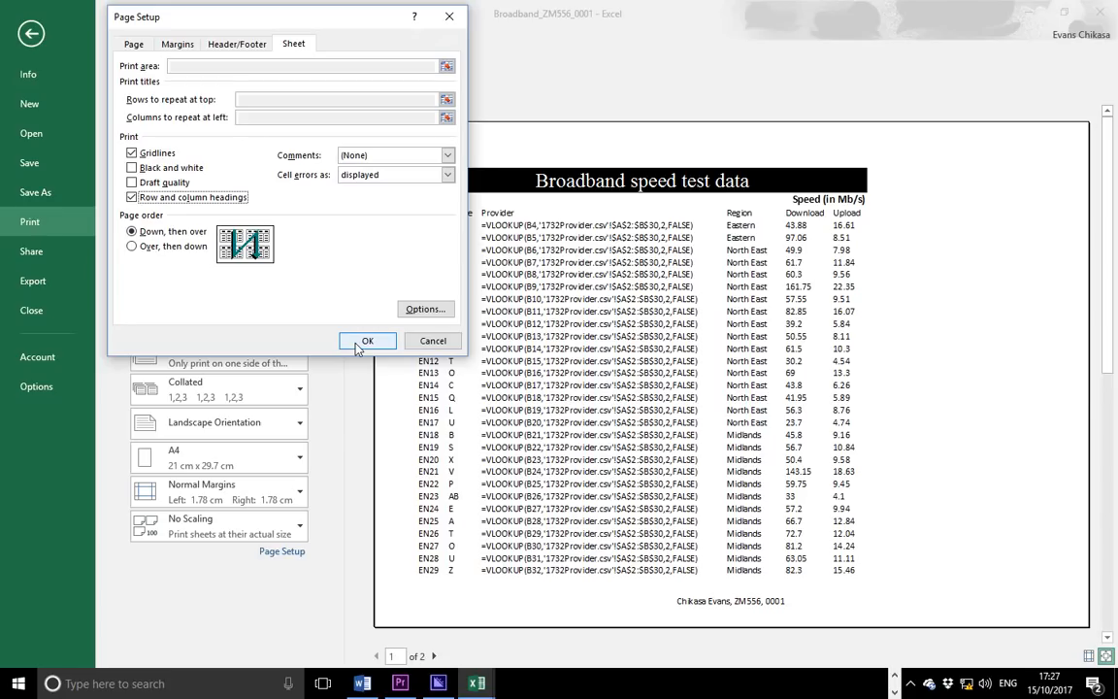
pyautogui.click(367, 341)
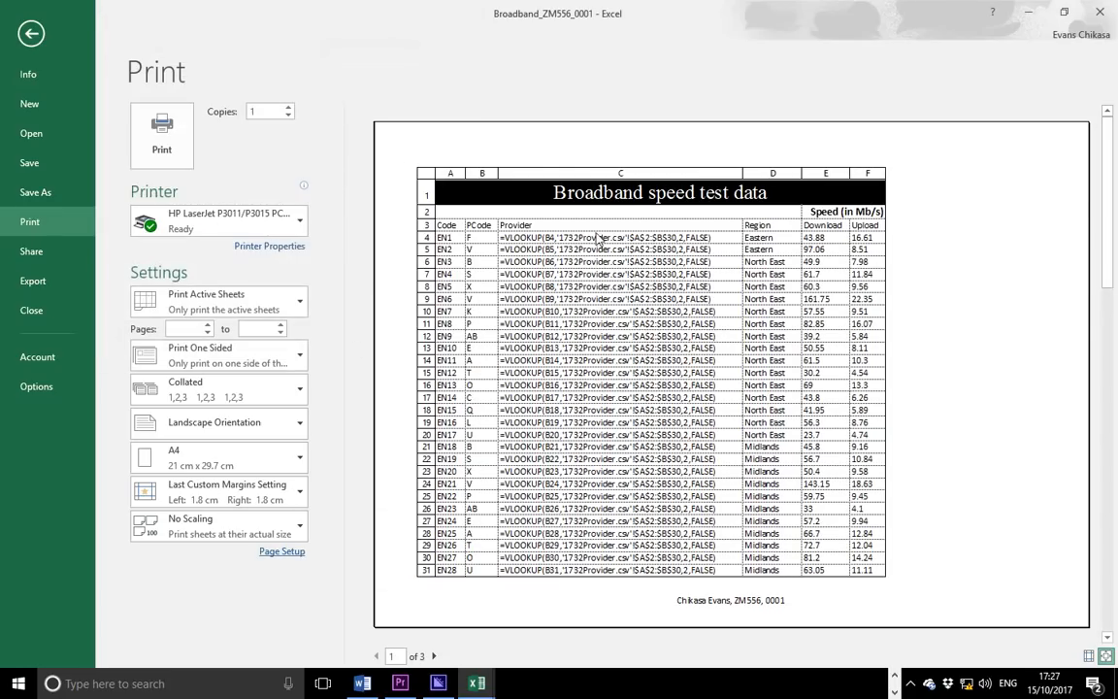
pyautogui.moveTo(535, 263)
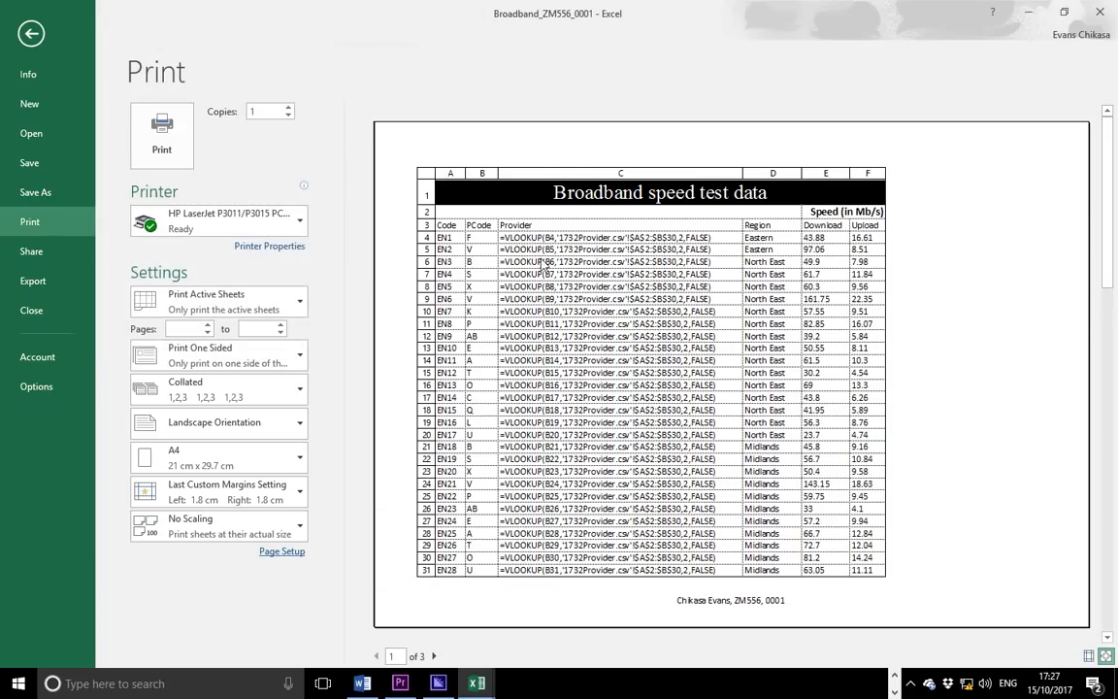
pyautogui.moveTo(513, 288)
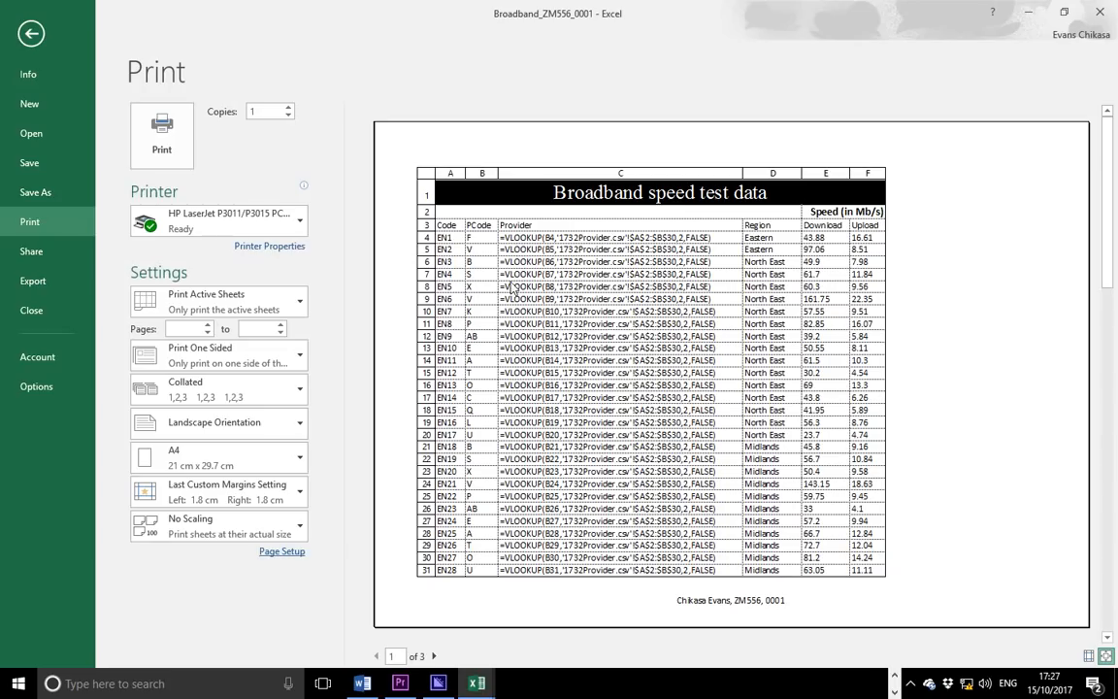
pyautogui.moveTo(497, 562)
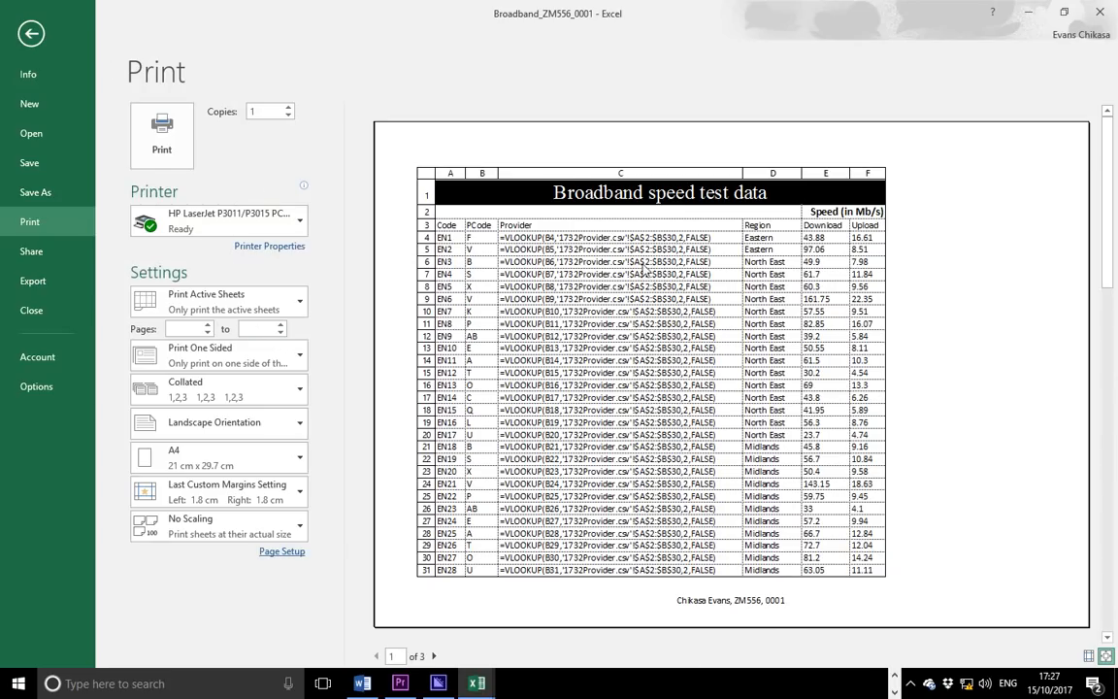
pyautogui.moveTo(52, 73)
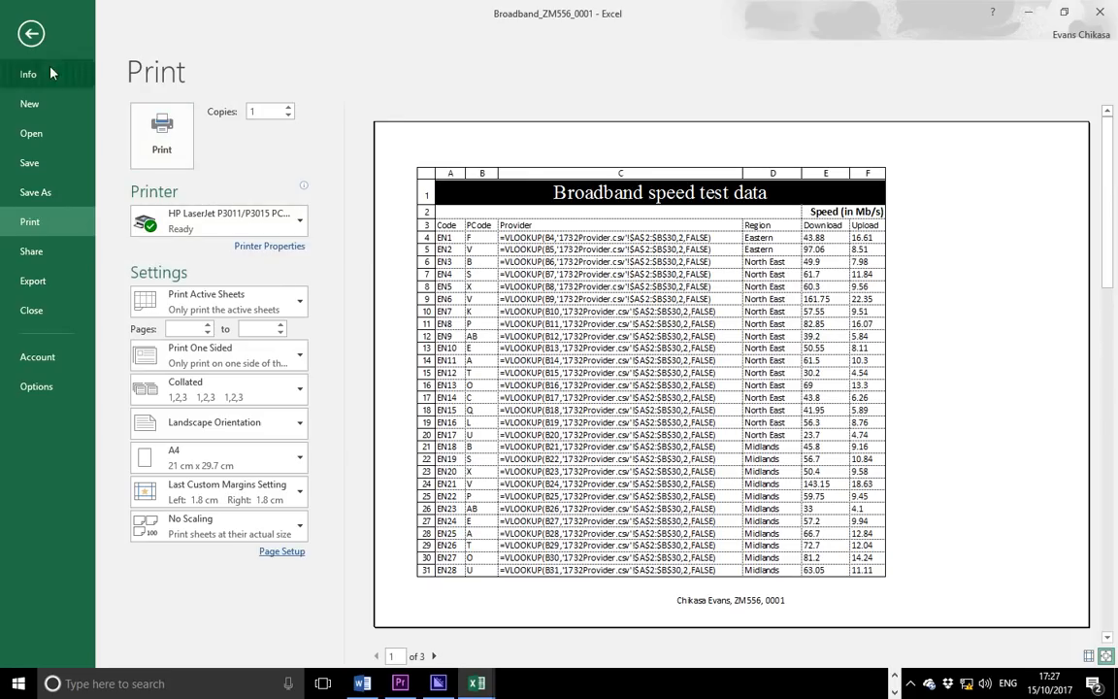
pyautogui.click(36, 33)
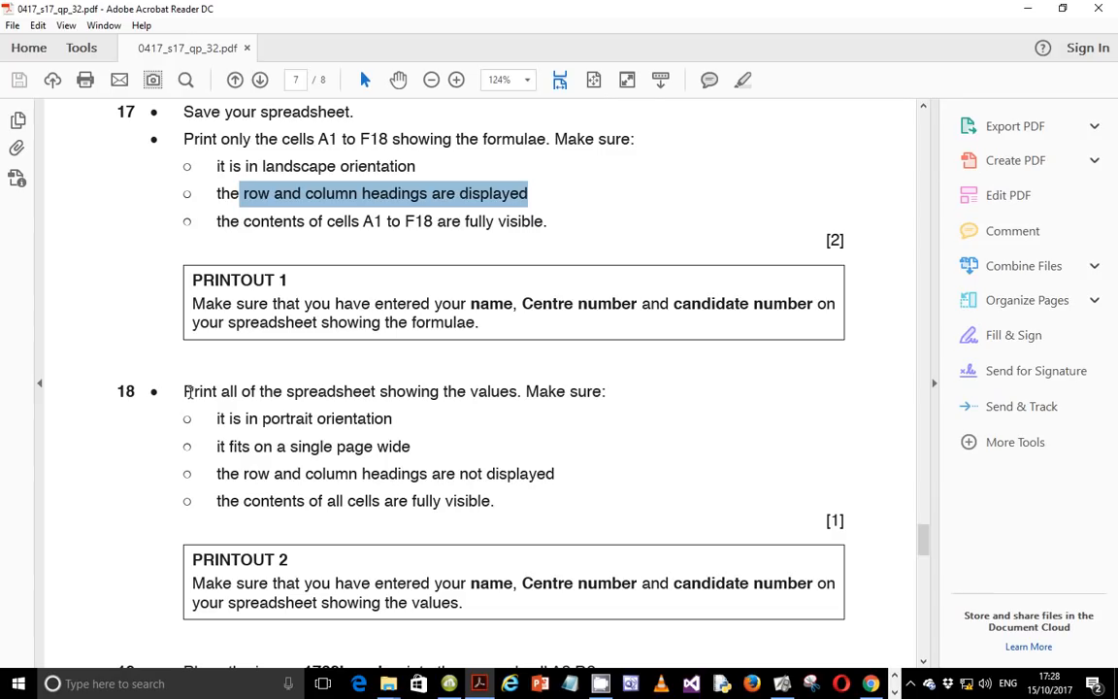
pyautogui.moveTo(390, 392)
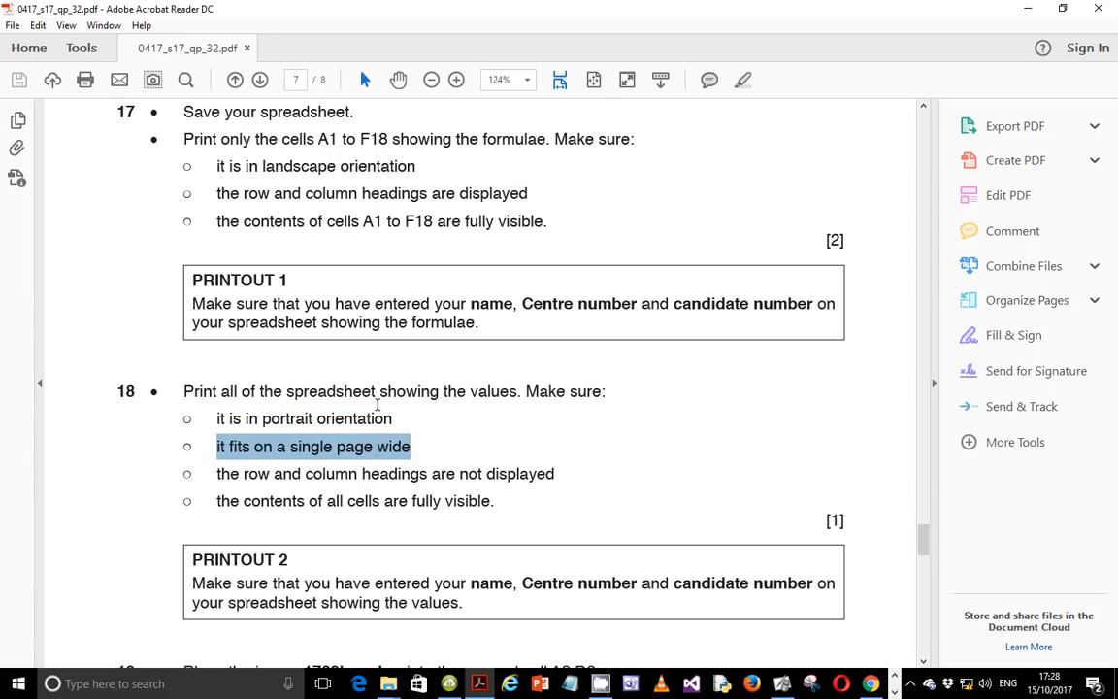
pyautogui.moveTo(329, 408)
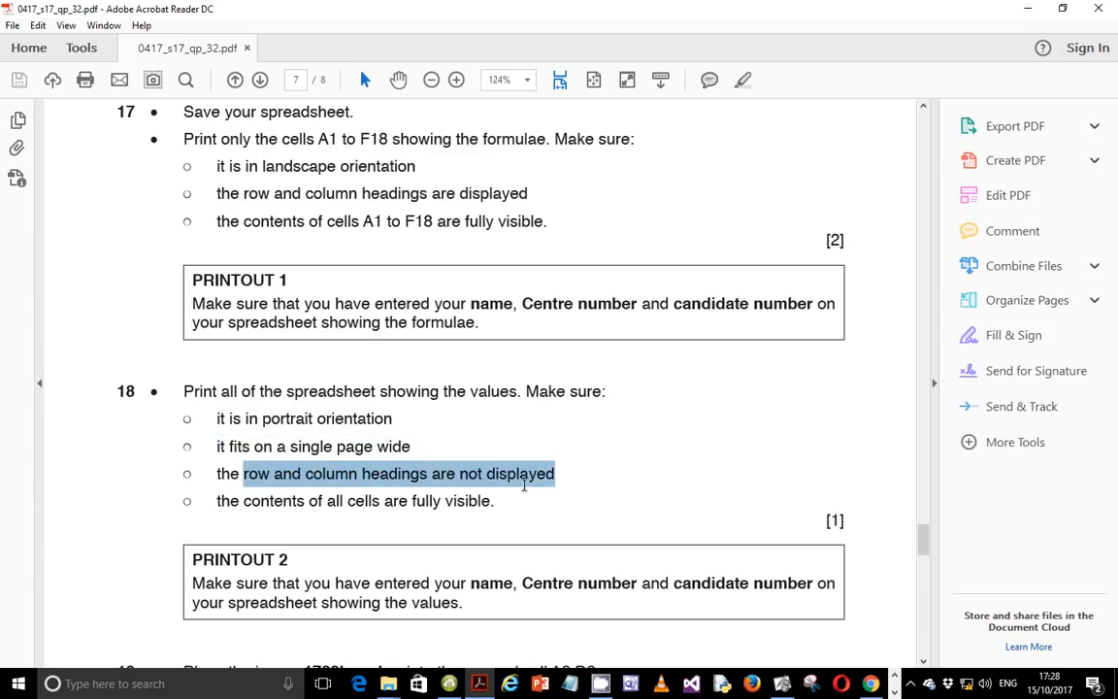
pyautogui.moveTo(243, 500)
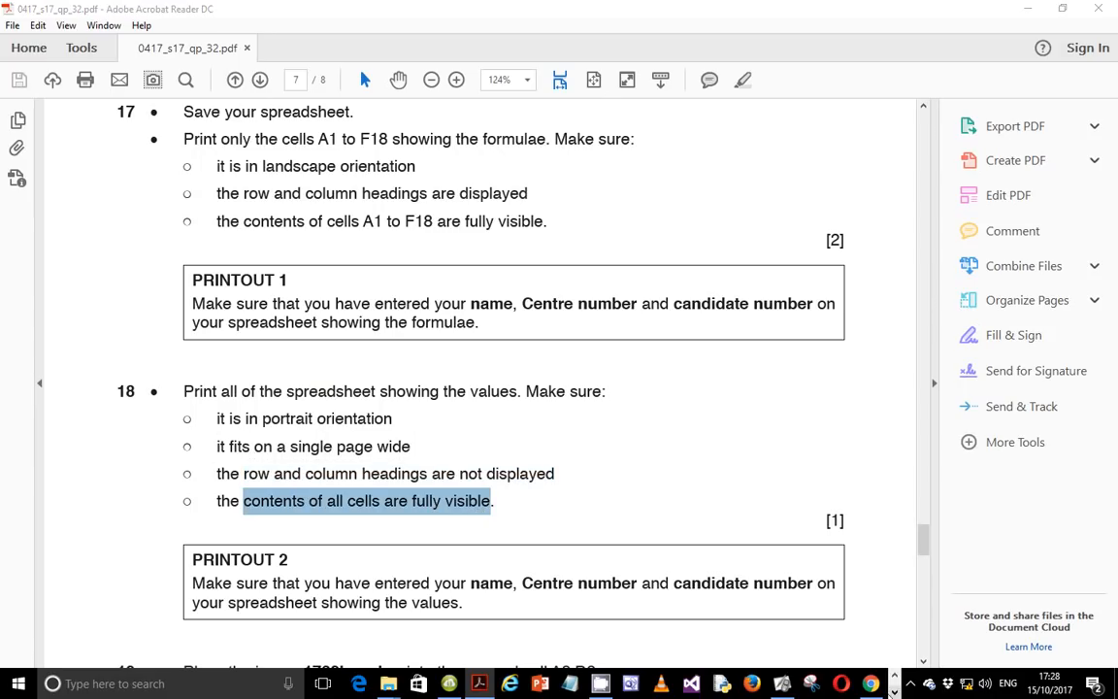
pyautogui.moveTo(476, 682)
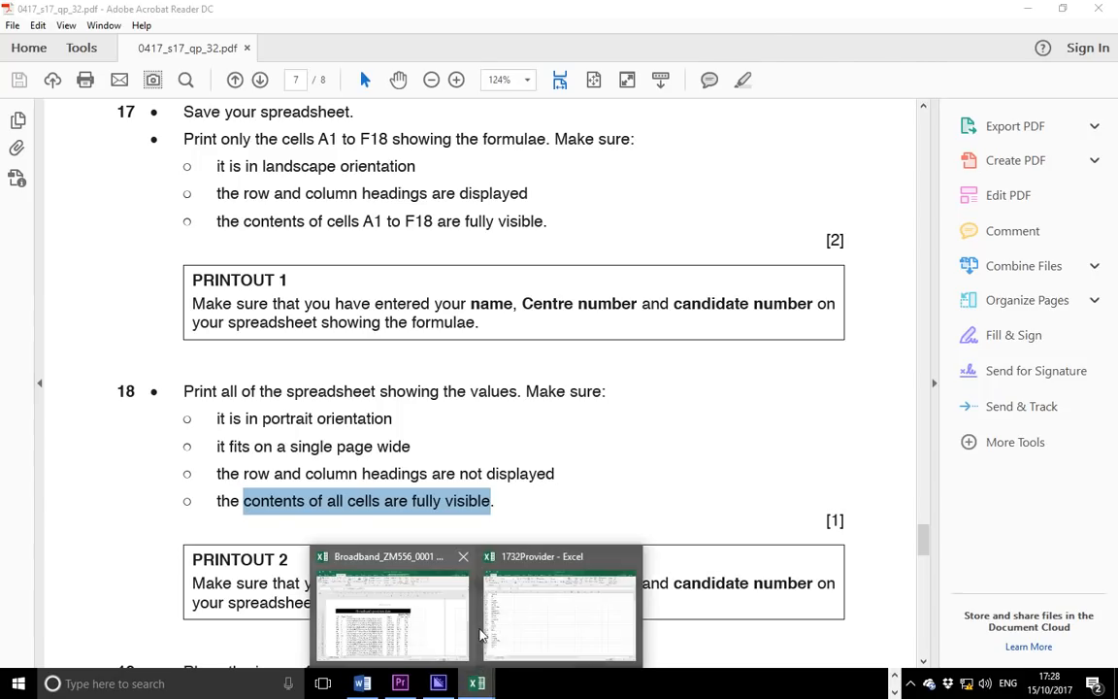
pyautogui.click(386, 621)
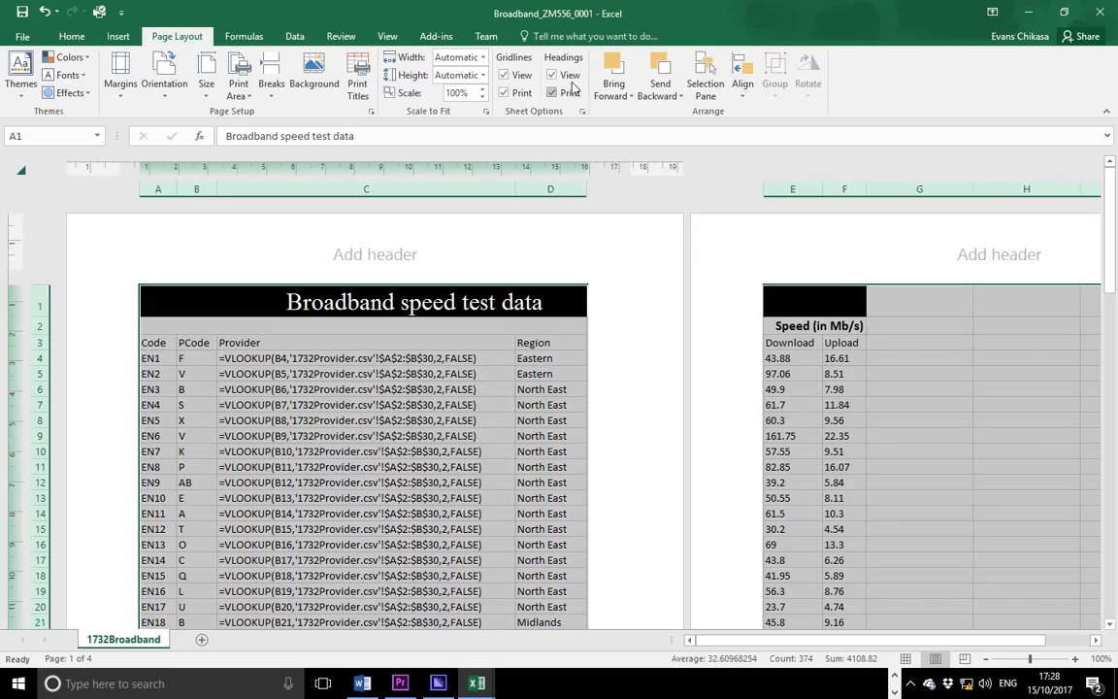
# Step: Turn off Show Formulas so the Broadband sheet displays calculated values again
pyautogui.click(225, 35)
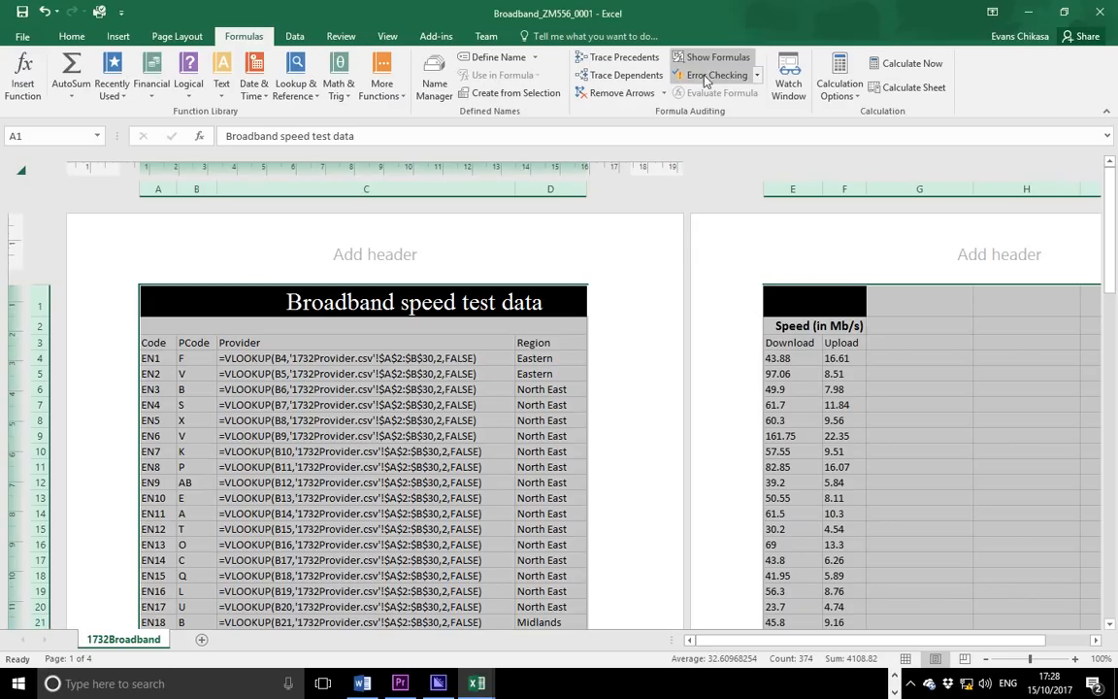
pyautogui.click(715, 58)
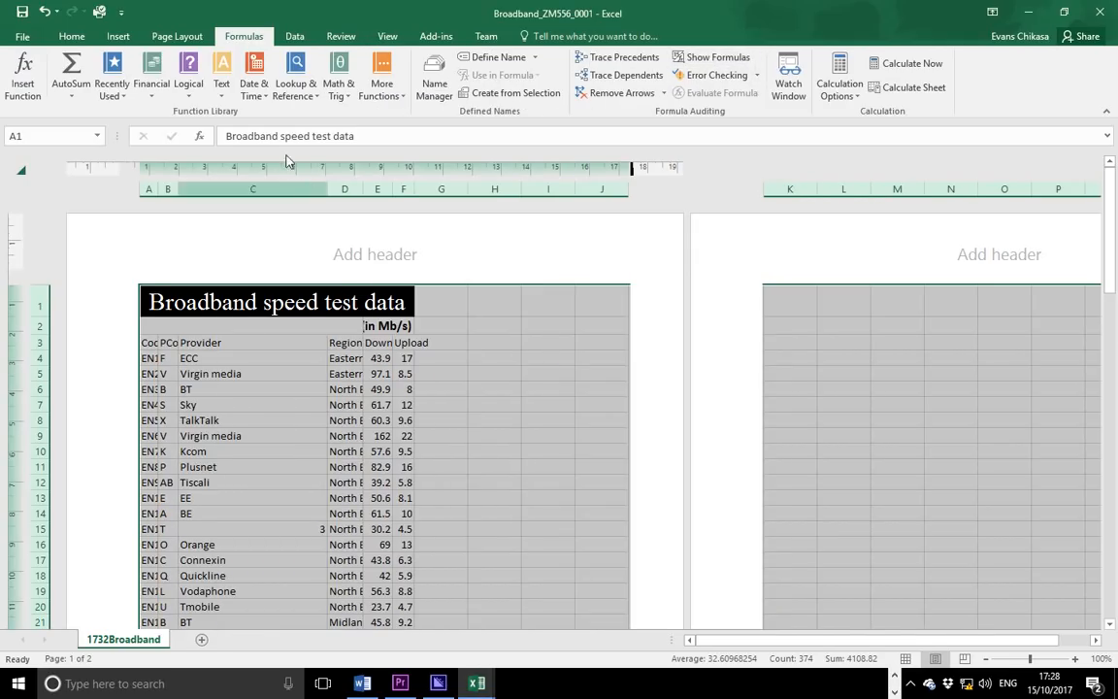
pyautogui.moveTo(180, 189)
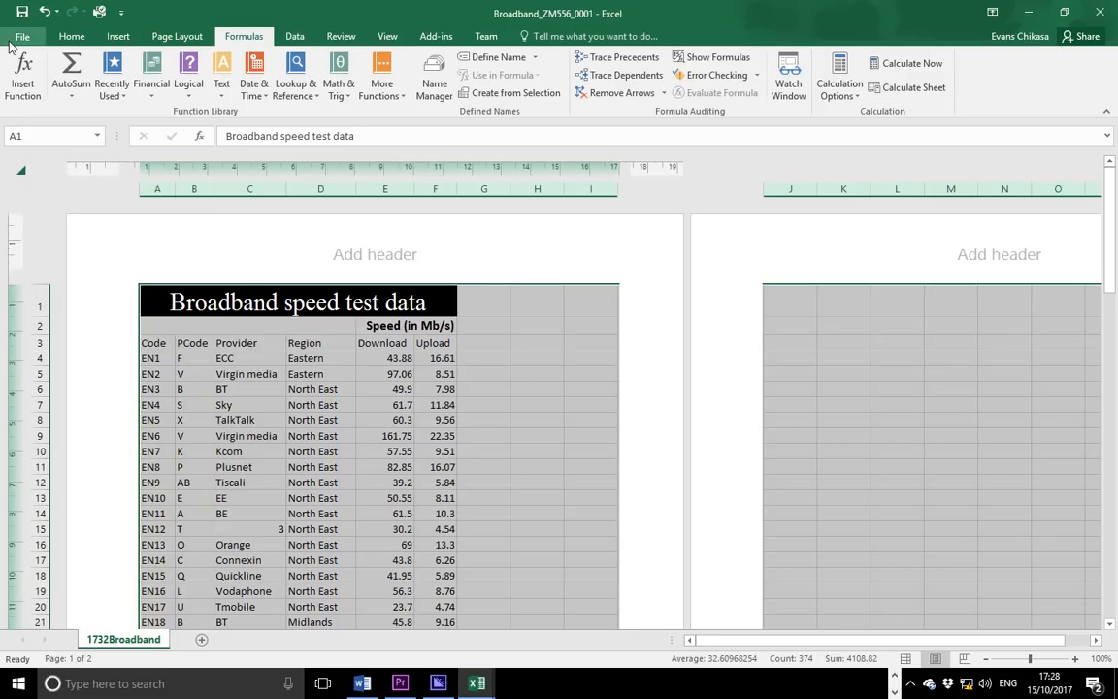
# Step: Untick gridlines and row and column headings in Page Setup for the portrait values printout
pyautogui.click(17, 35)
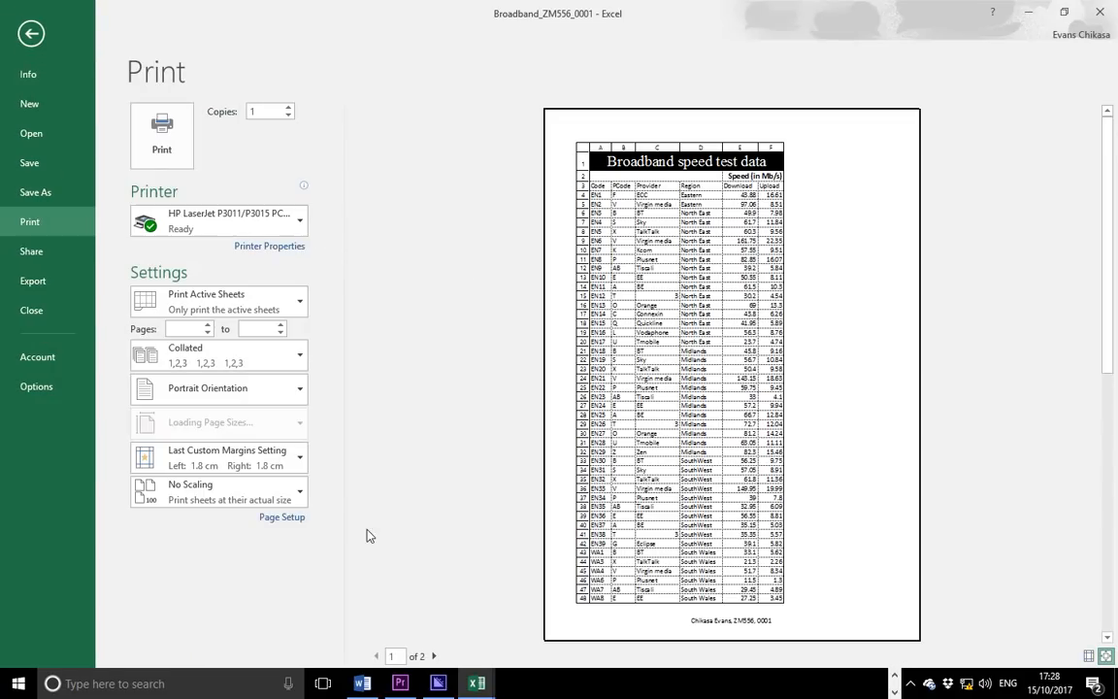
pyautogui.click(281, 516)
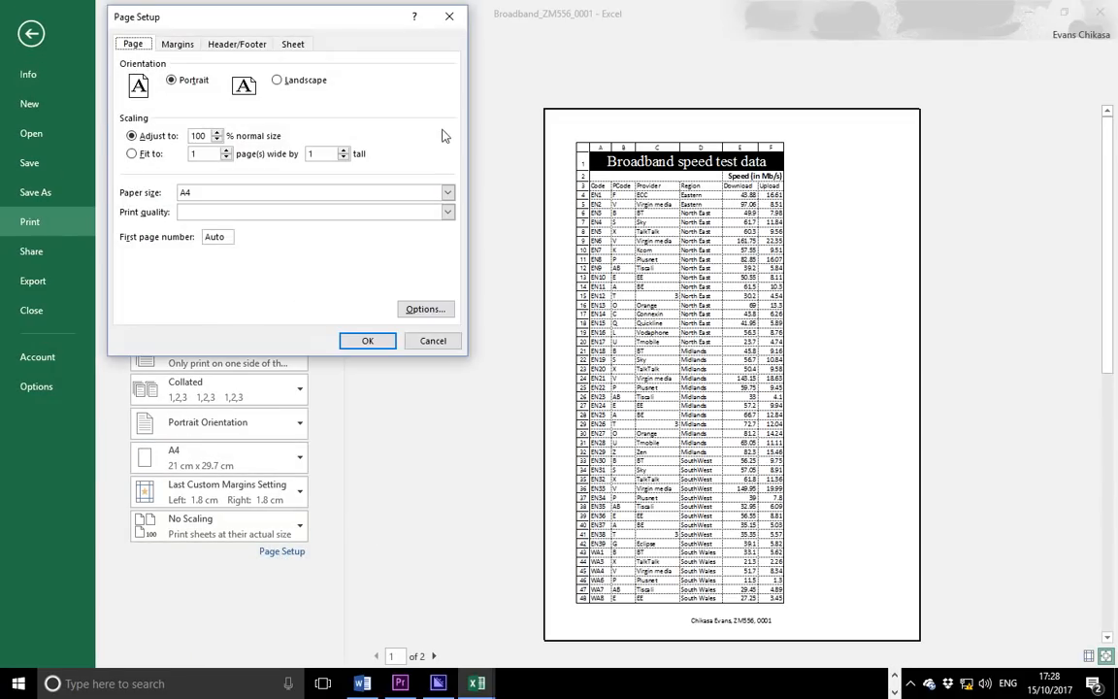
pyautogui.click(292, 44)
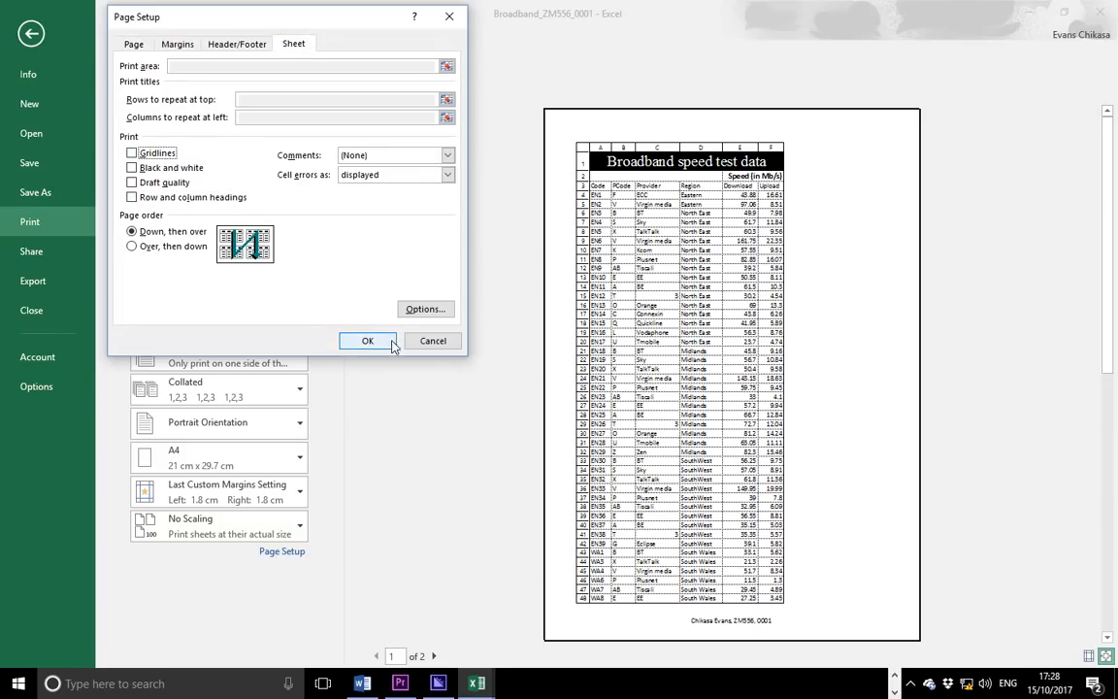
pyautogui.click(368, 339)
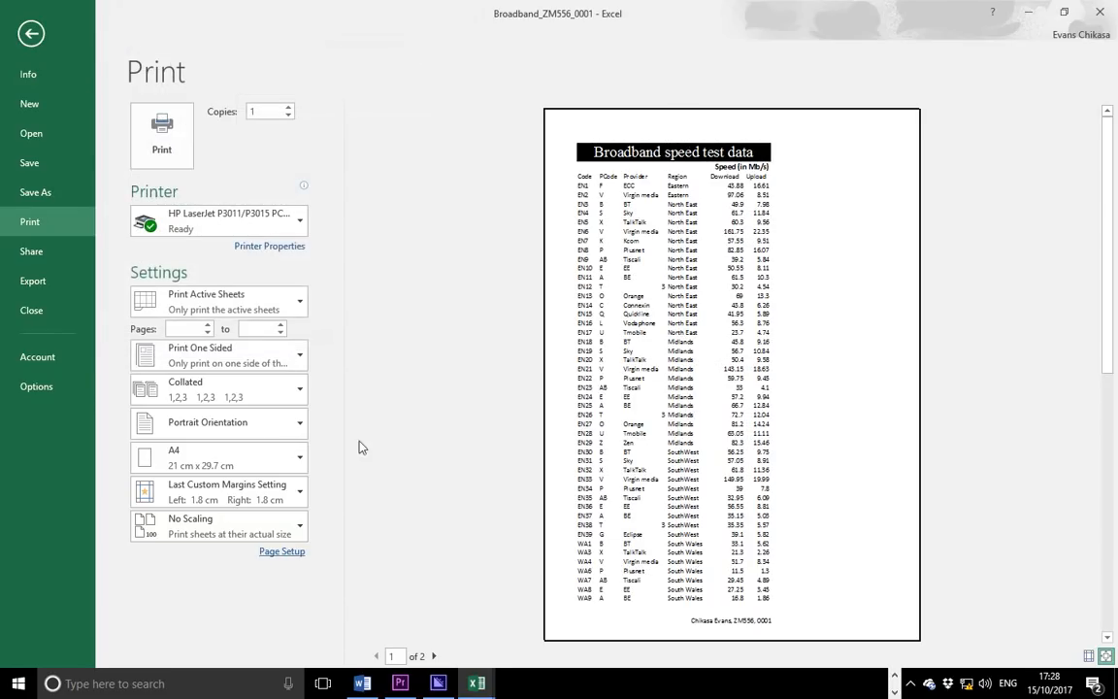
pyautogui.moveTo(372, 324)
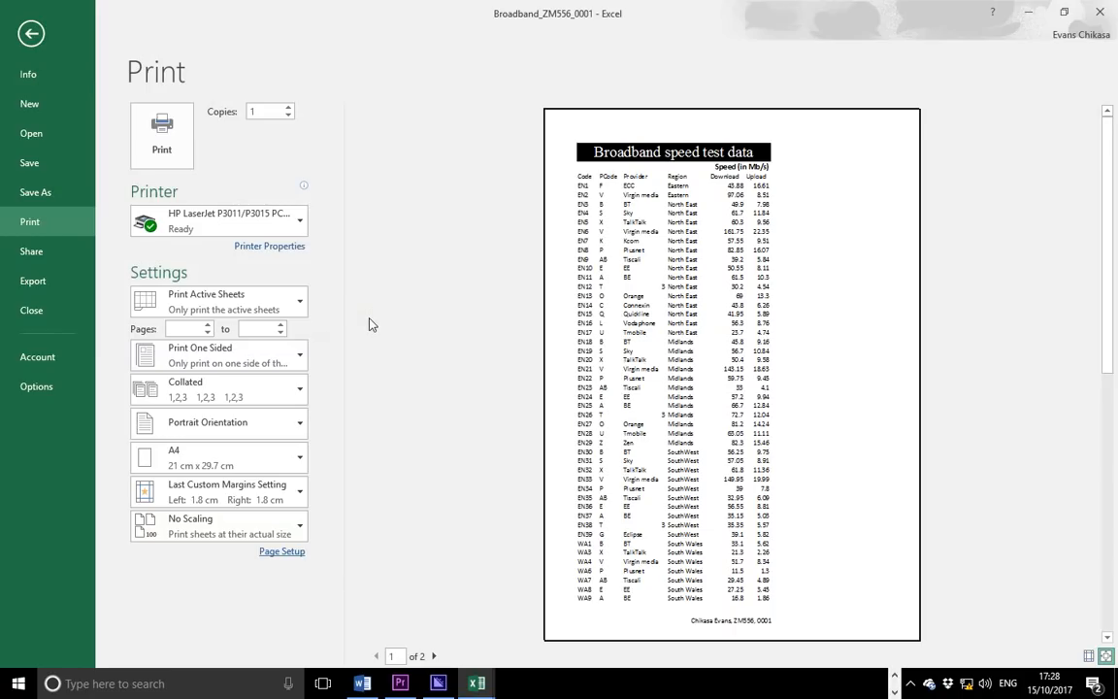
pyautogui.moveTo(921, 202)
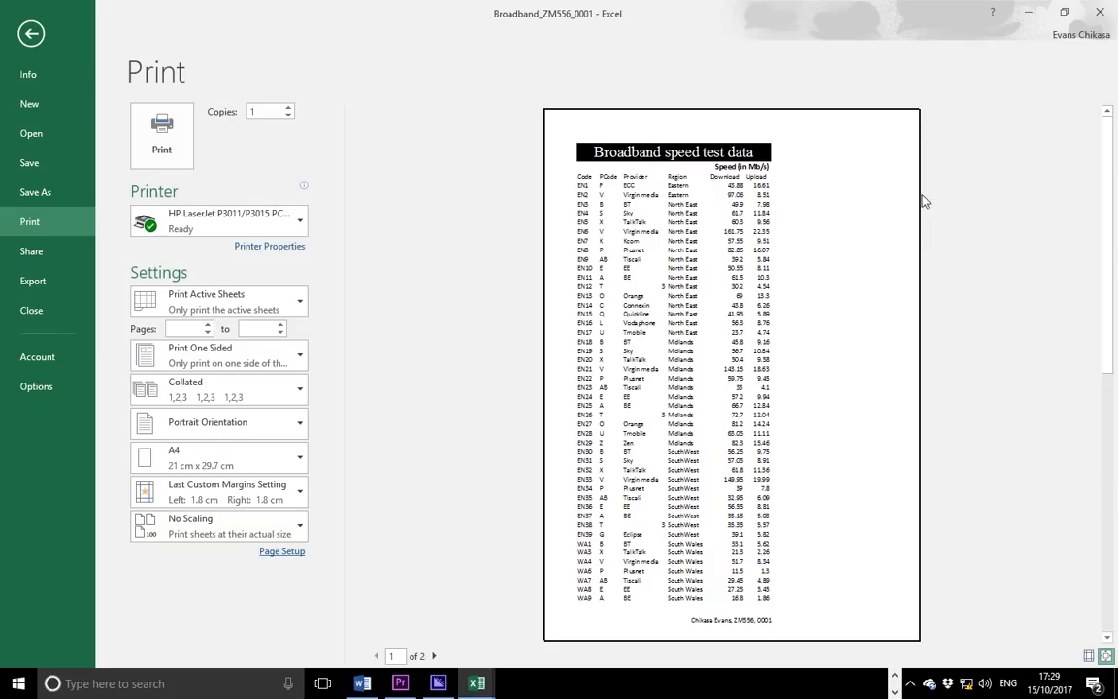
pyautogui.moveTo(369, 494)
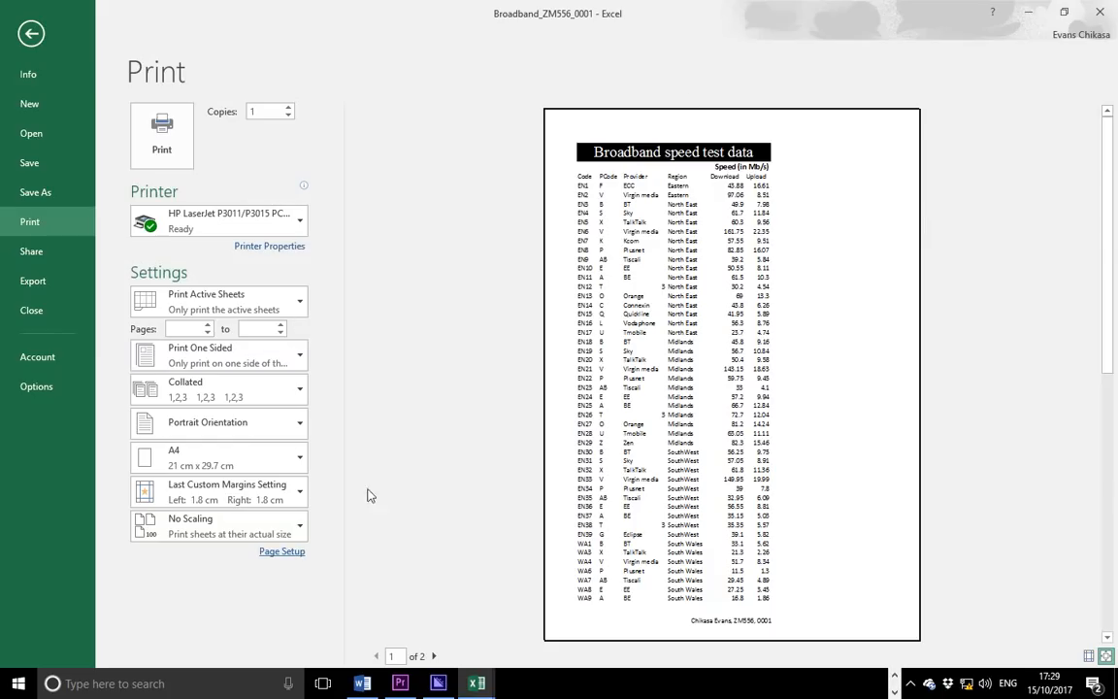
pyautogui.moveTo(247, 251)
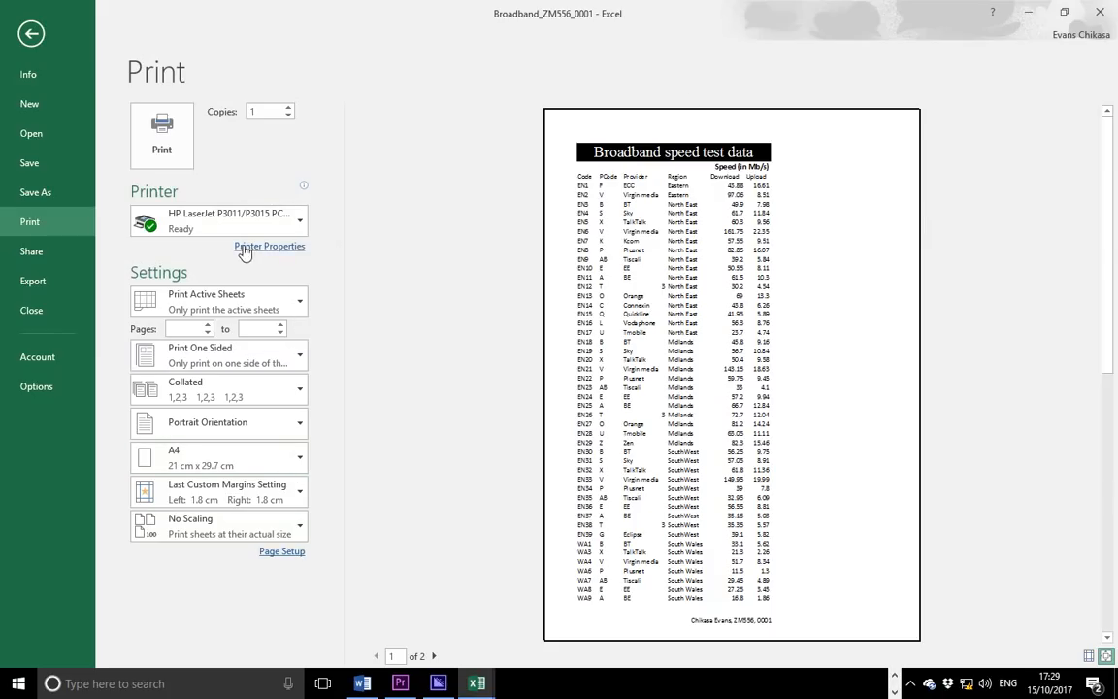
pyautogui.click(30, 32)
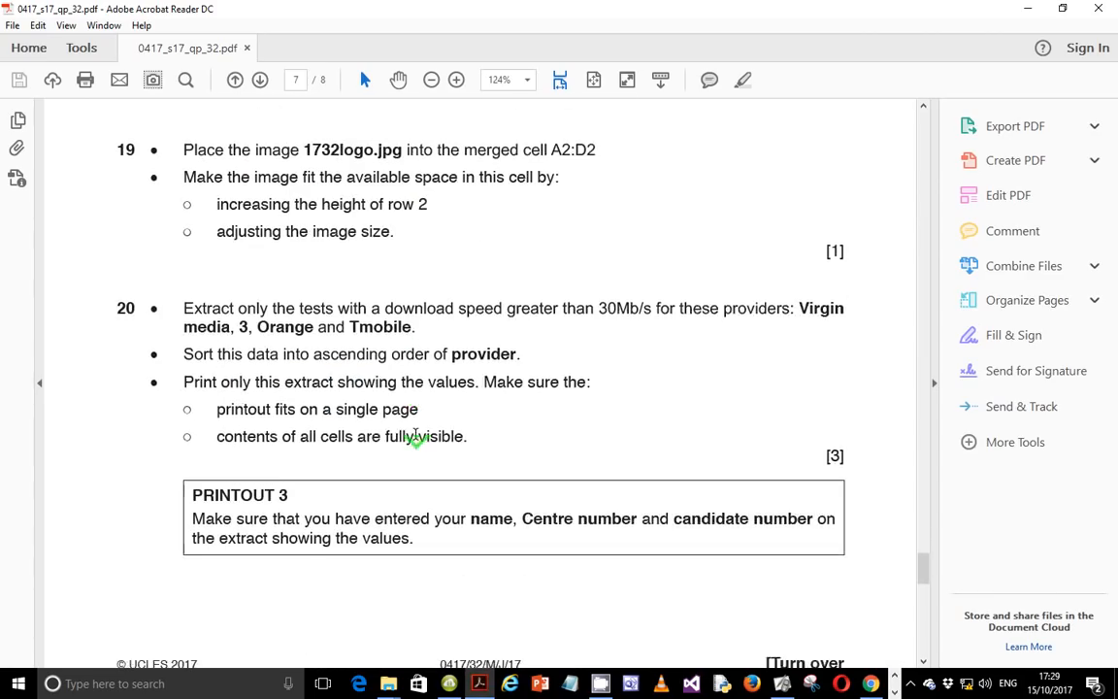
pyautogui.click(258, 78)
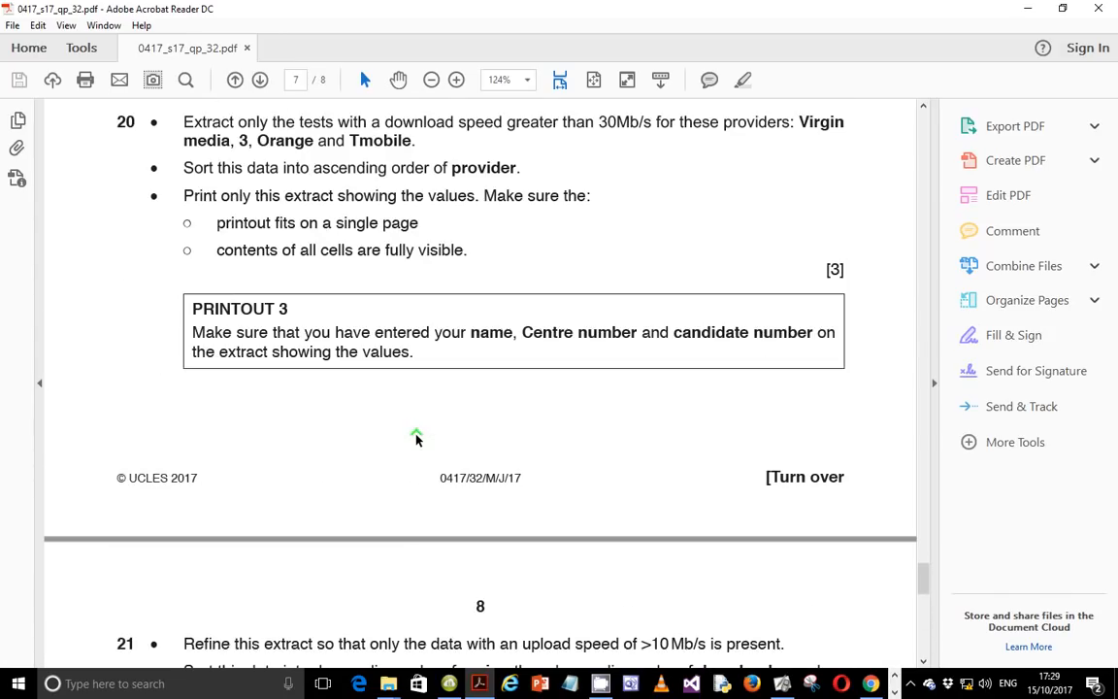
pyautogui.scroll(3)
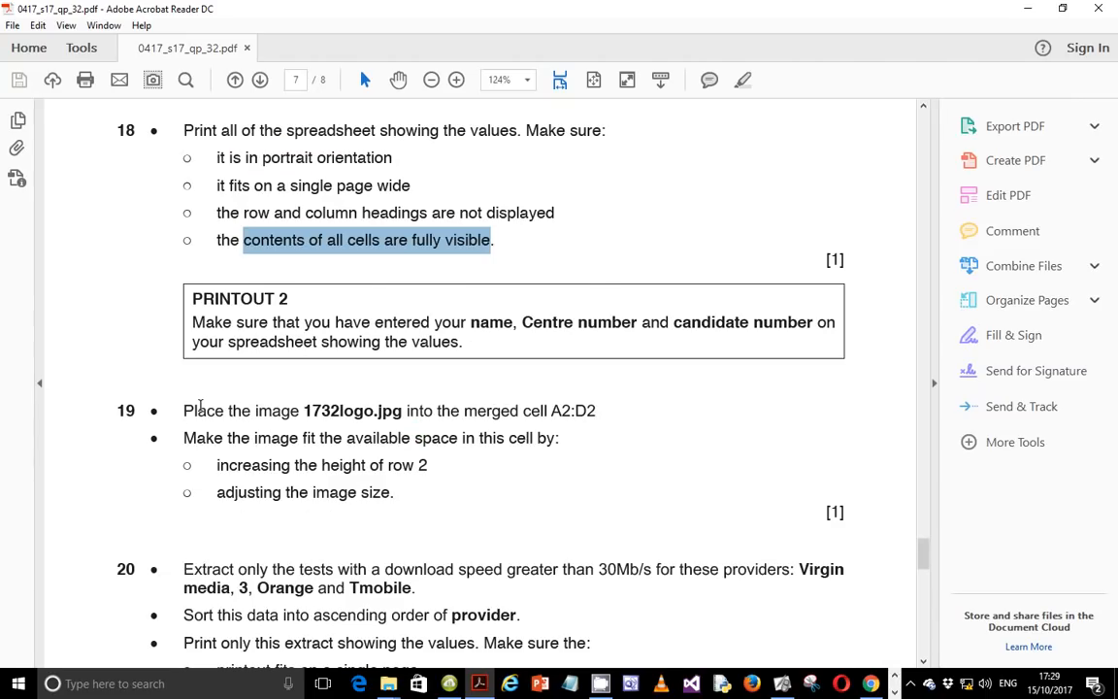
pyautogui.moveTo(349, 430)
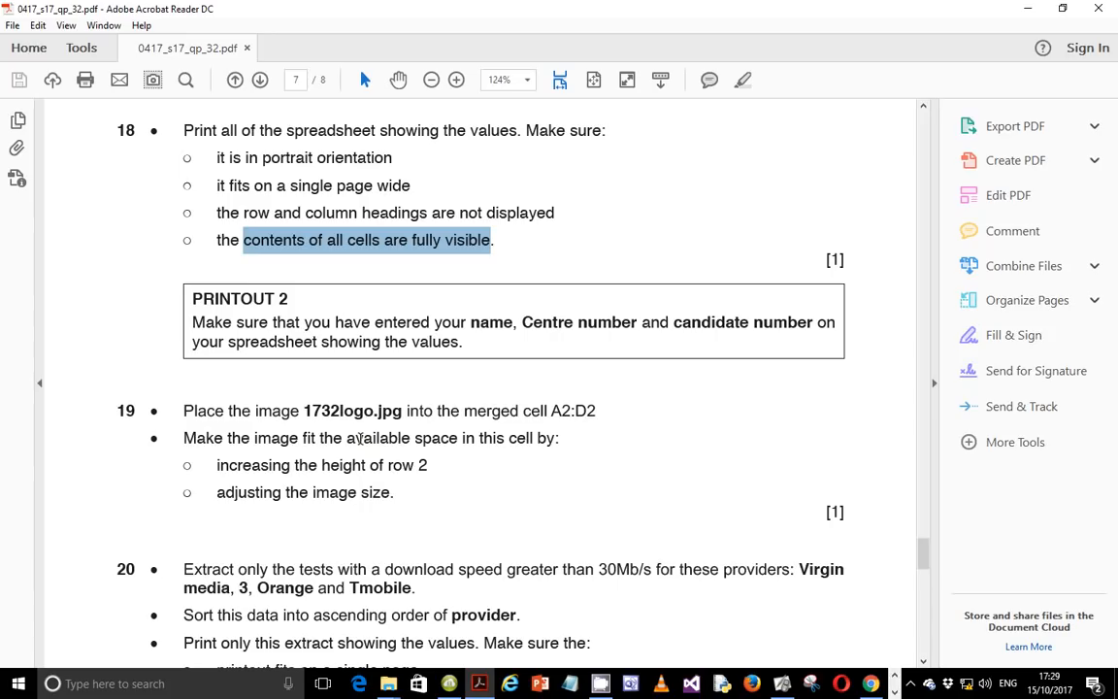
pyautogui.moveTo(894, 689)
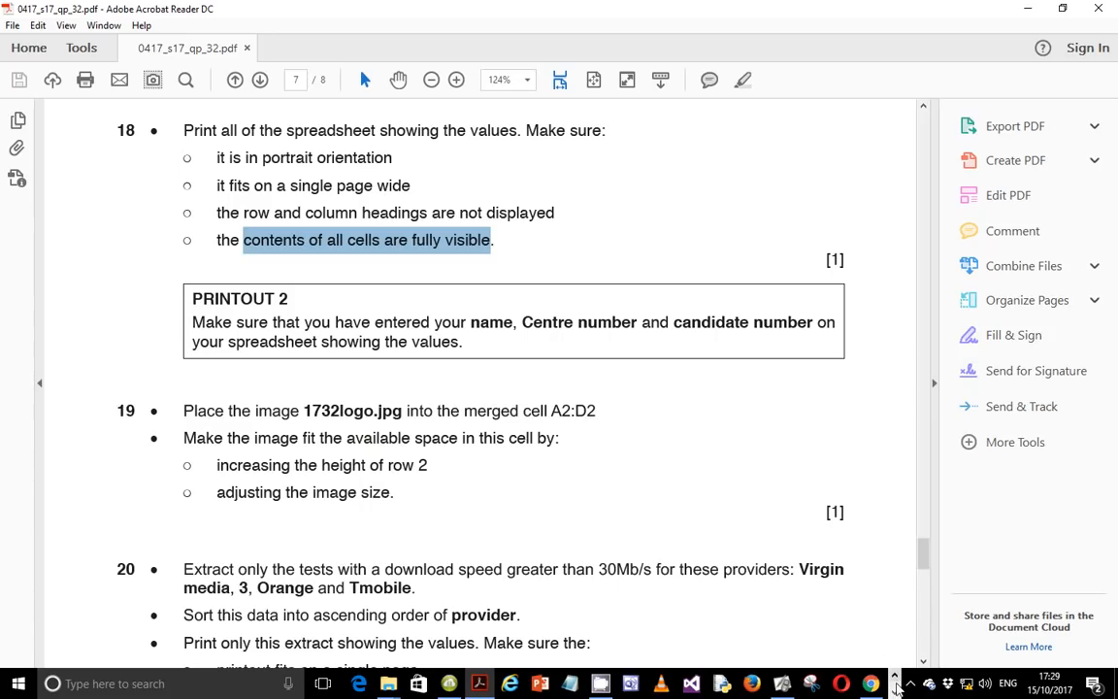
pyautogui.click(901, 685)
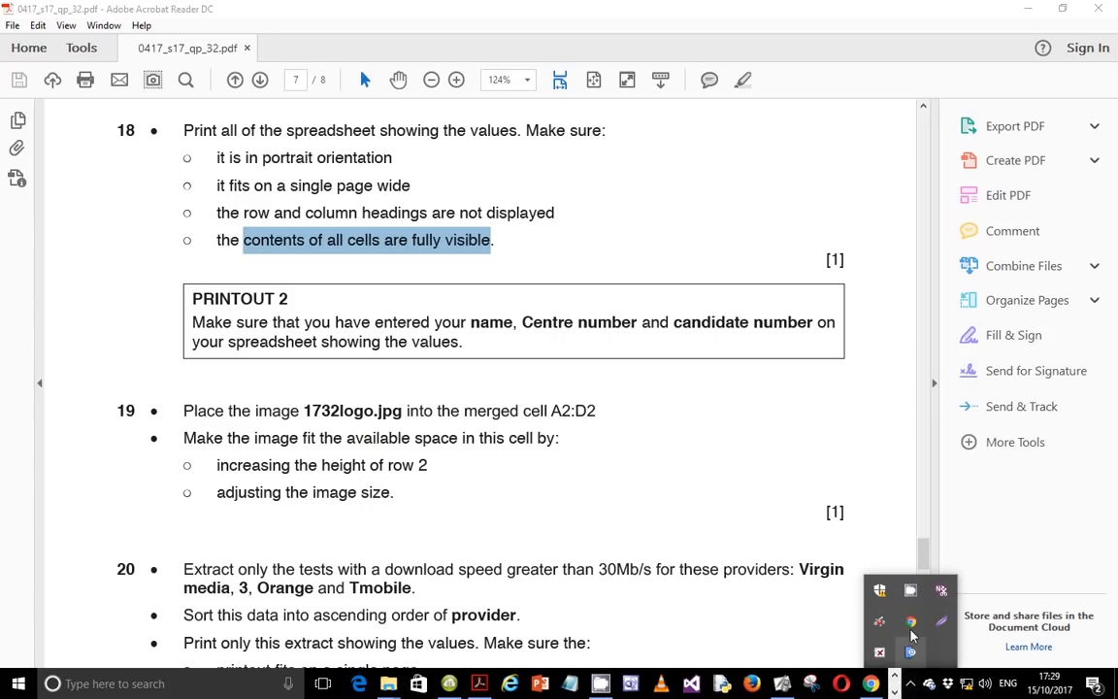